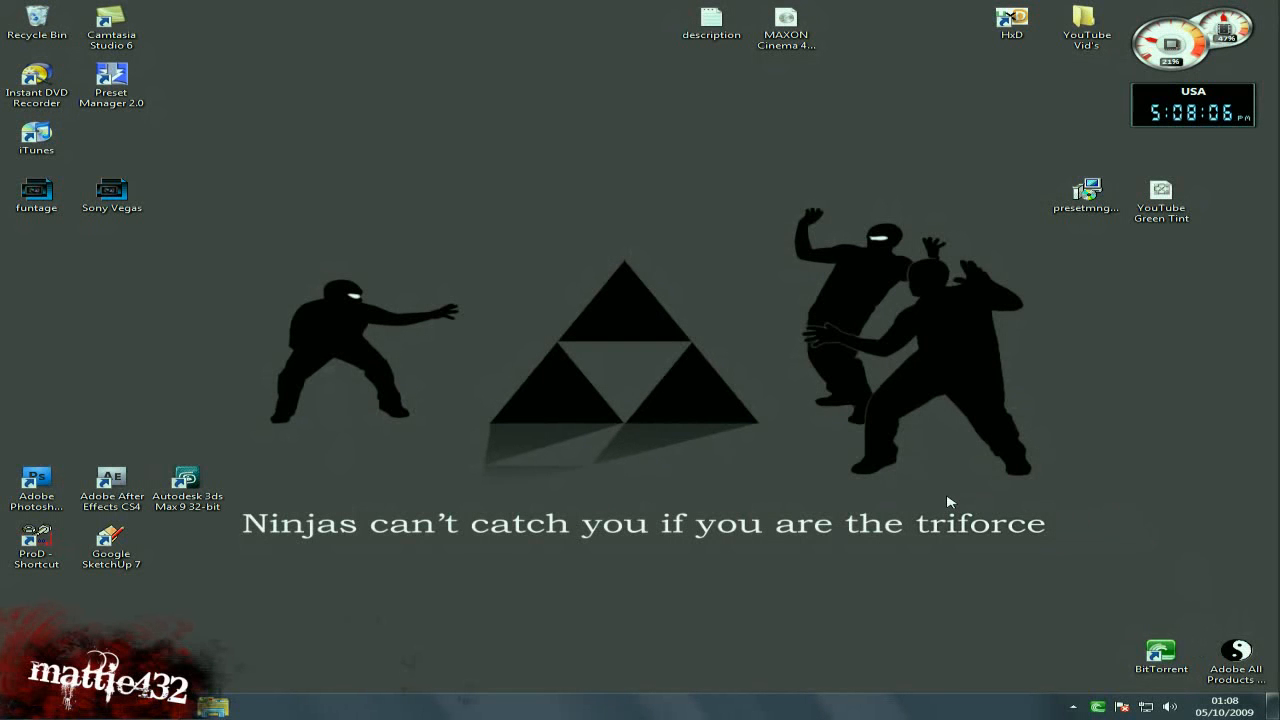
mouse_move(500, 304)
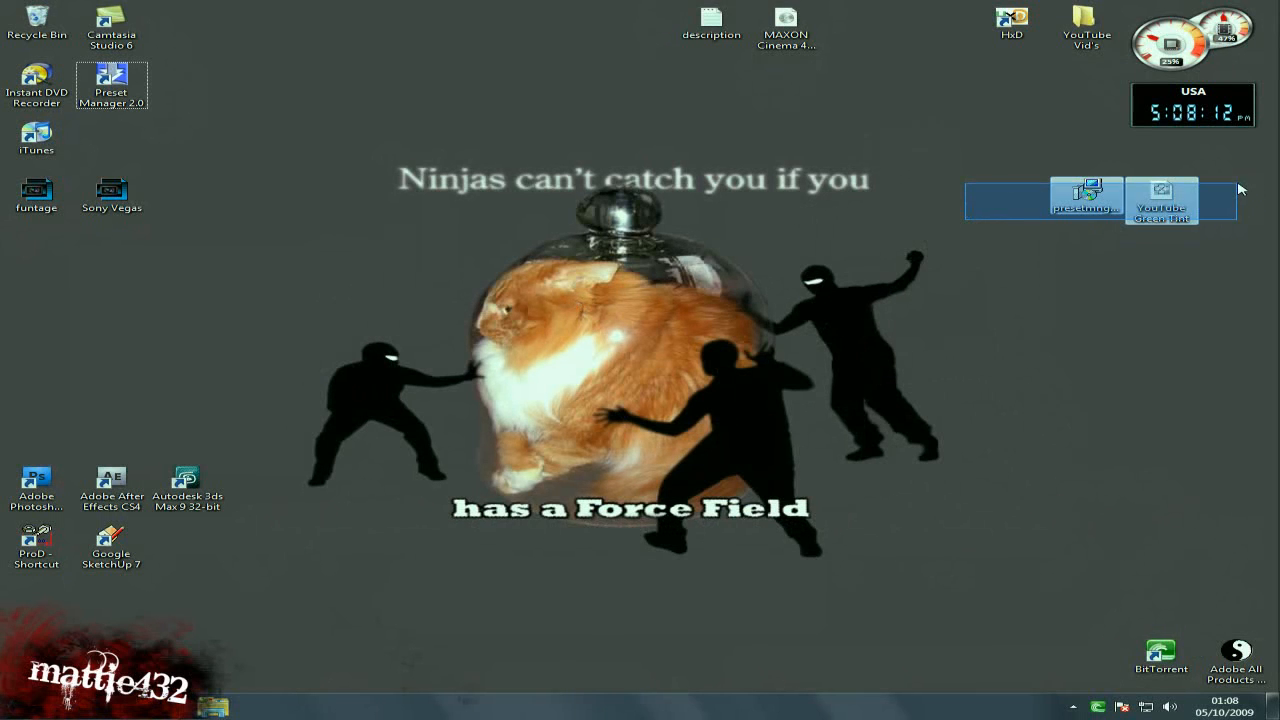
mouse_move(1086, 196)
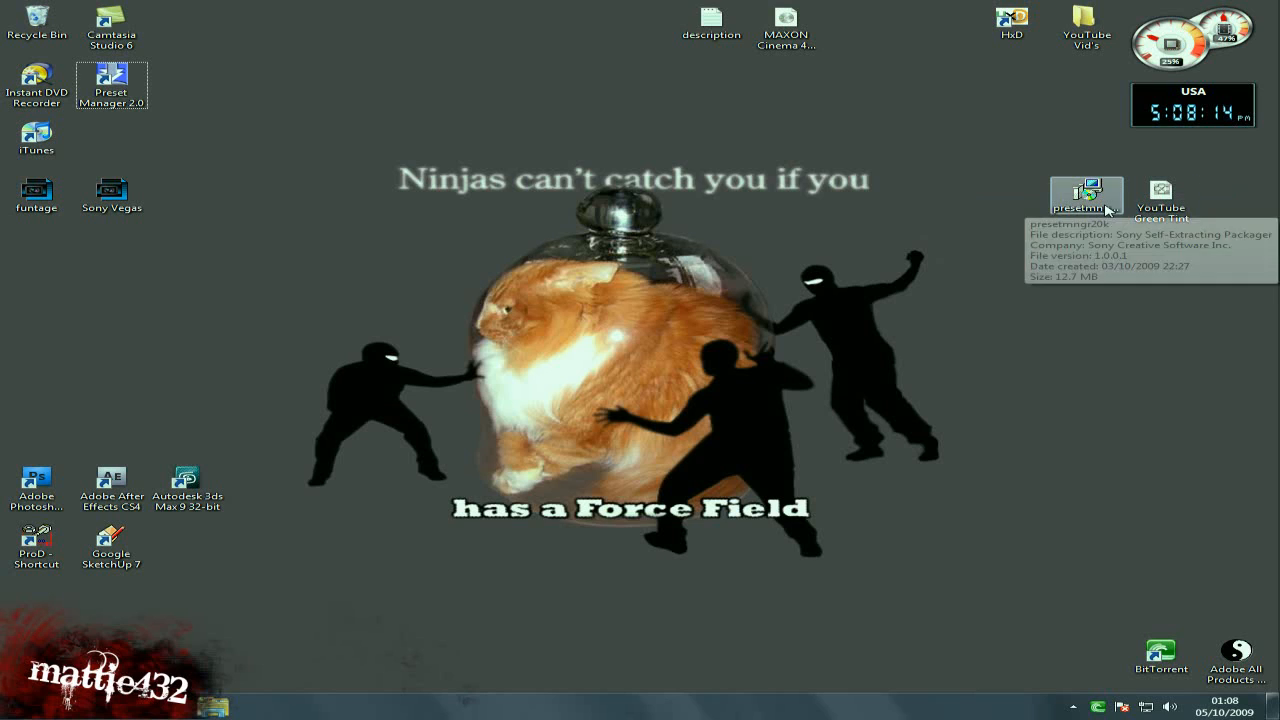
Run the Preset Manager installer, dismiss the already-installed notice, and place the YouTube Green Tint file beside it
click(1086, 196)
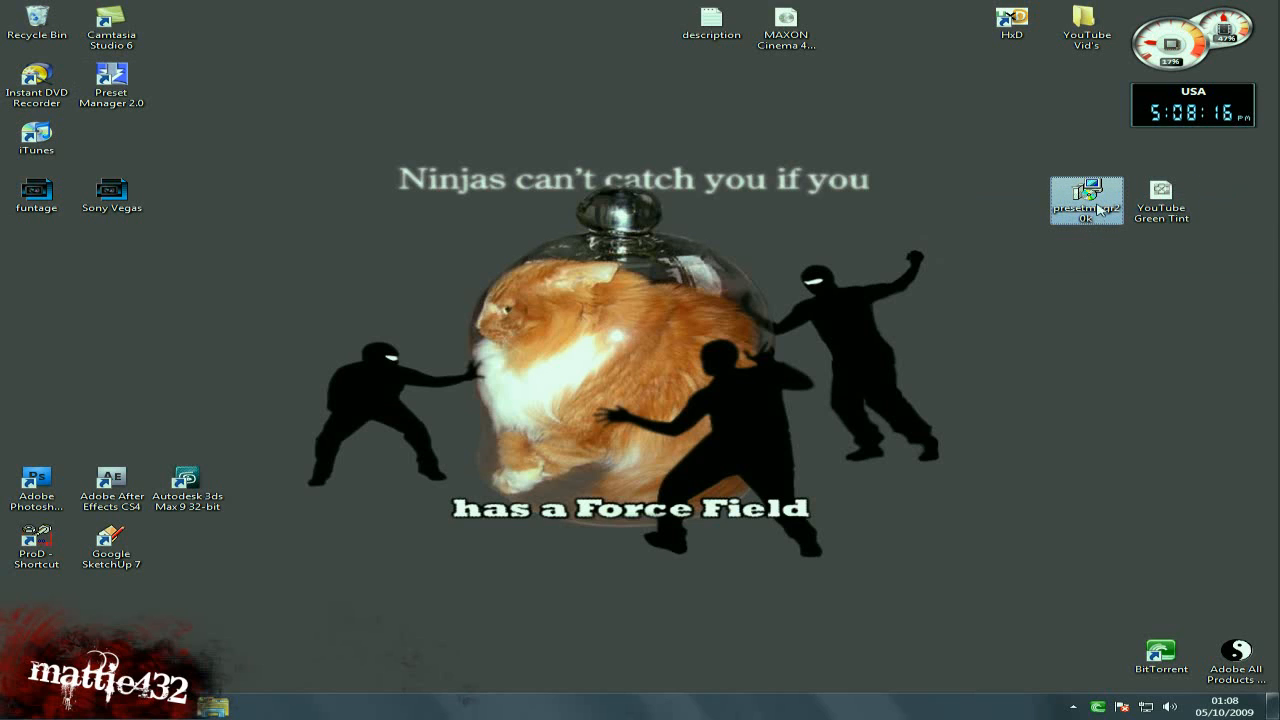
mouse_move(1162, 196)
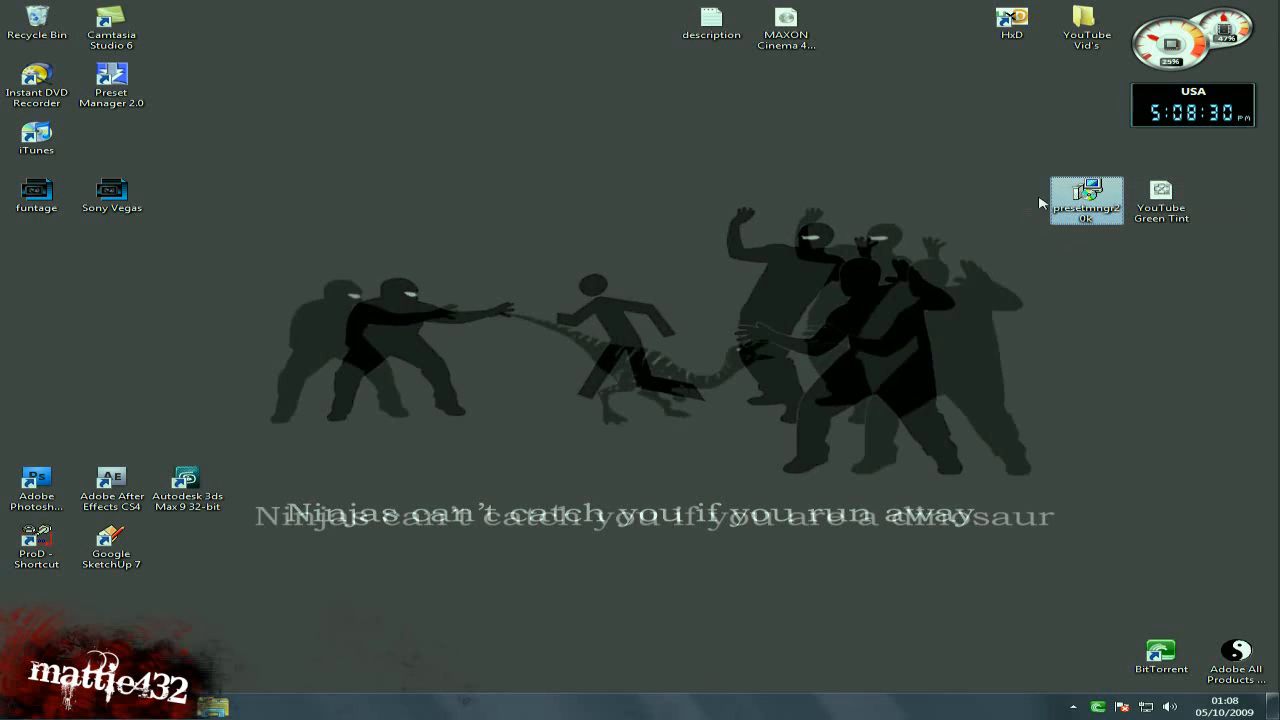
double_click(1086, 196)
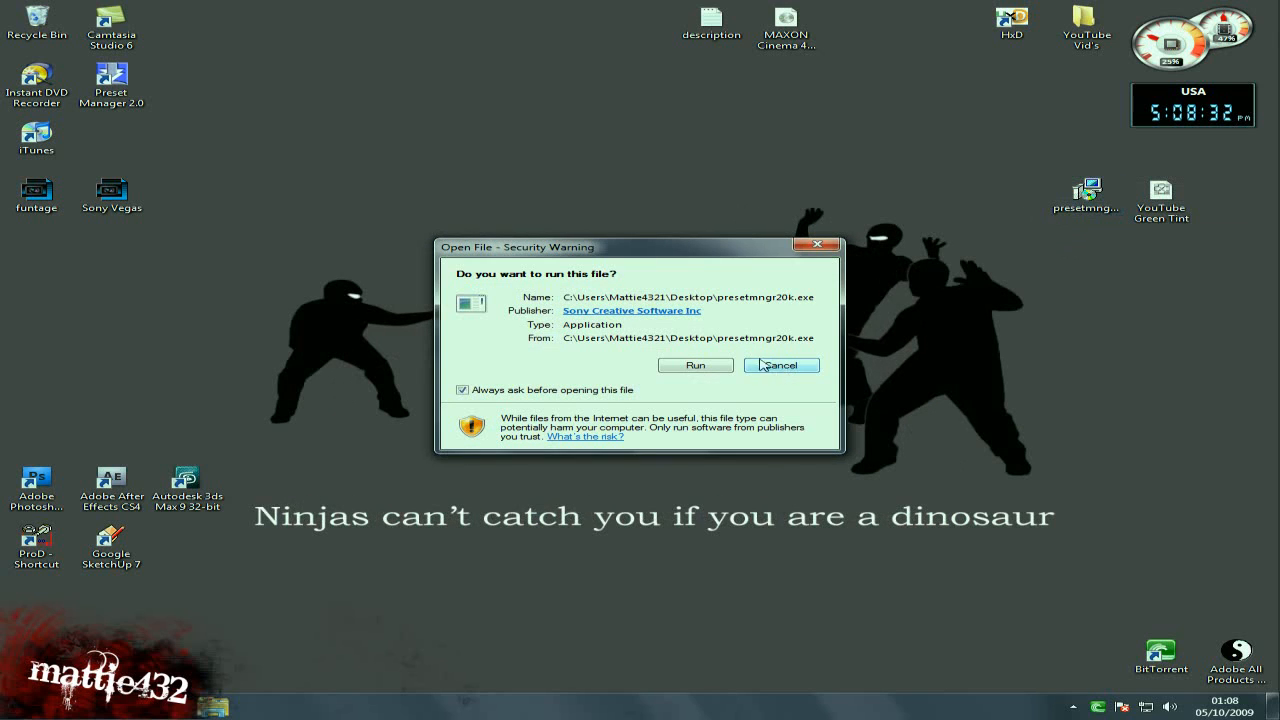
click(696, 364)
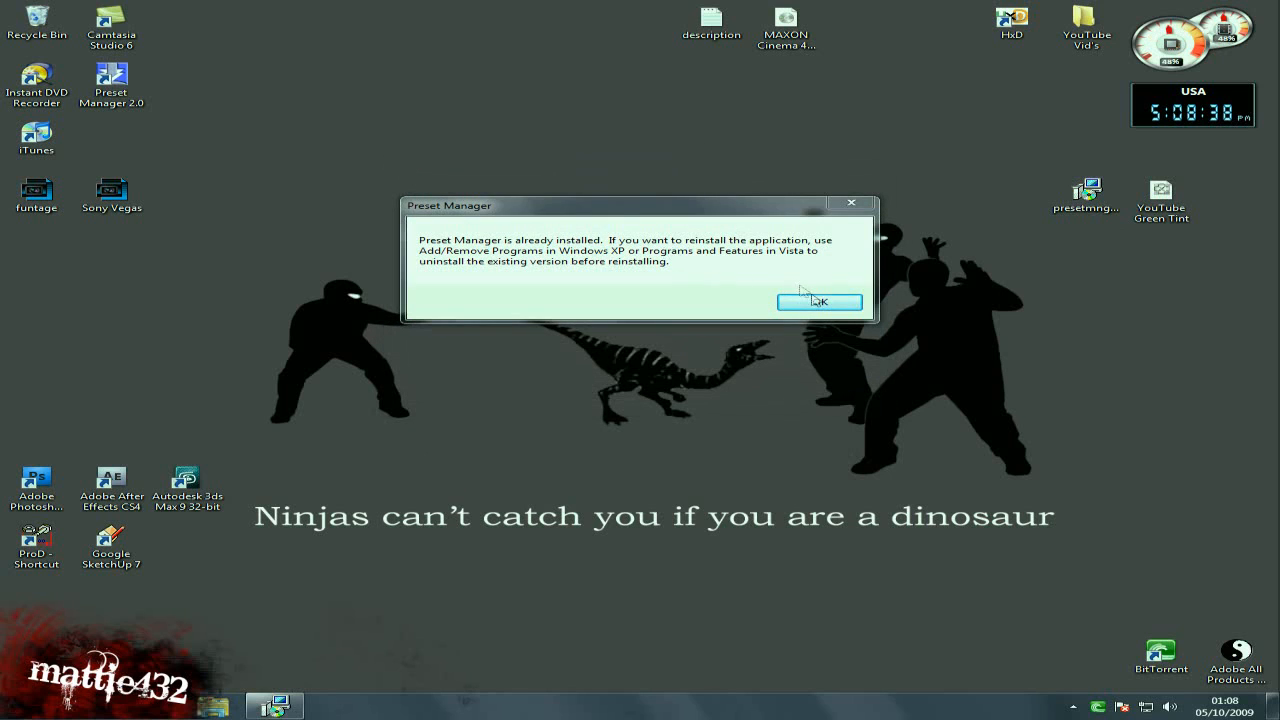
click(820, 302)
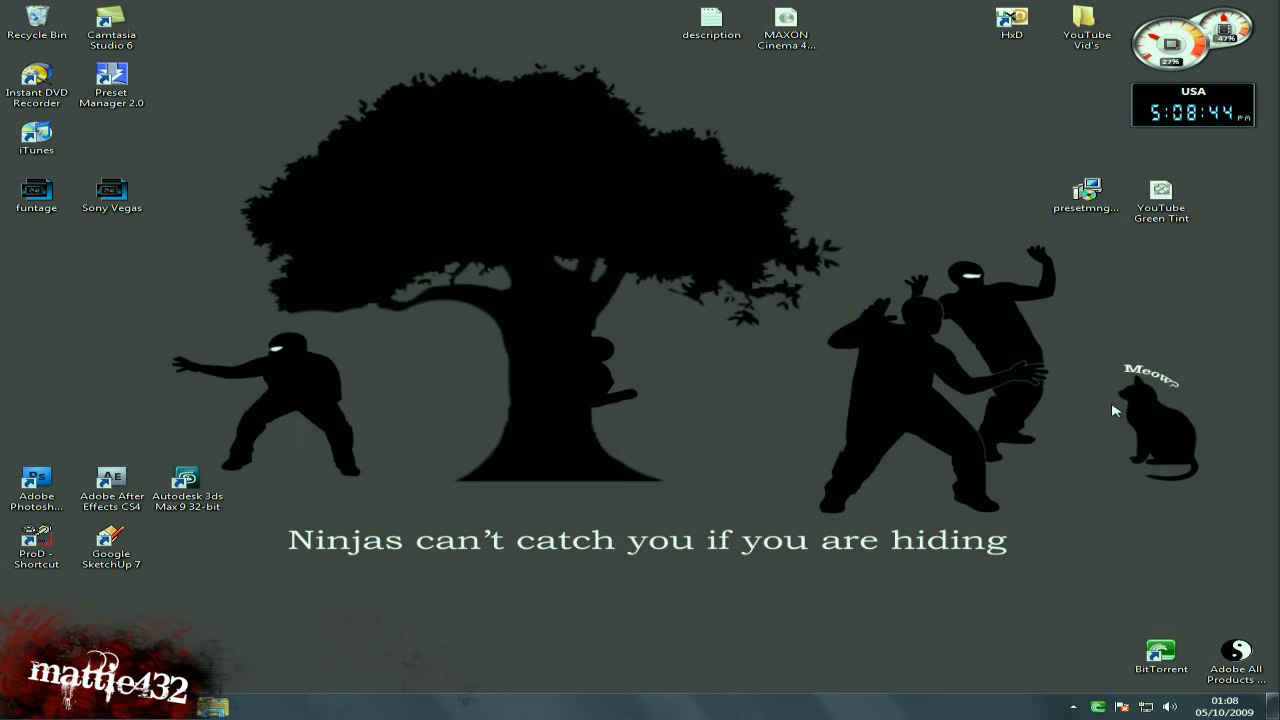
mouse_move(1204, 276)
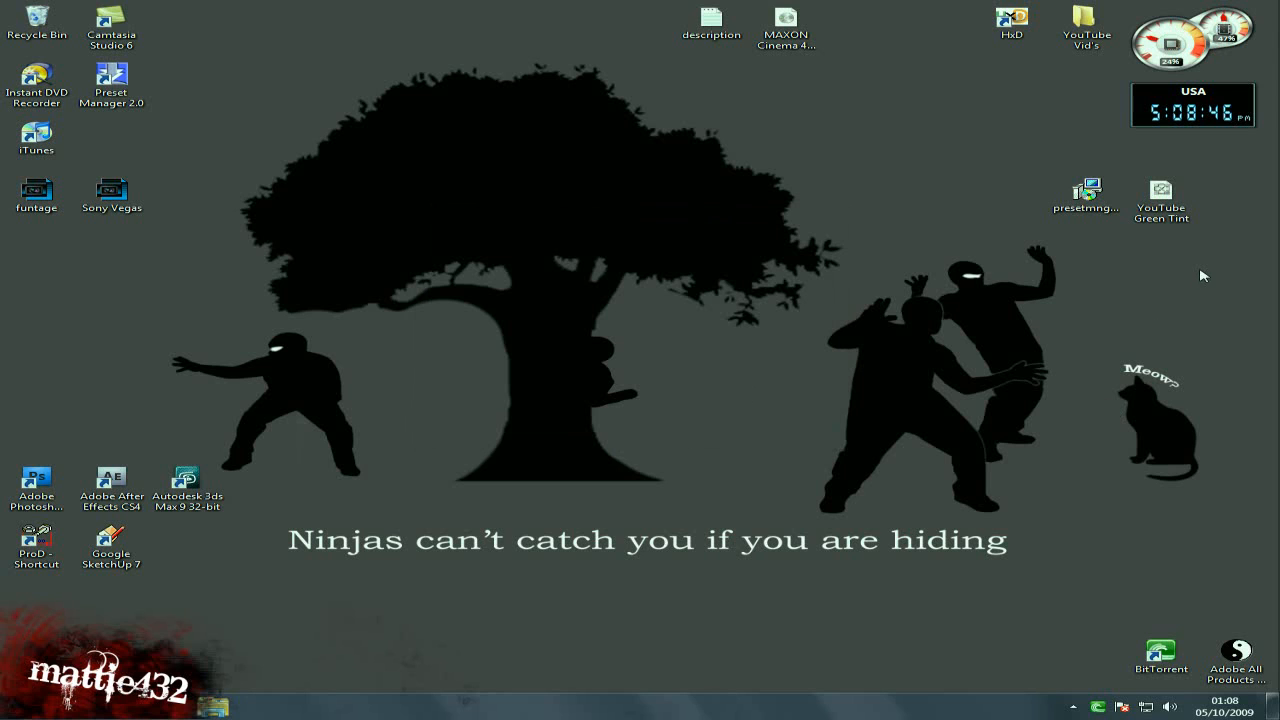
drag(1160, 196, 1010, 200)
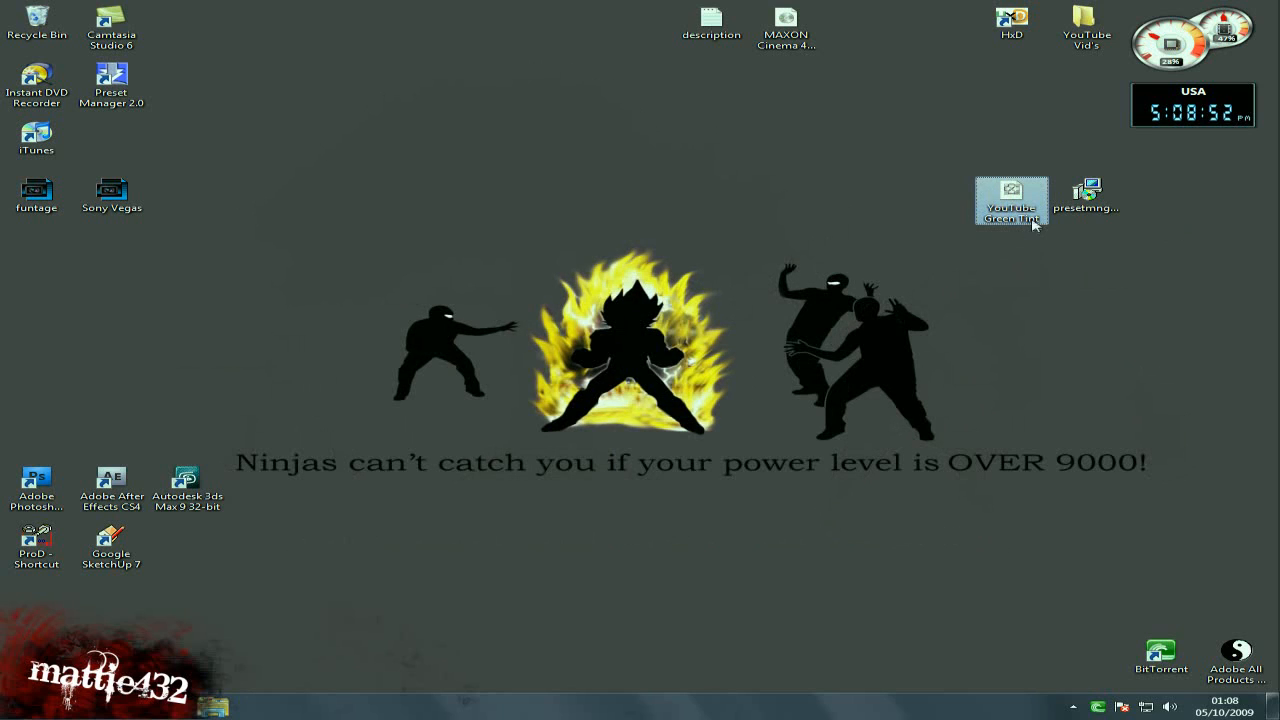
From YouTube Green Tint.sfpreset, add the Dark Green and Light Green chains to System Presets > FX Chains
double_click(1012, 196)
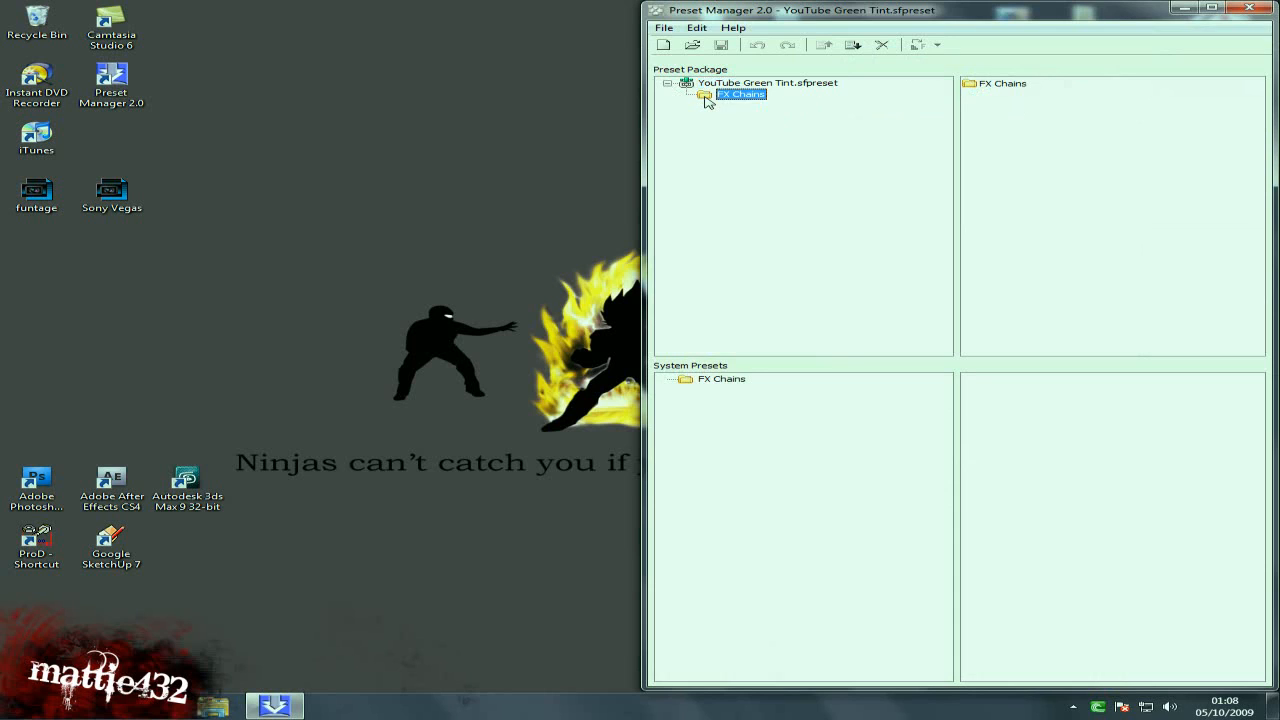
click(740, 94)
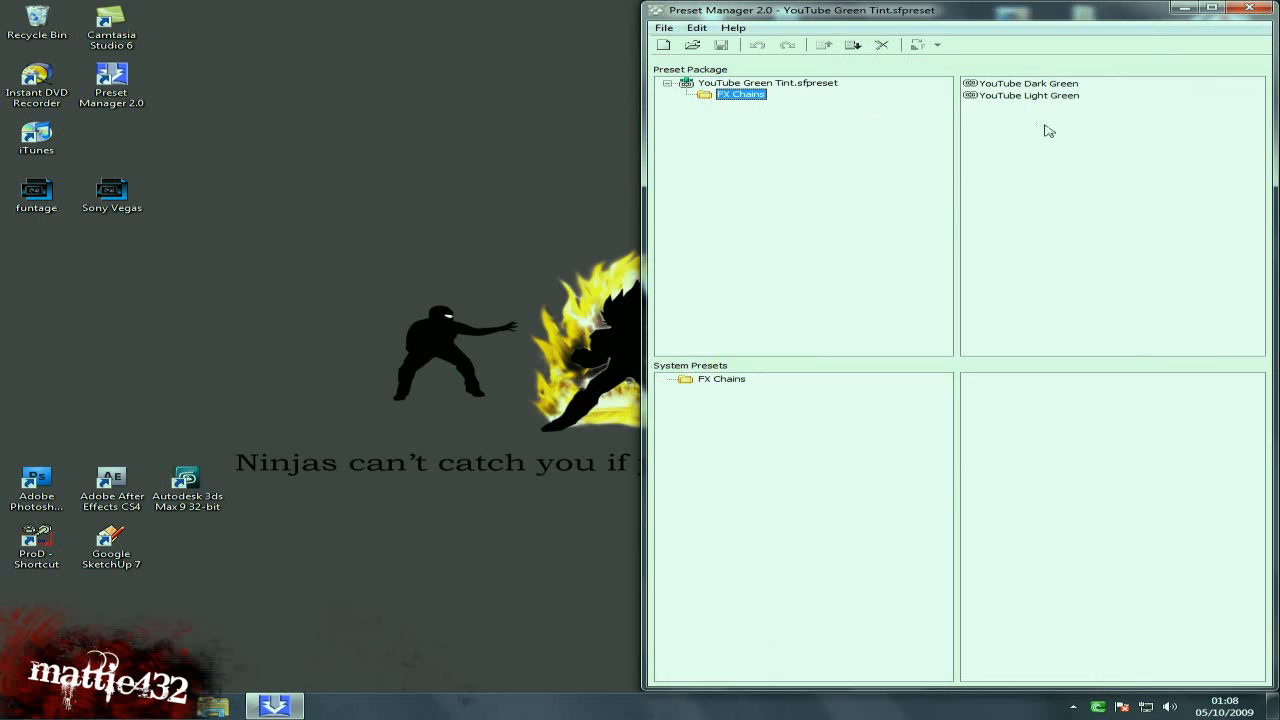
click(1028, 88)
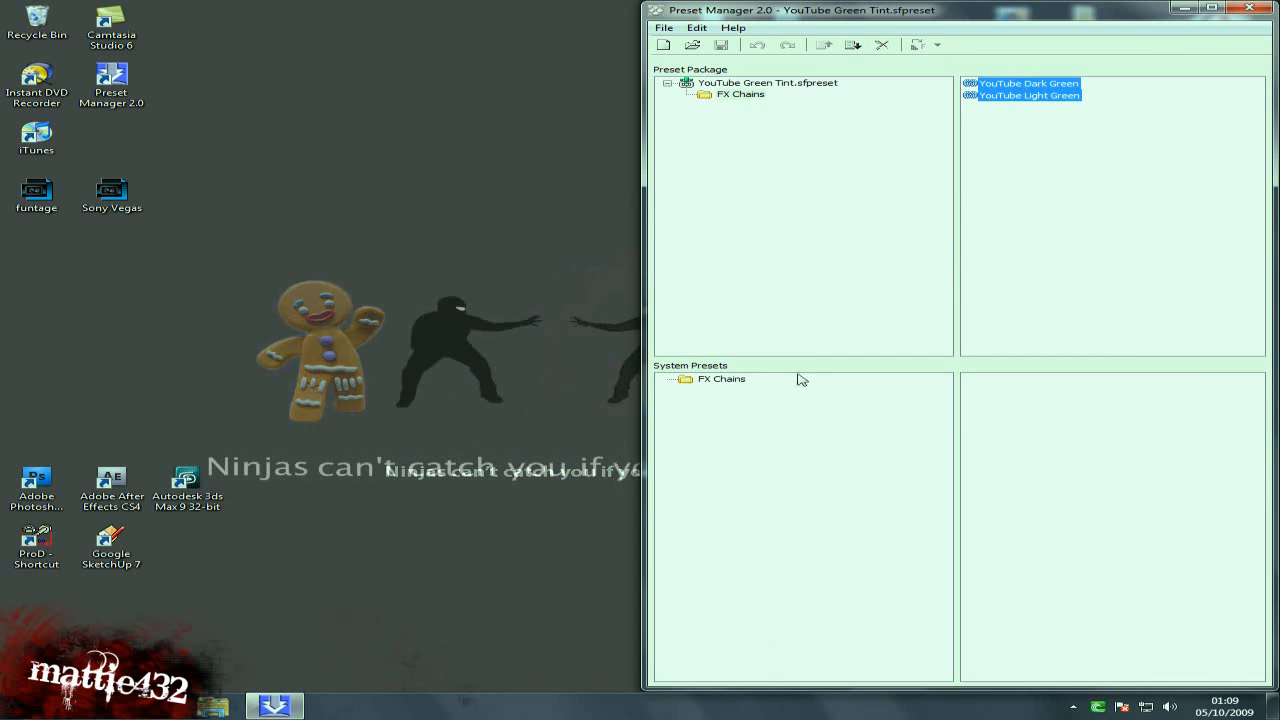
click(720, 378)
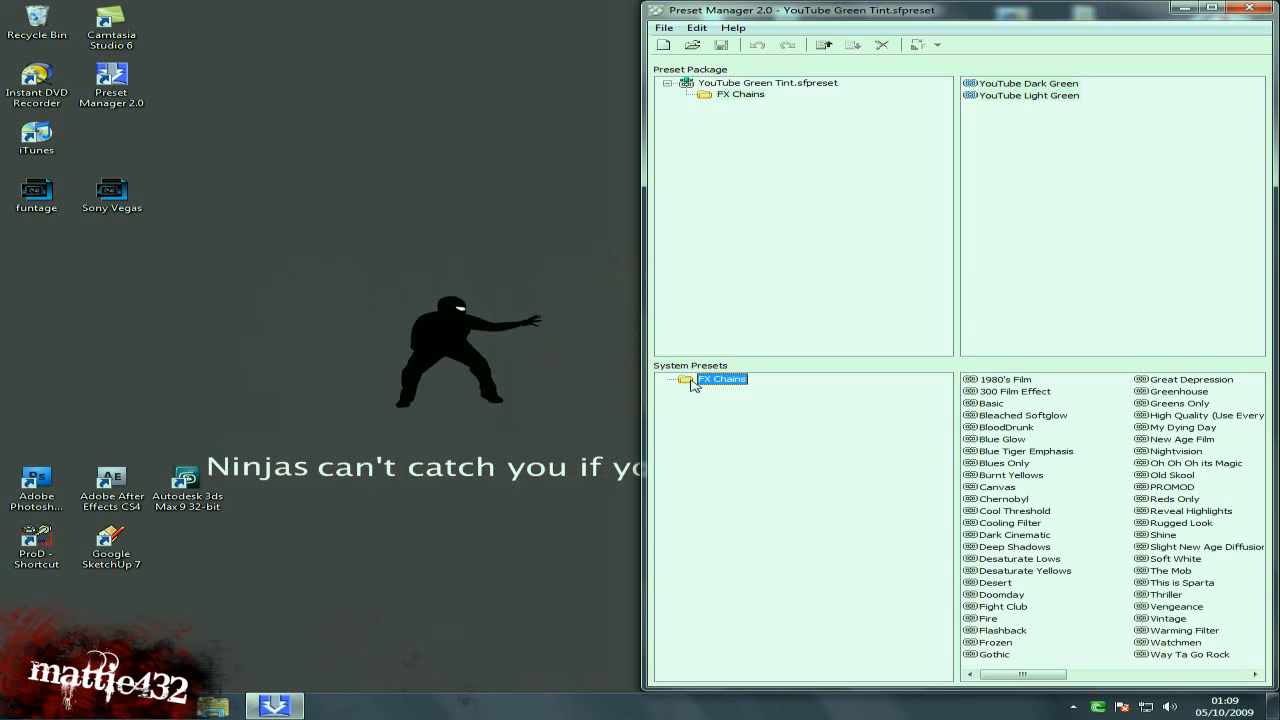
mouse_move(890, 408)
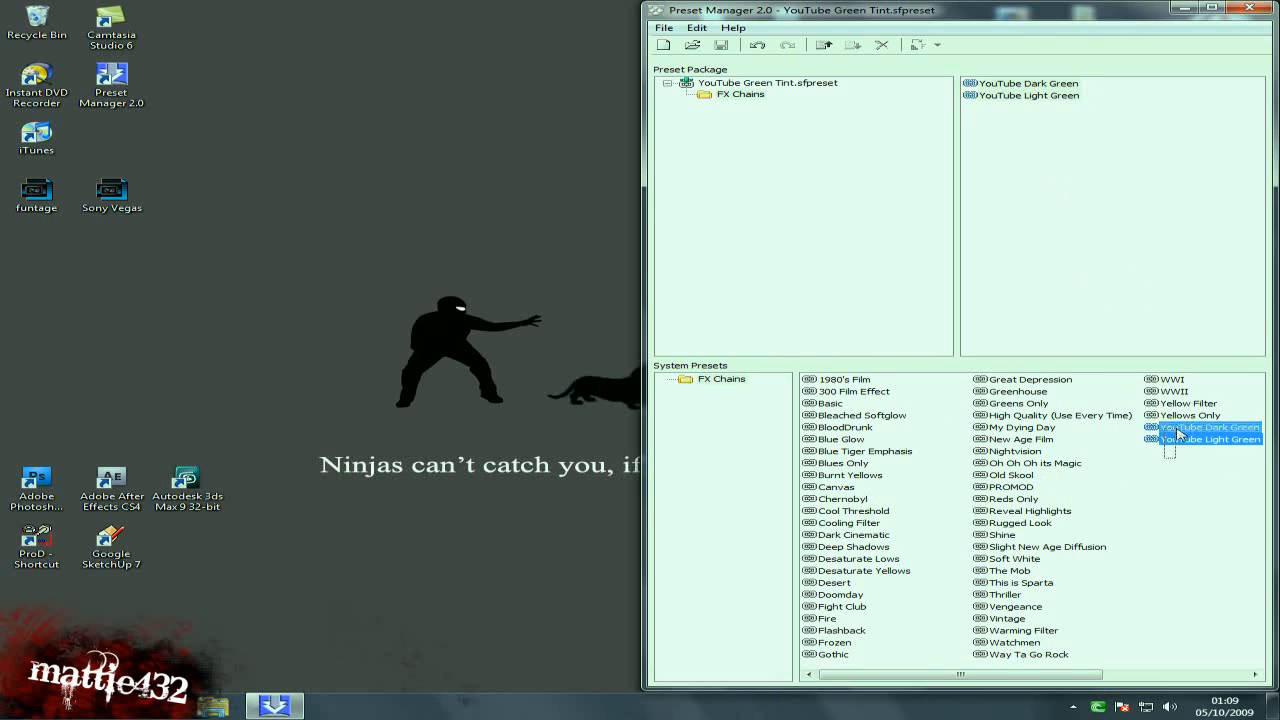
click(722, 378)
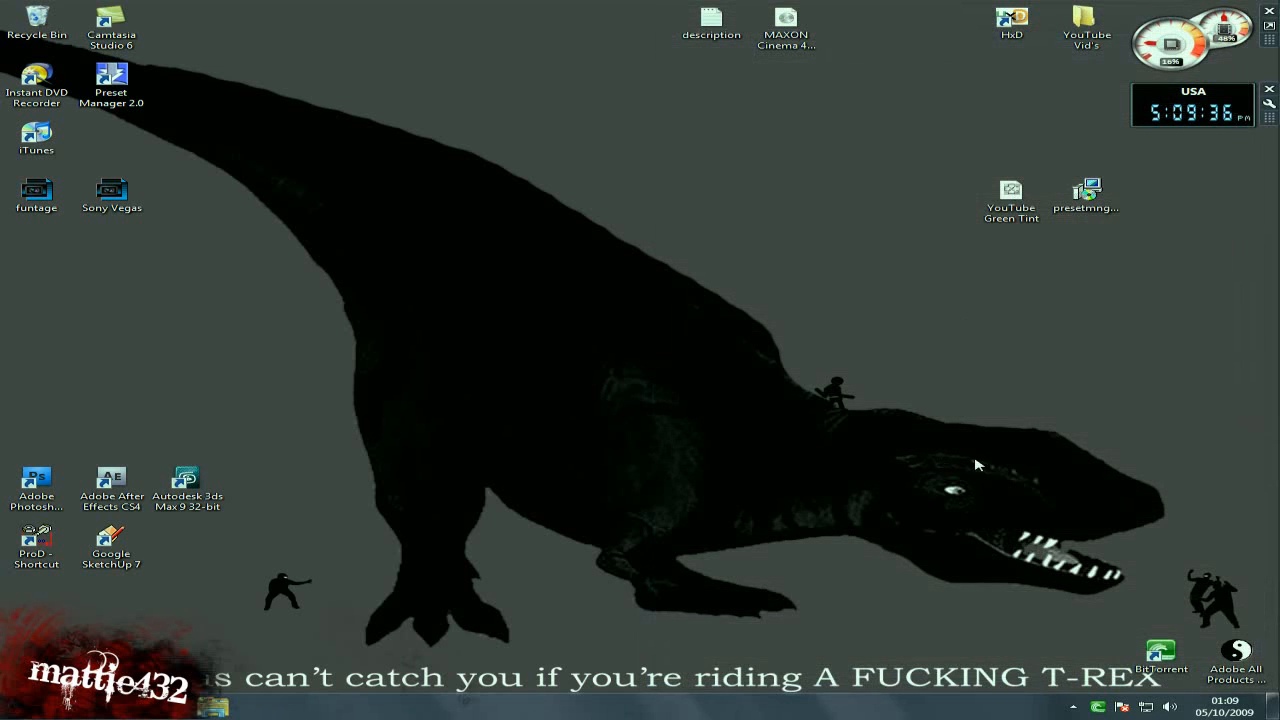
mouse_move(730, 478)
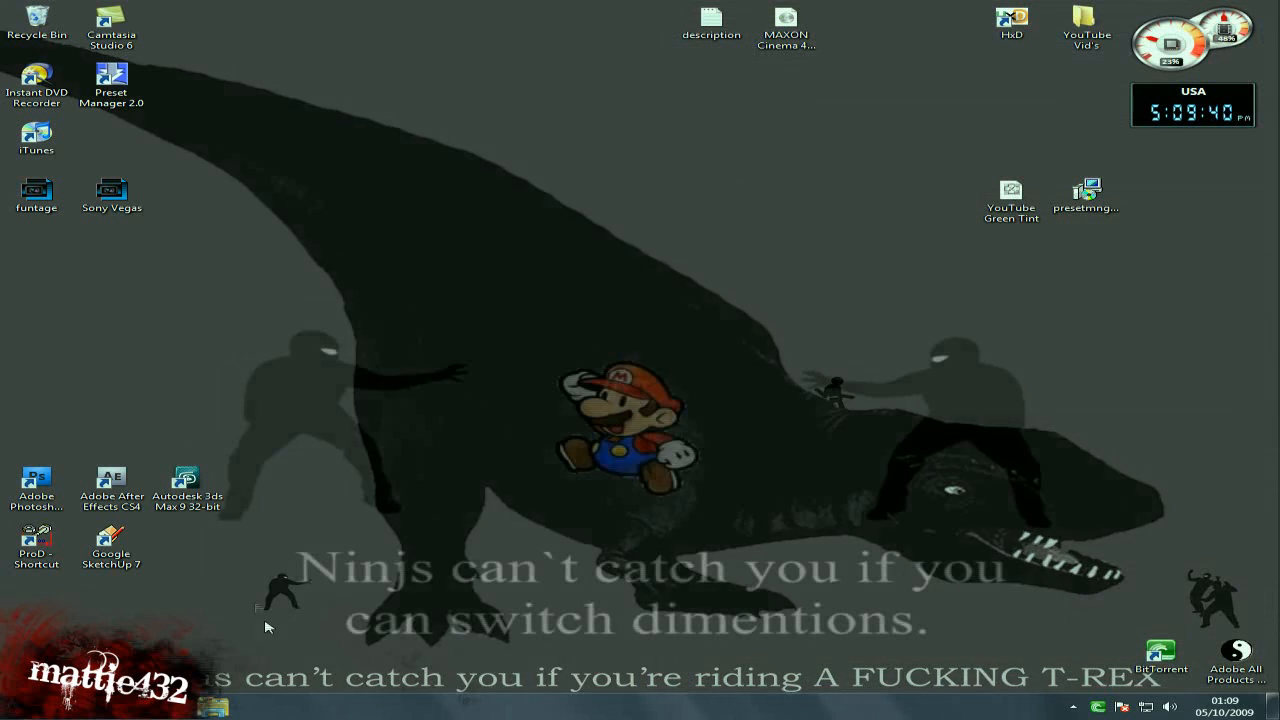
Launch Sony Vegas Pro 8.0 from its desktop shortcut
double_click(112, 196)
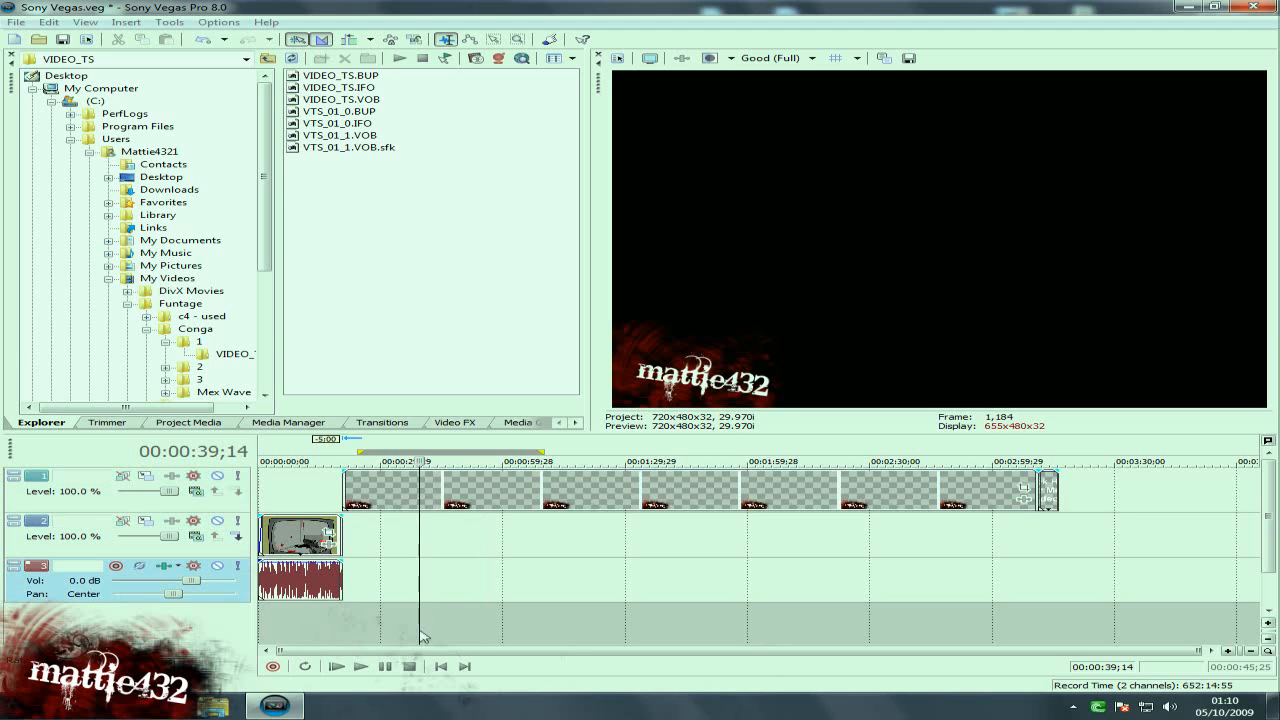
Move the playhead earlier, then start File > New, raising the save-changes prompt
click(464, 460)
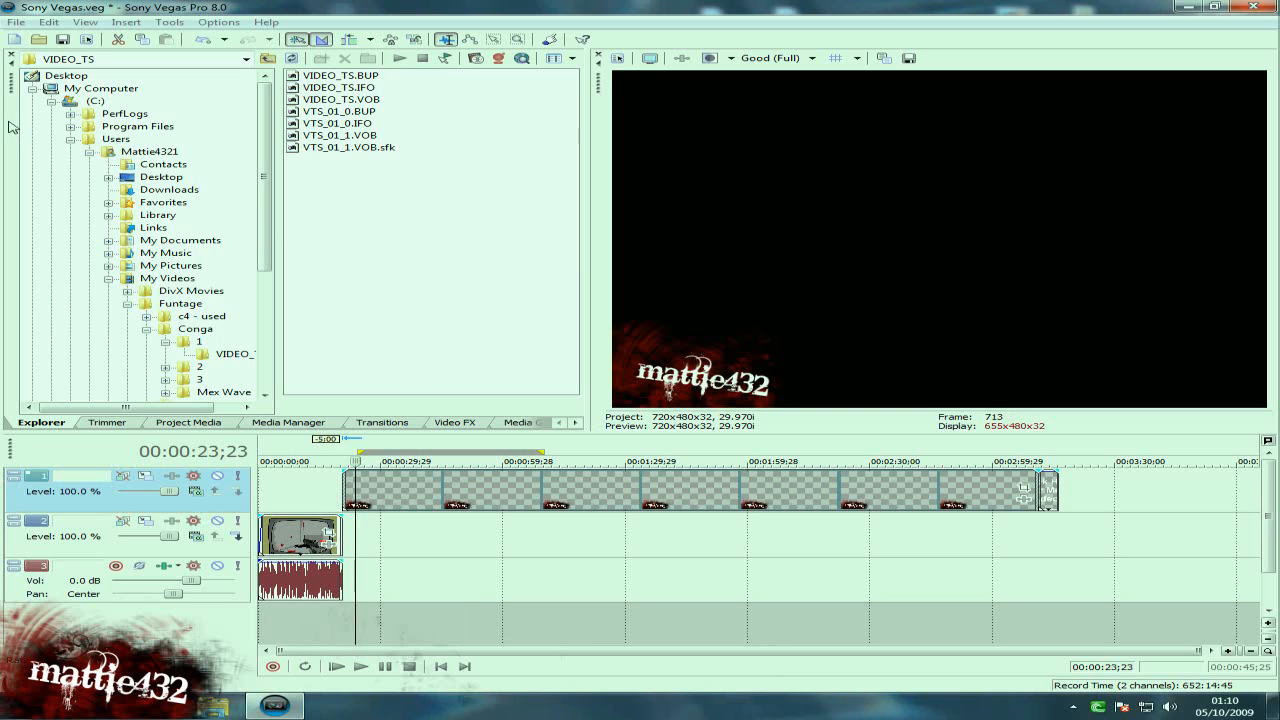
click(16, 22)
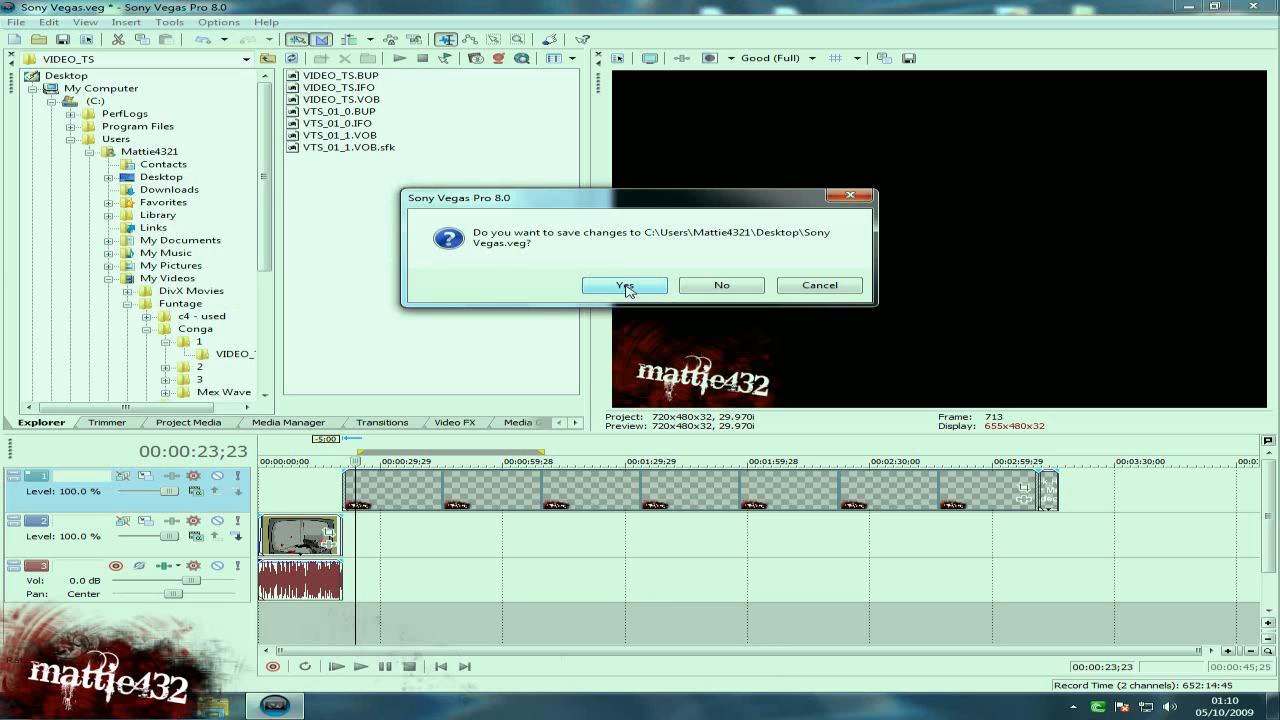
Save the old project, select the template name in New Project, and browse for media to match
click(624, 284)
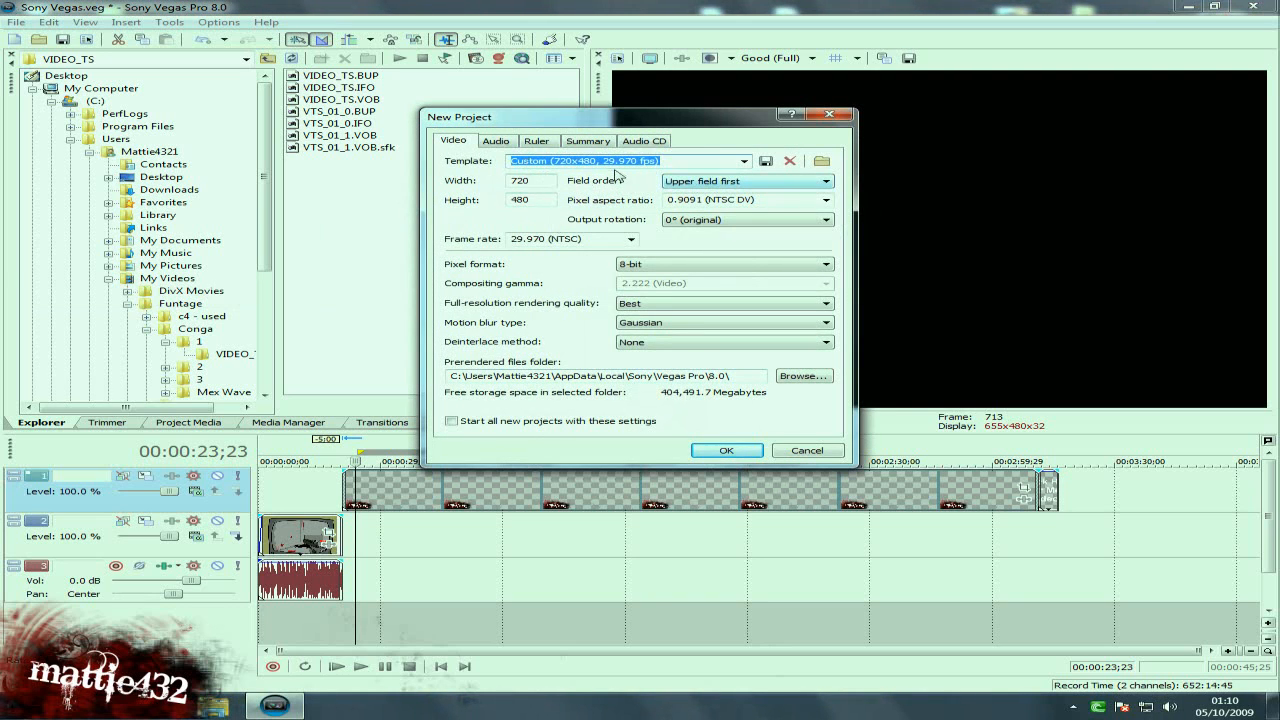
drag(460, 116, 430, 162)
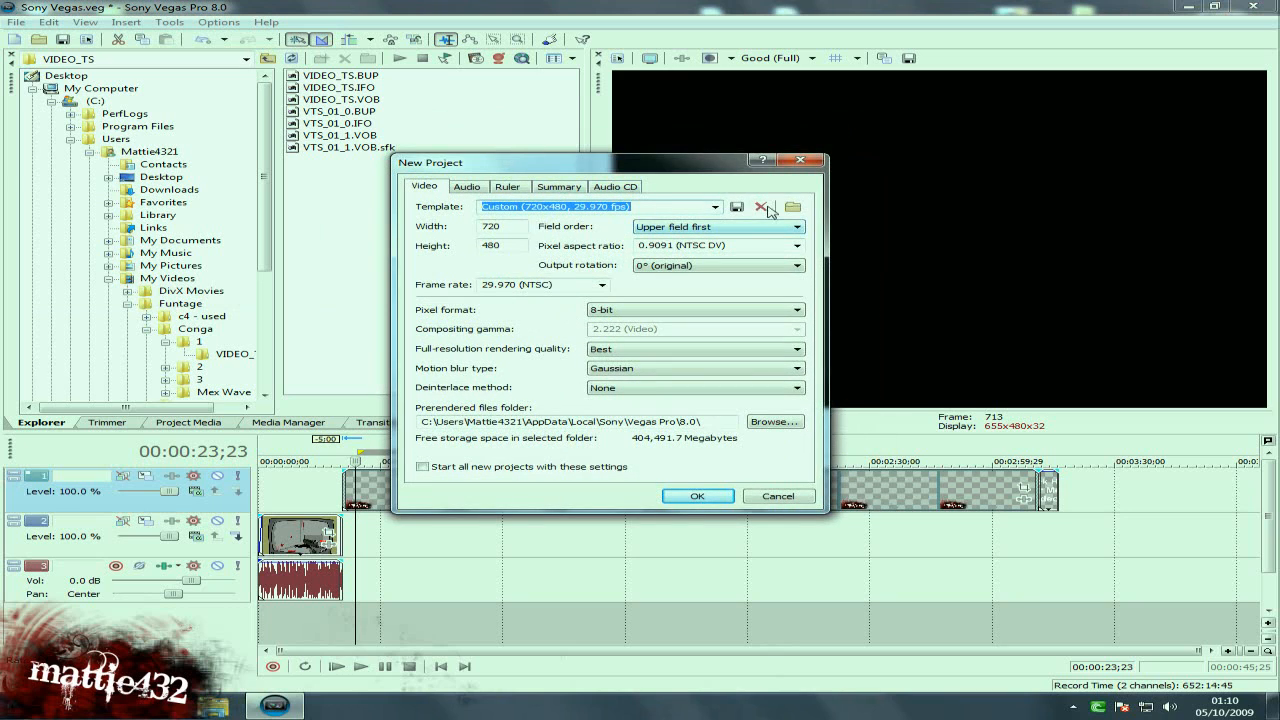
mouse_move(792, 206)
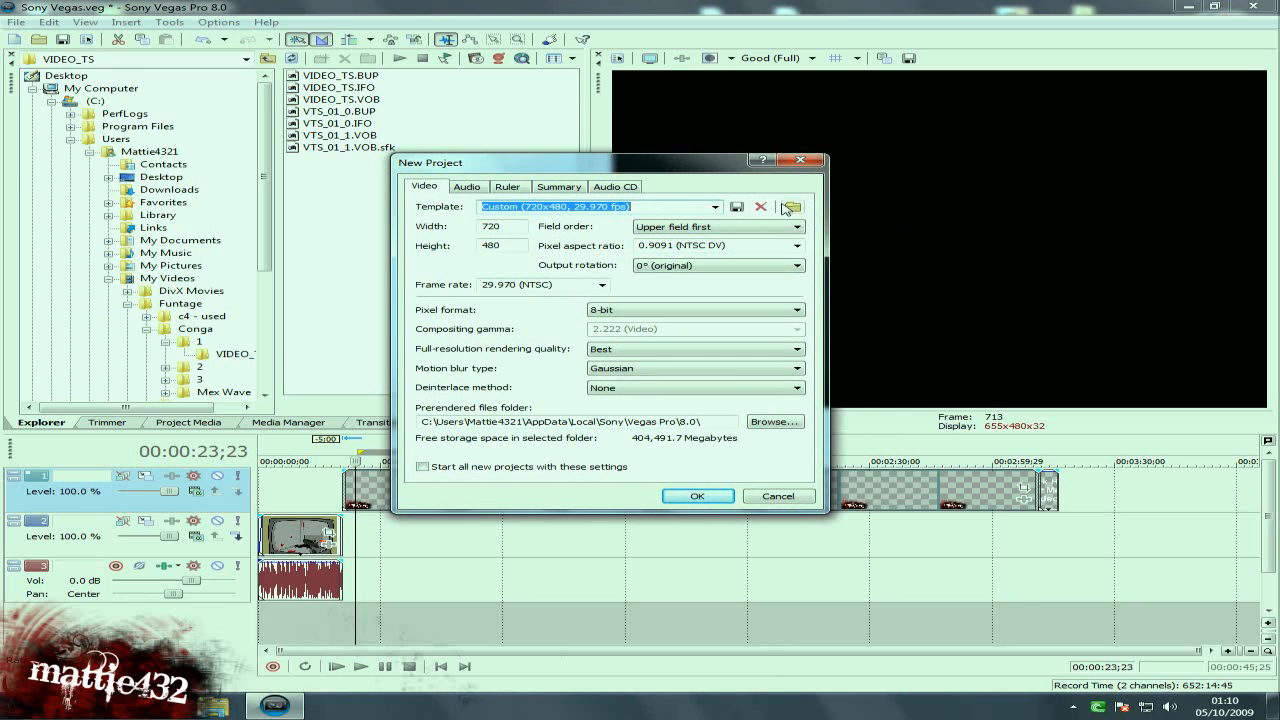
click(792, 206)
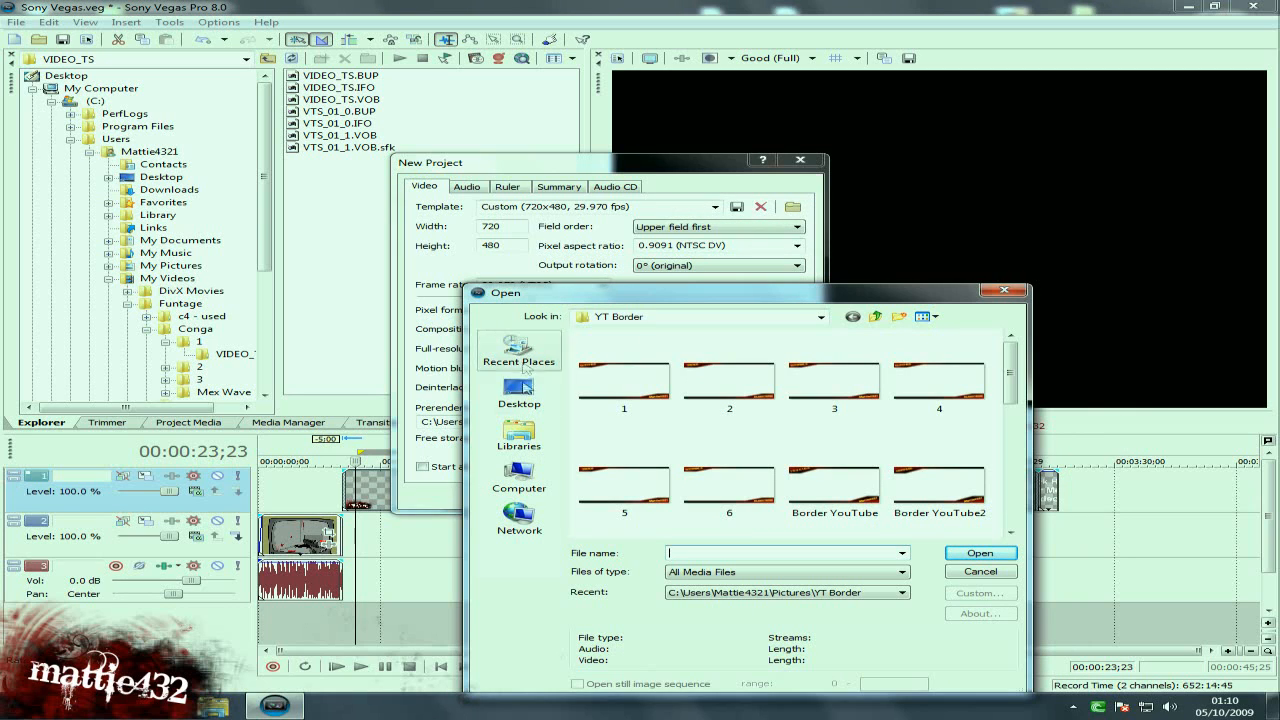
Navigate Computer > Videos > Funtage > VIDEO_TS to match settings to the VOB footage (720x480, 29.970 fps)
click(520, 478)
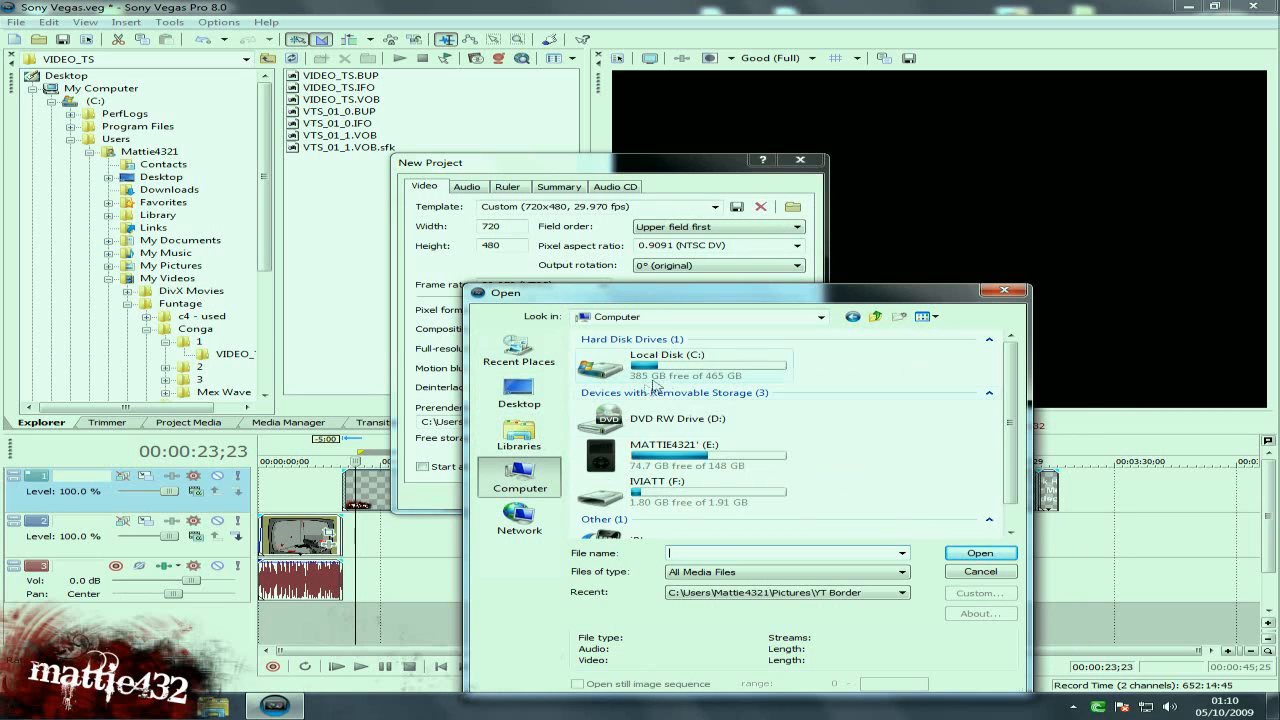
click(520, 436)
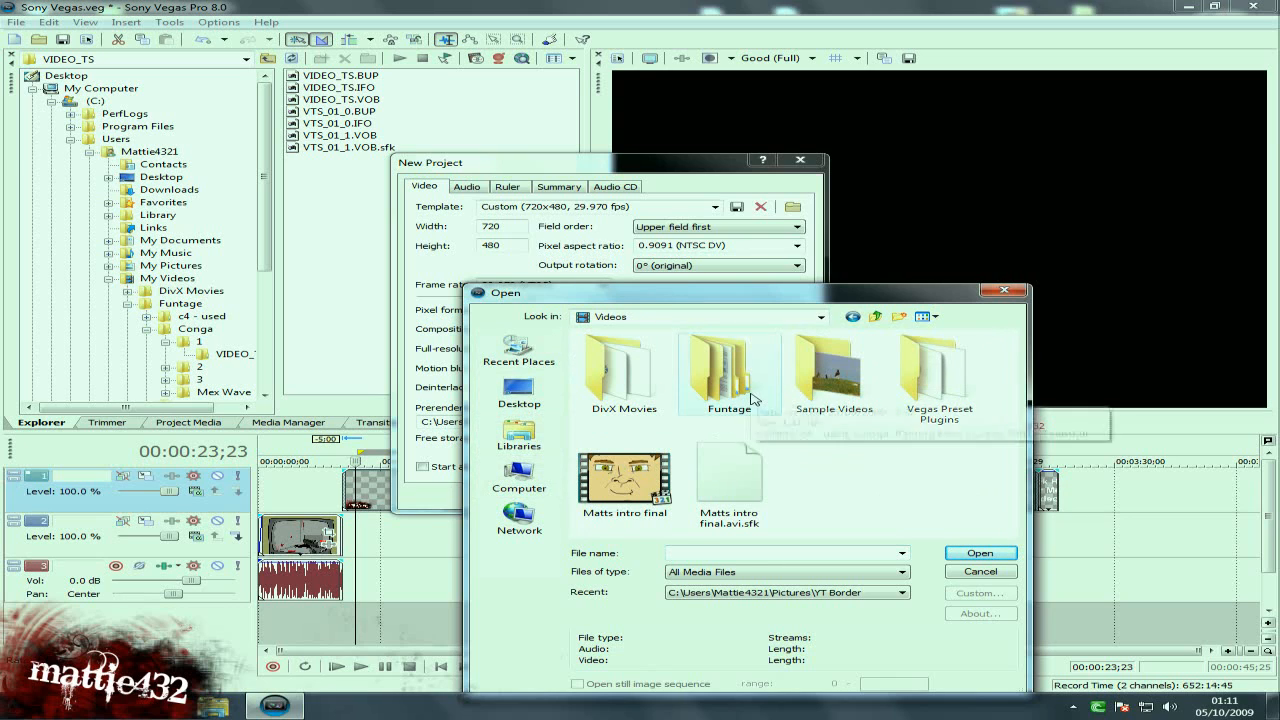
double_click(728, 368)
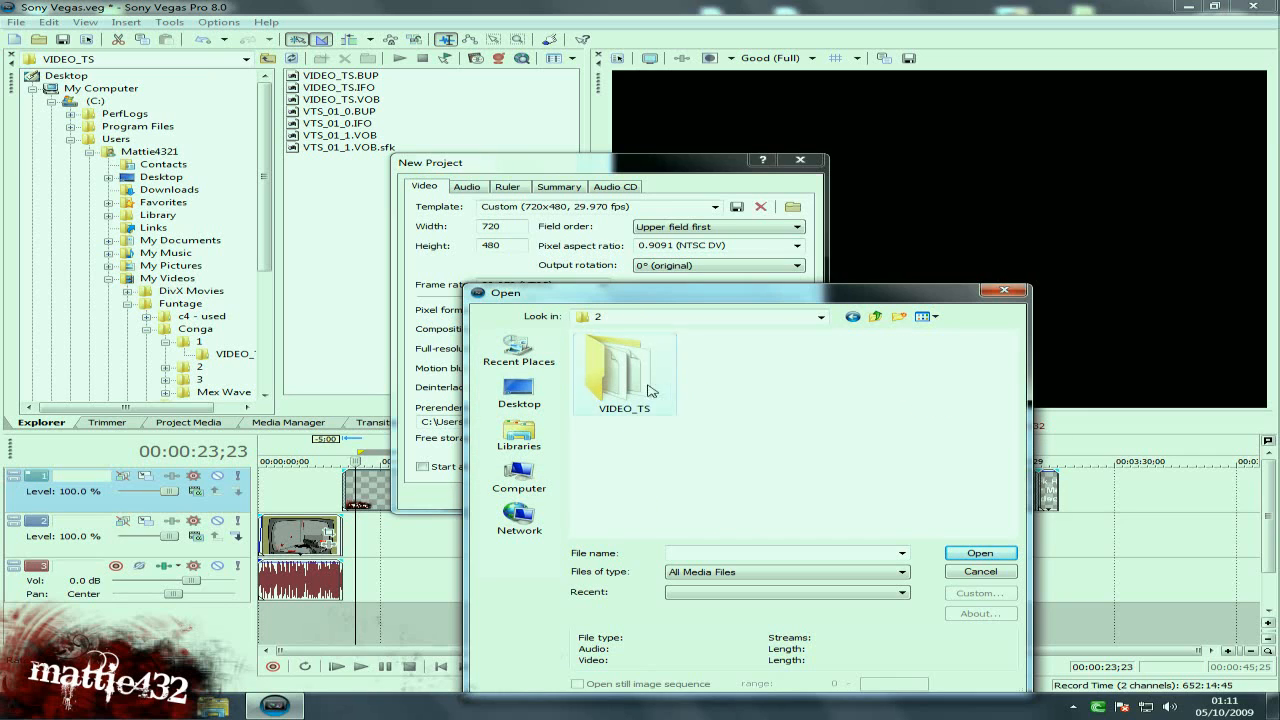
double_click(624, 370)
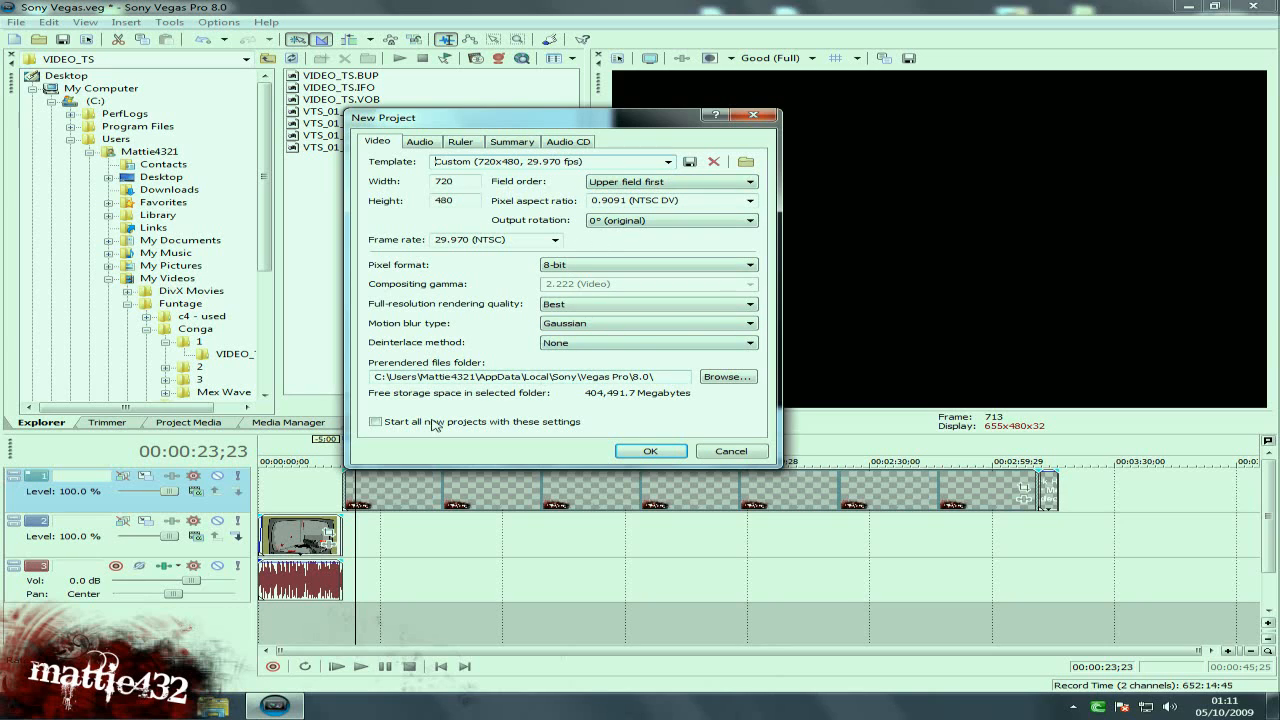
Tick 'Start all new projects with these settings' and confirm the 720x480 29.970 fps project
click(376, 420)
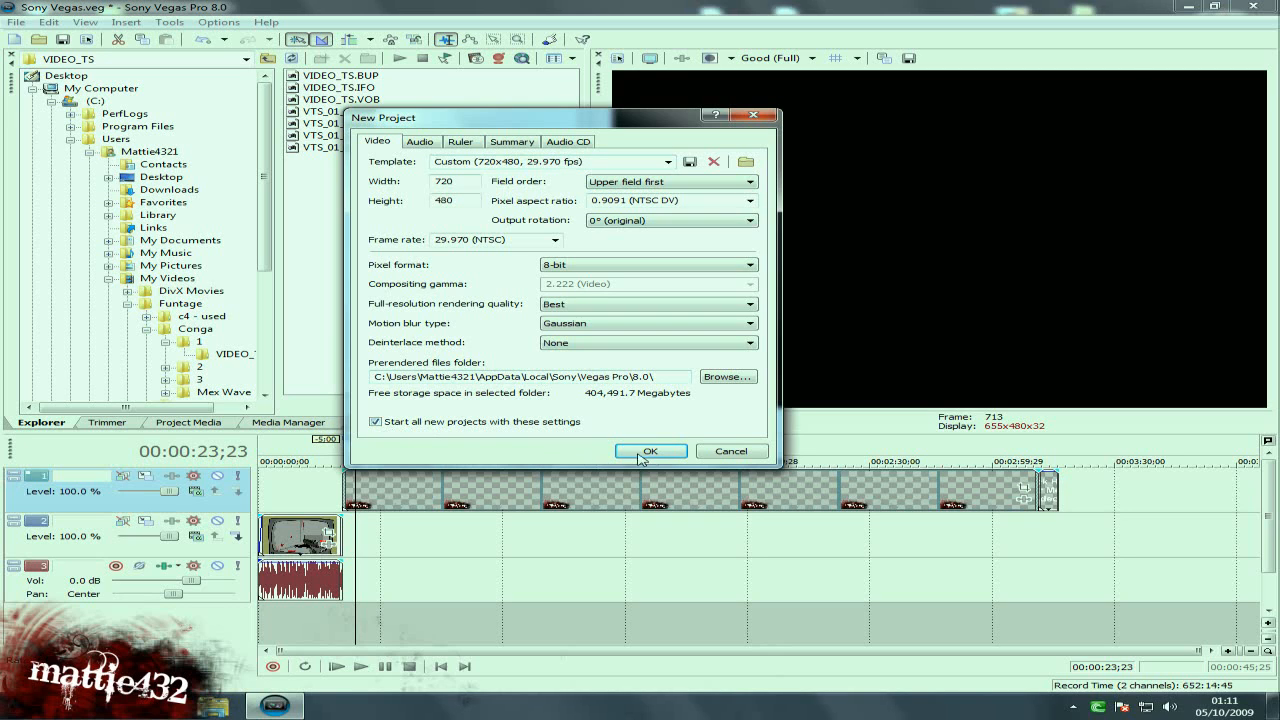
click(650, 452)
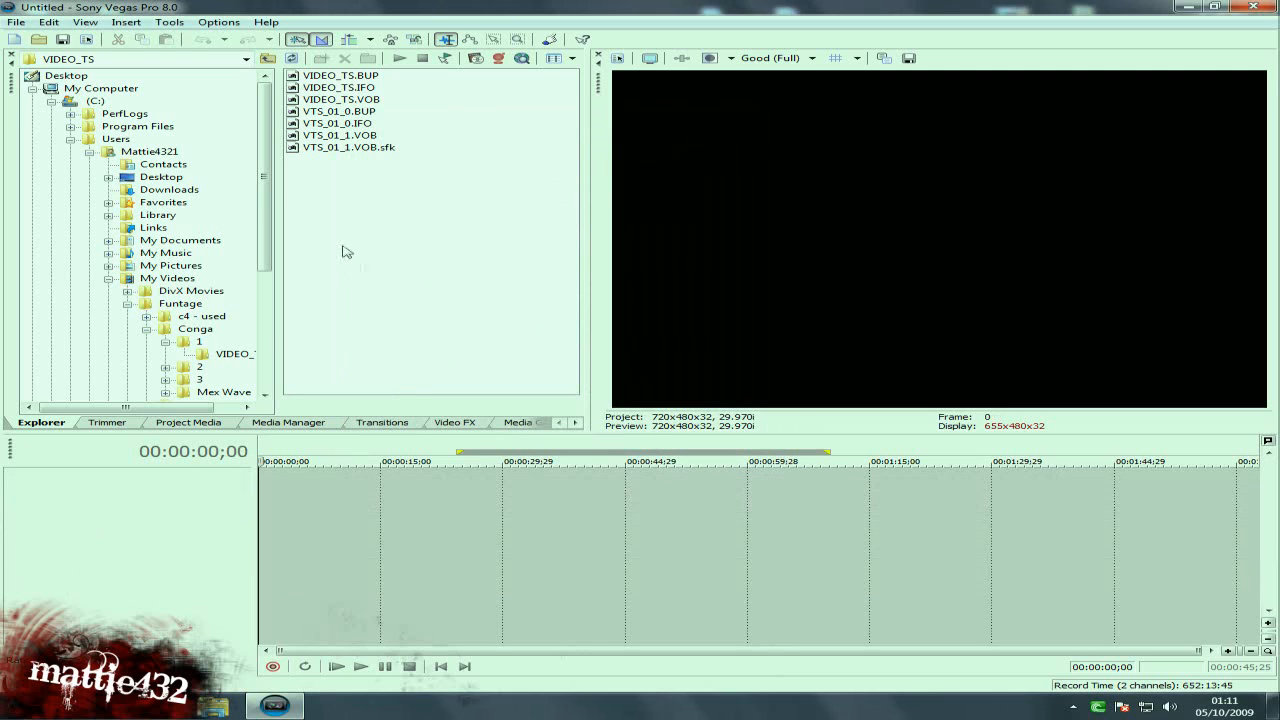
click(184, 340)
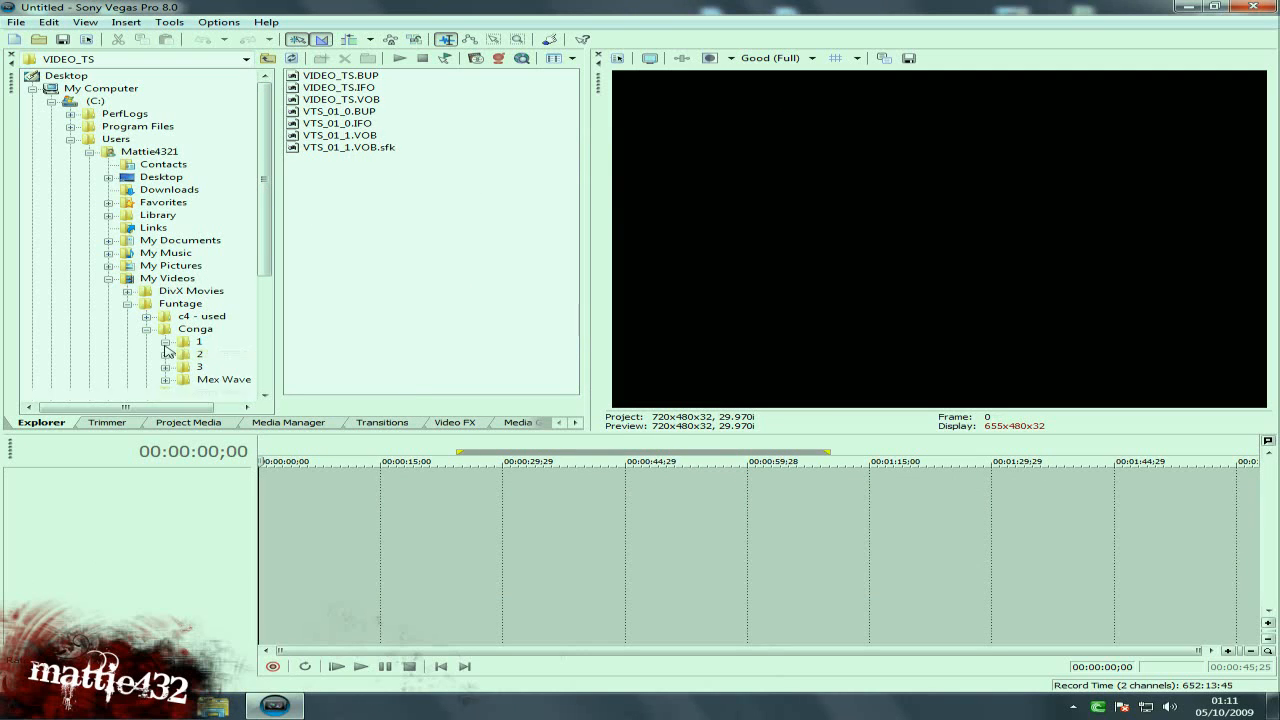
click(200, 340)
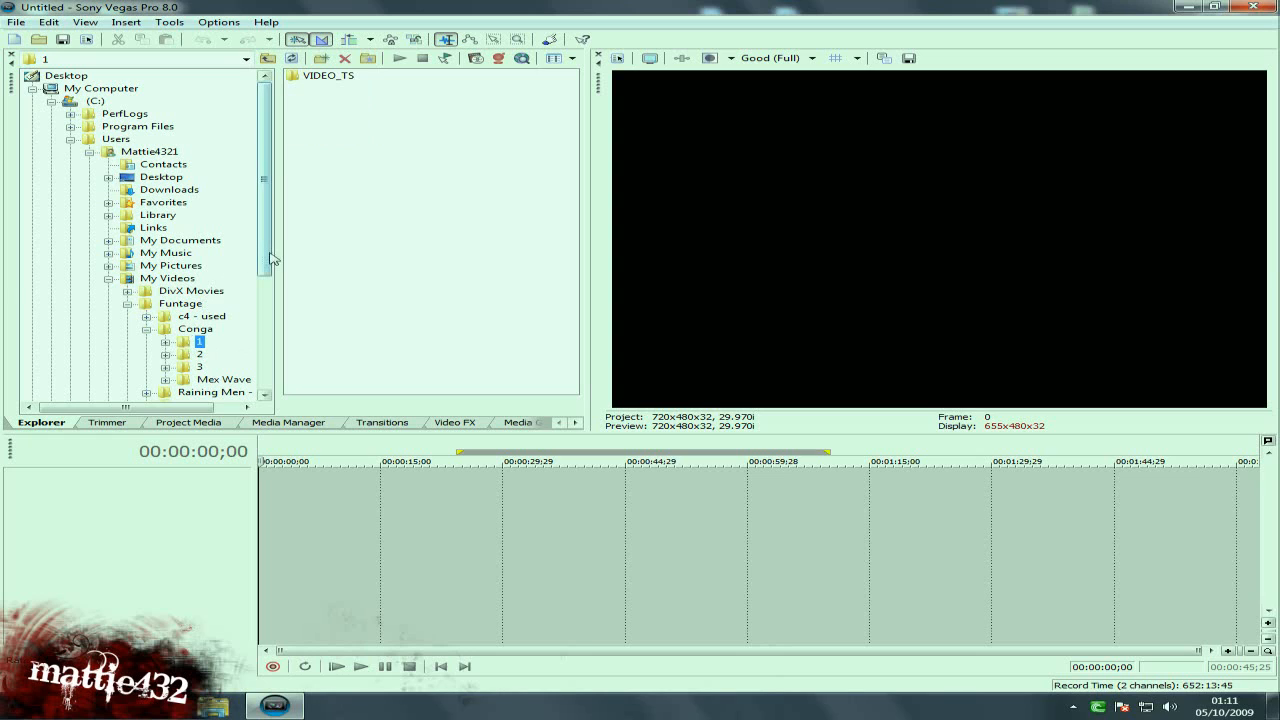
scroll(down, 3)
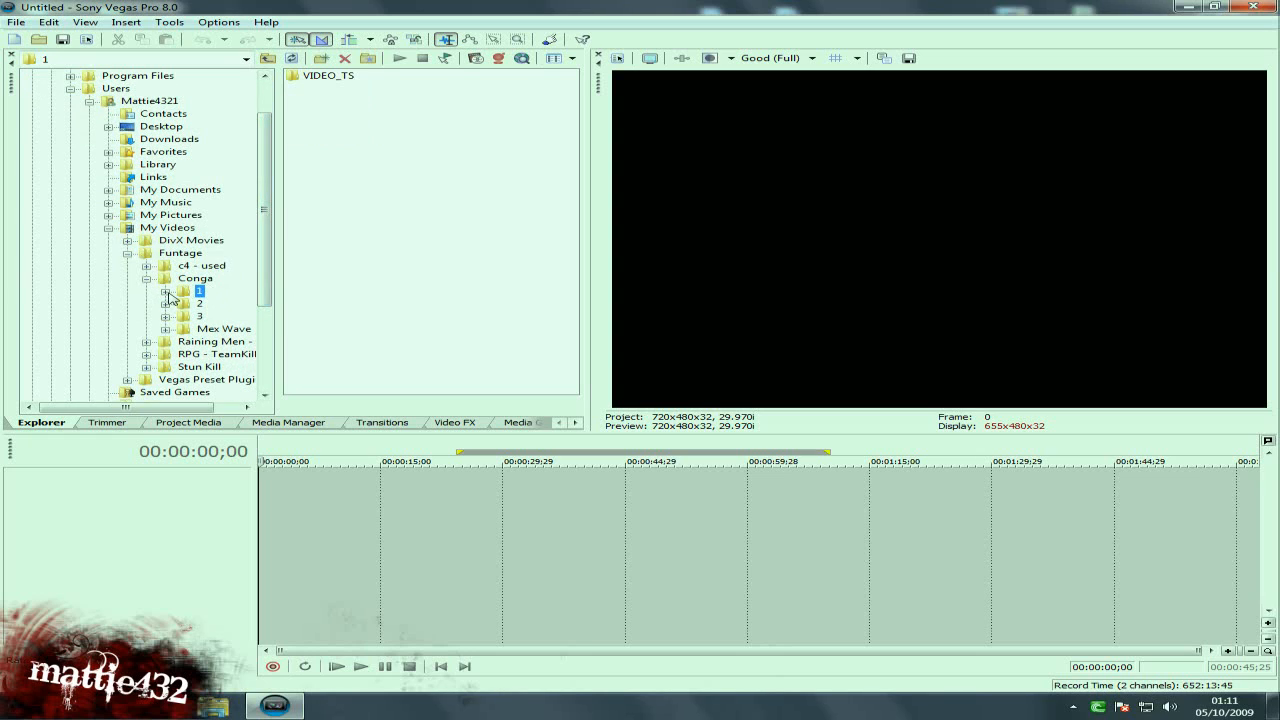
click(176, 278)
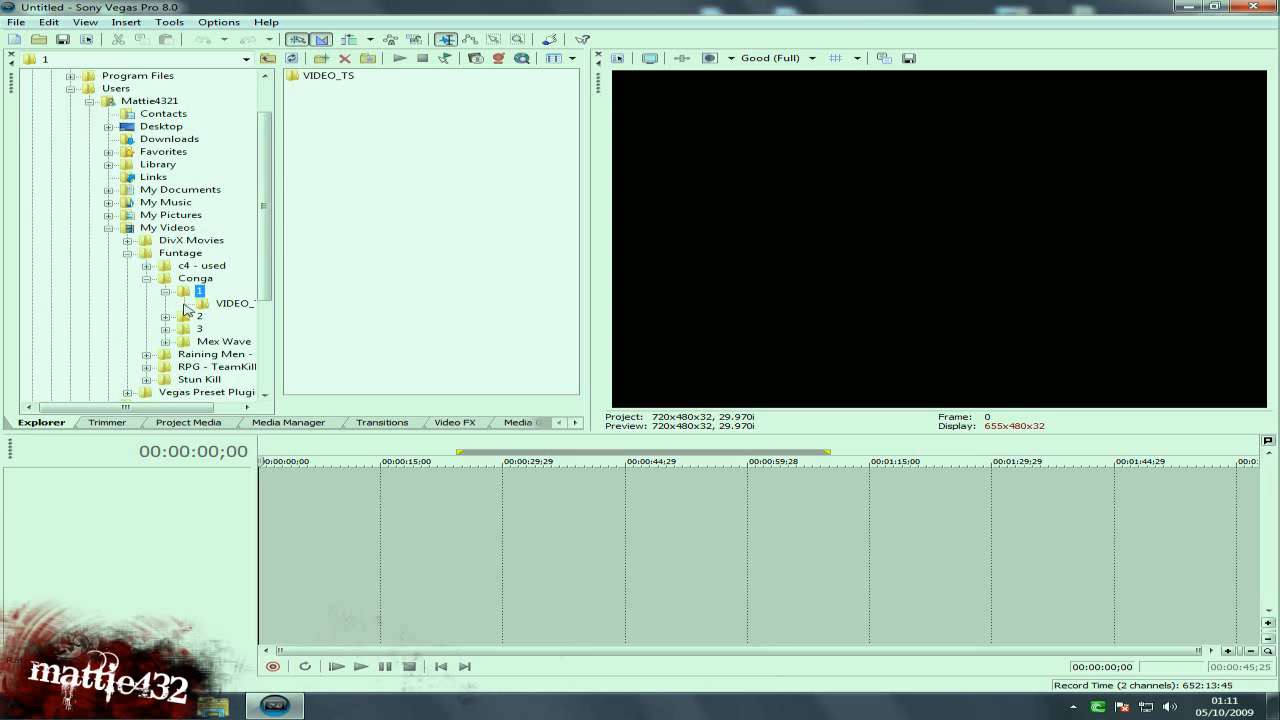
click(232, 304)
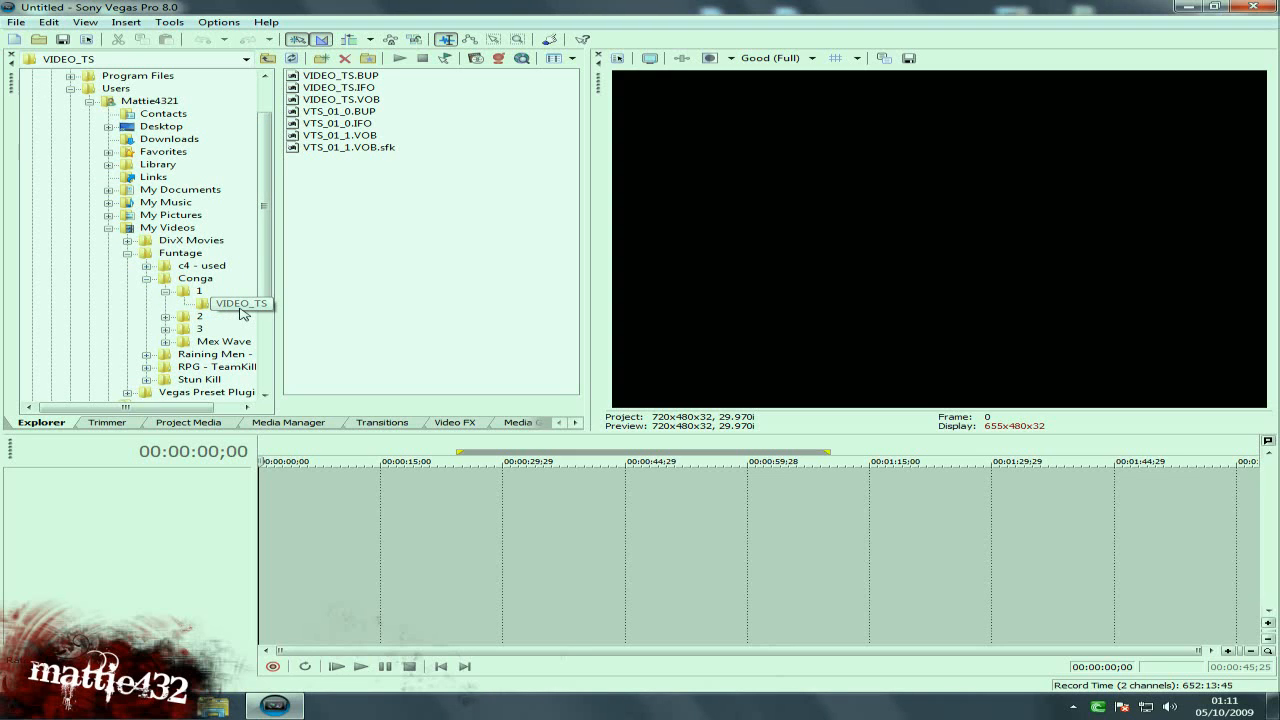
click(232, 304)
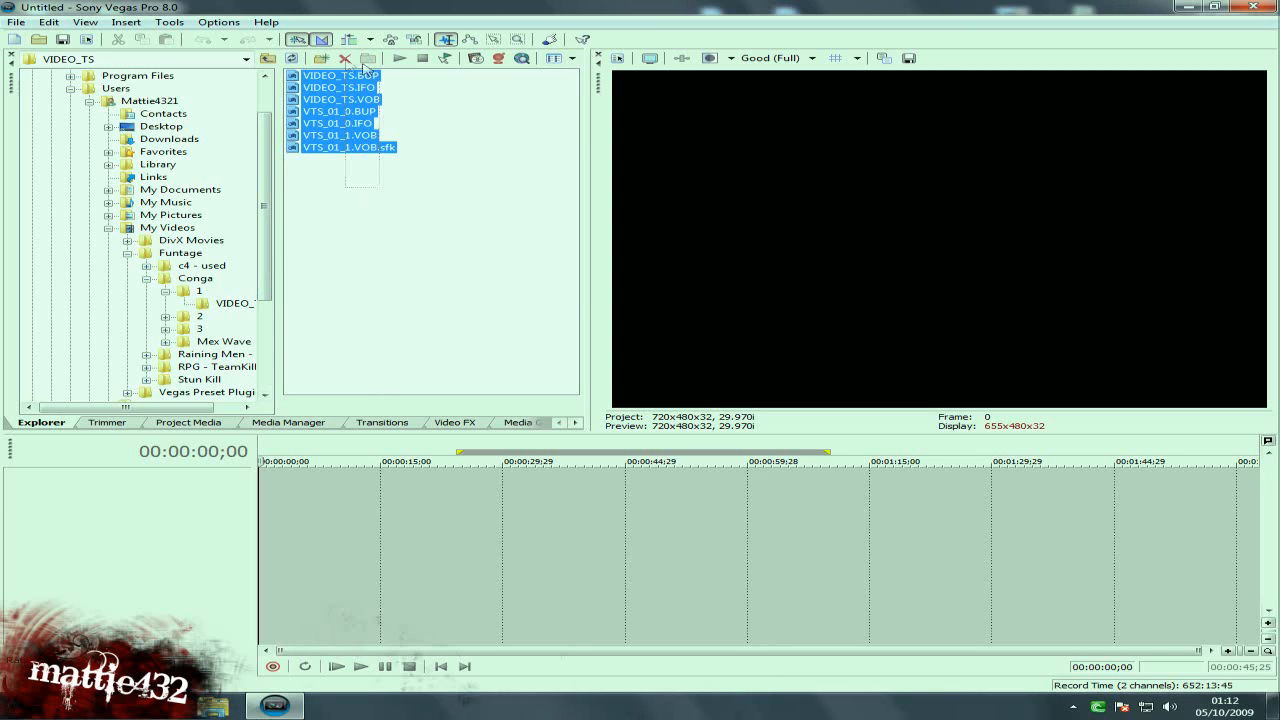
click(364, 164)
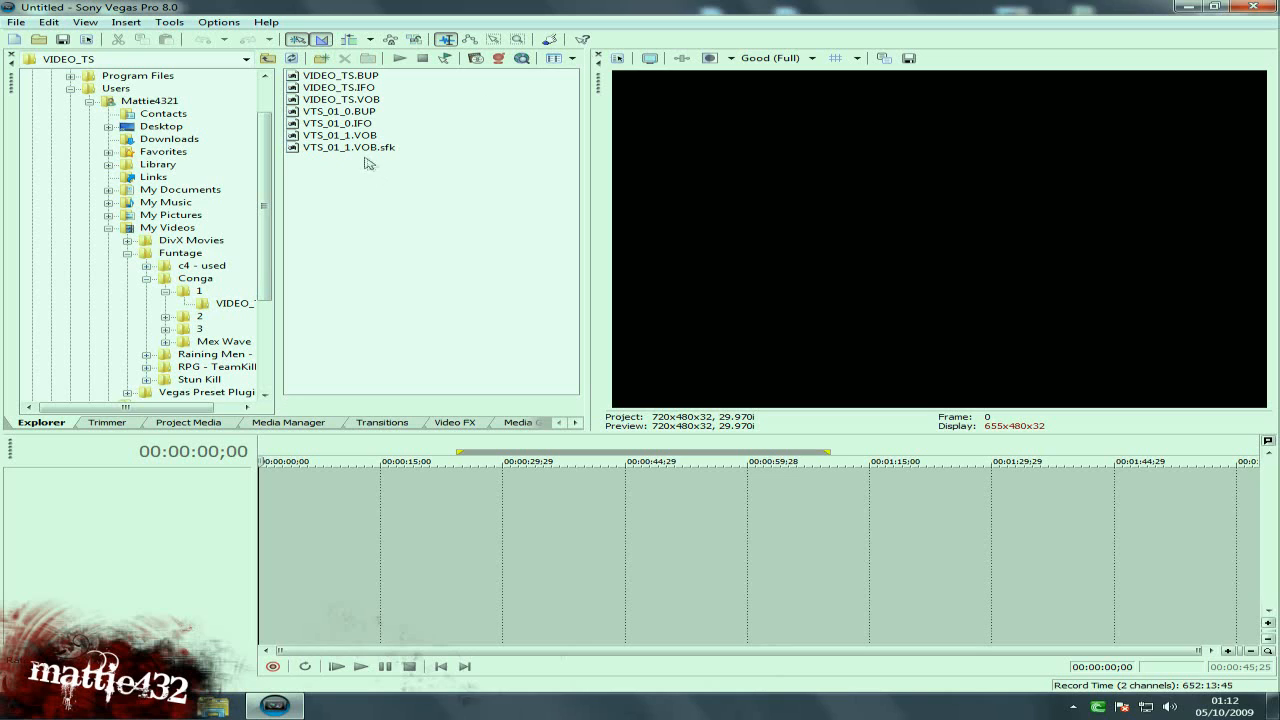
mouse_move(360, 160)
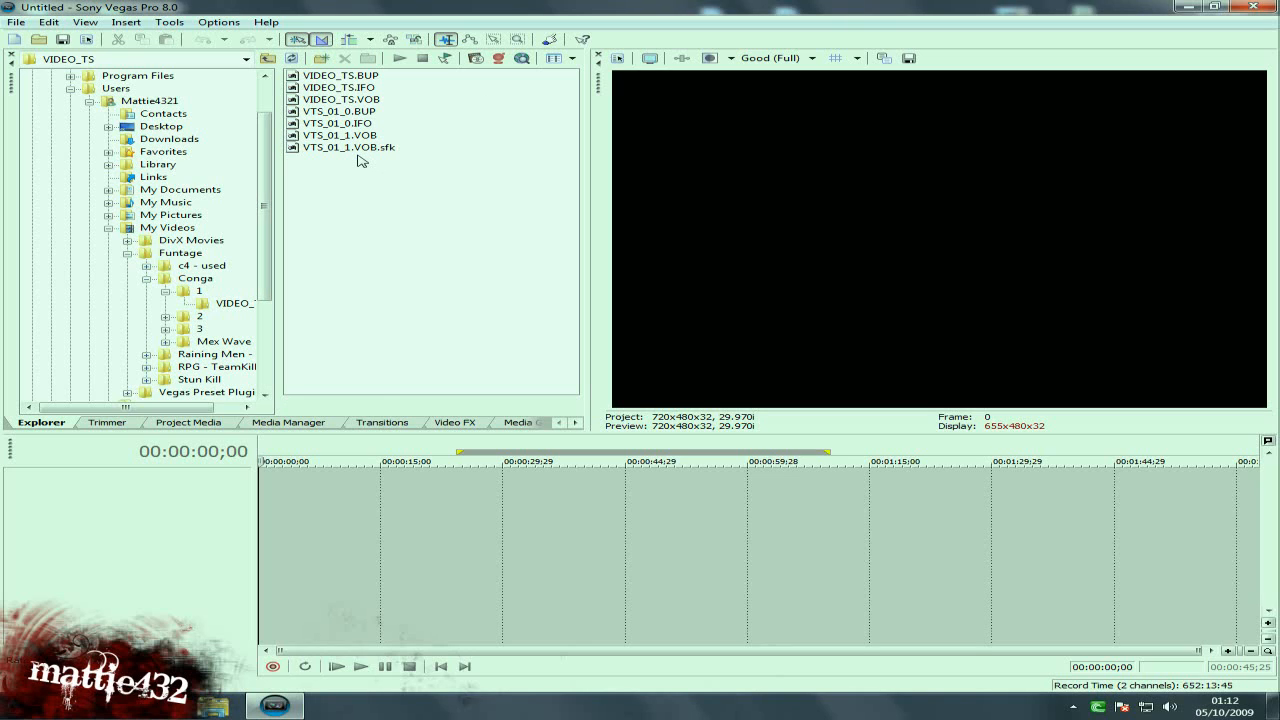
click(348, 148)
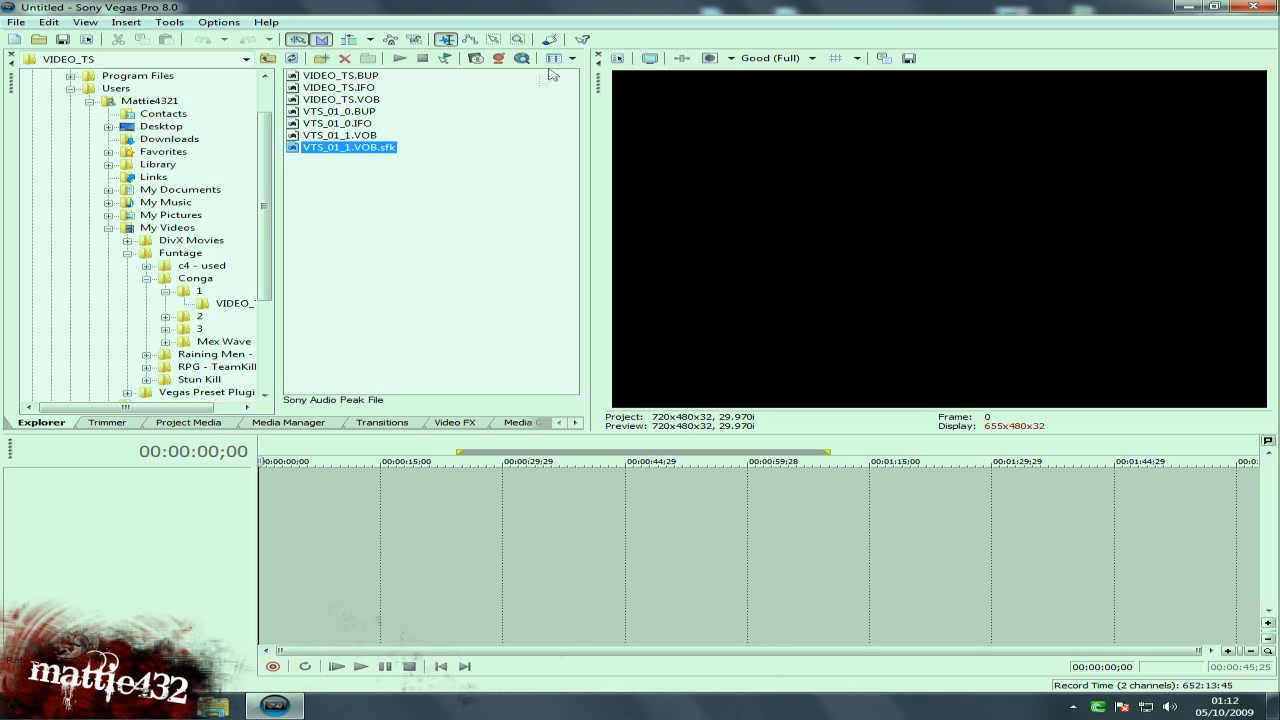
click(572, 56)
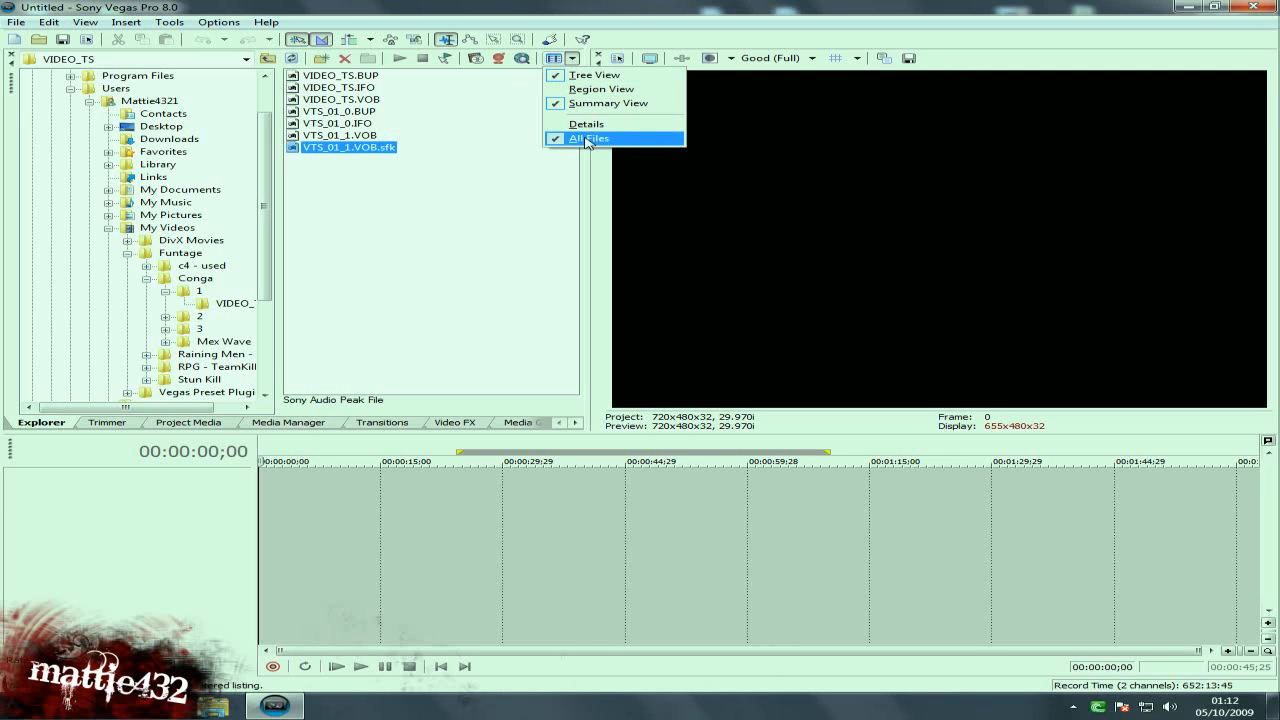
click(588, 138)
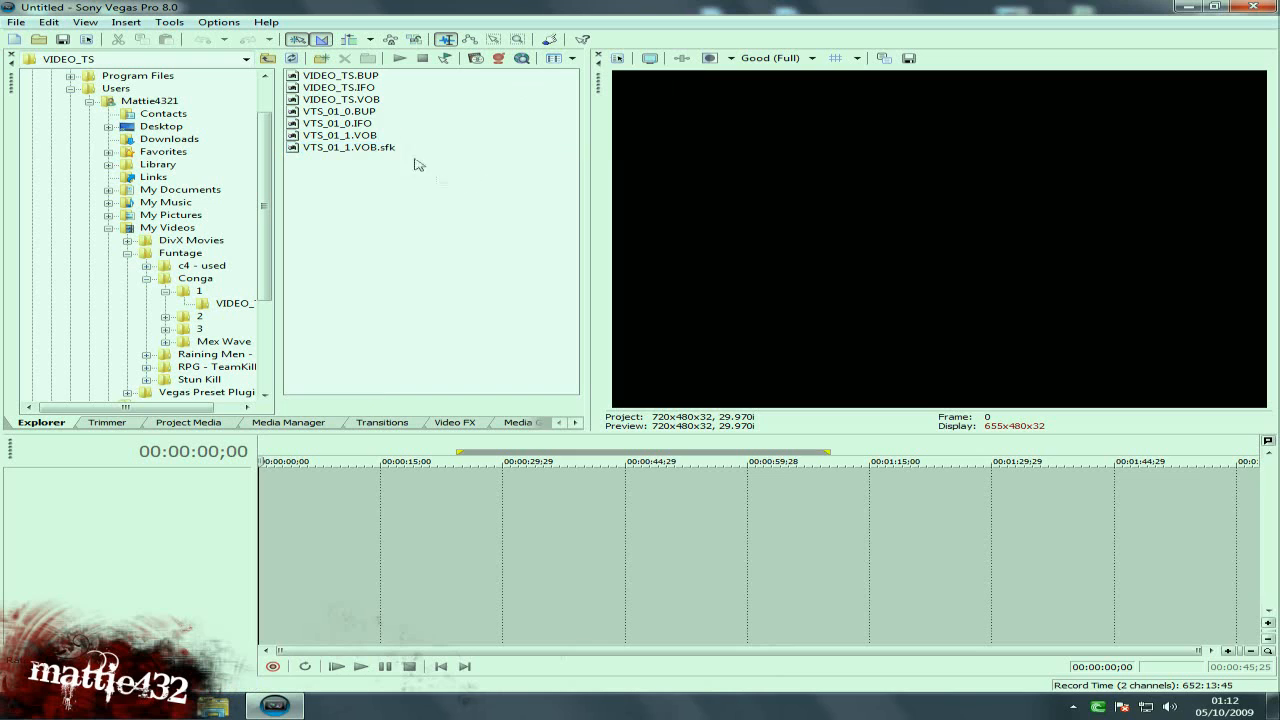
mouse_move(336, 176)
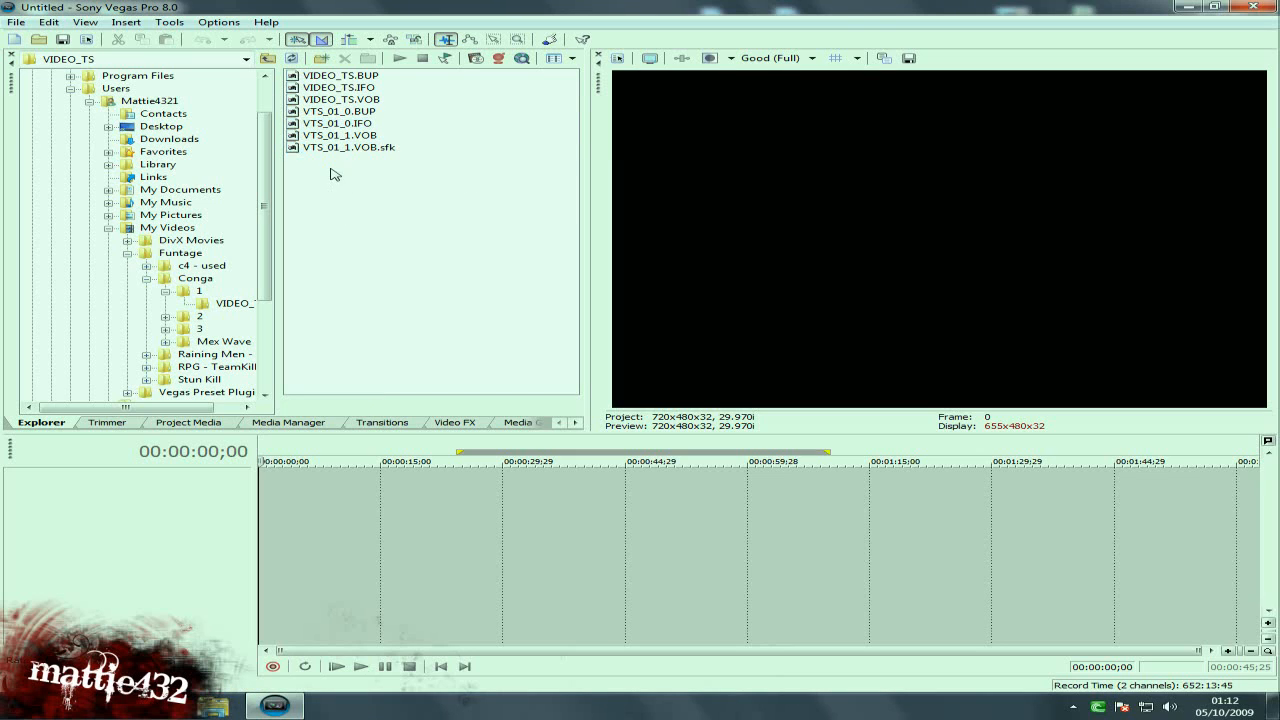
mouse_move(424, 172)
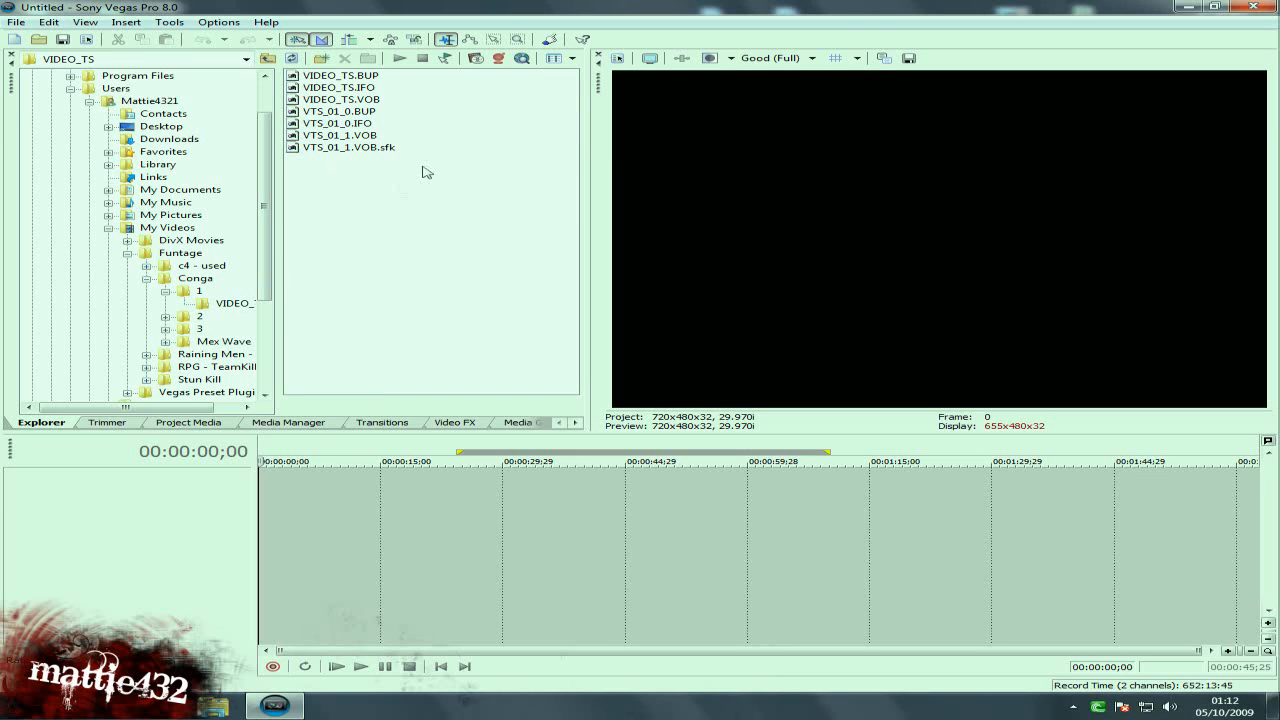
click(340, 136)
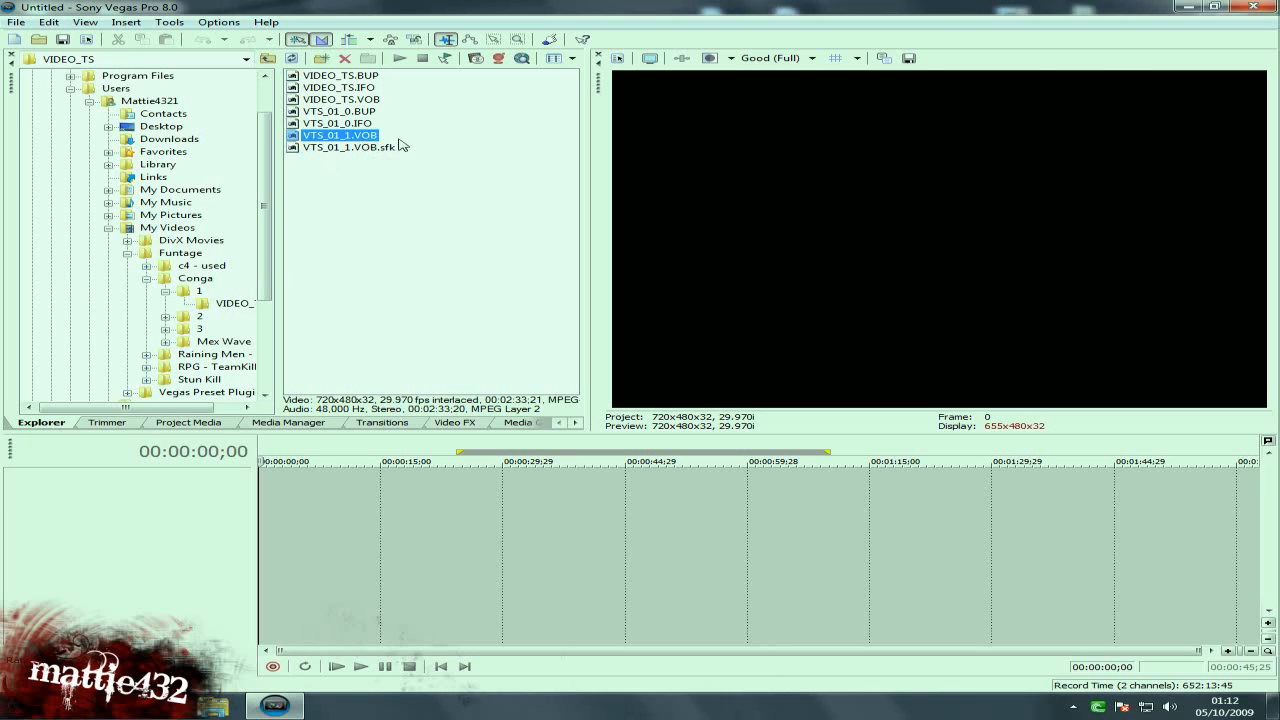
mouse_move(318, 142)
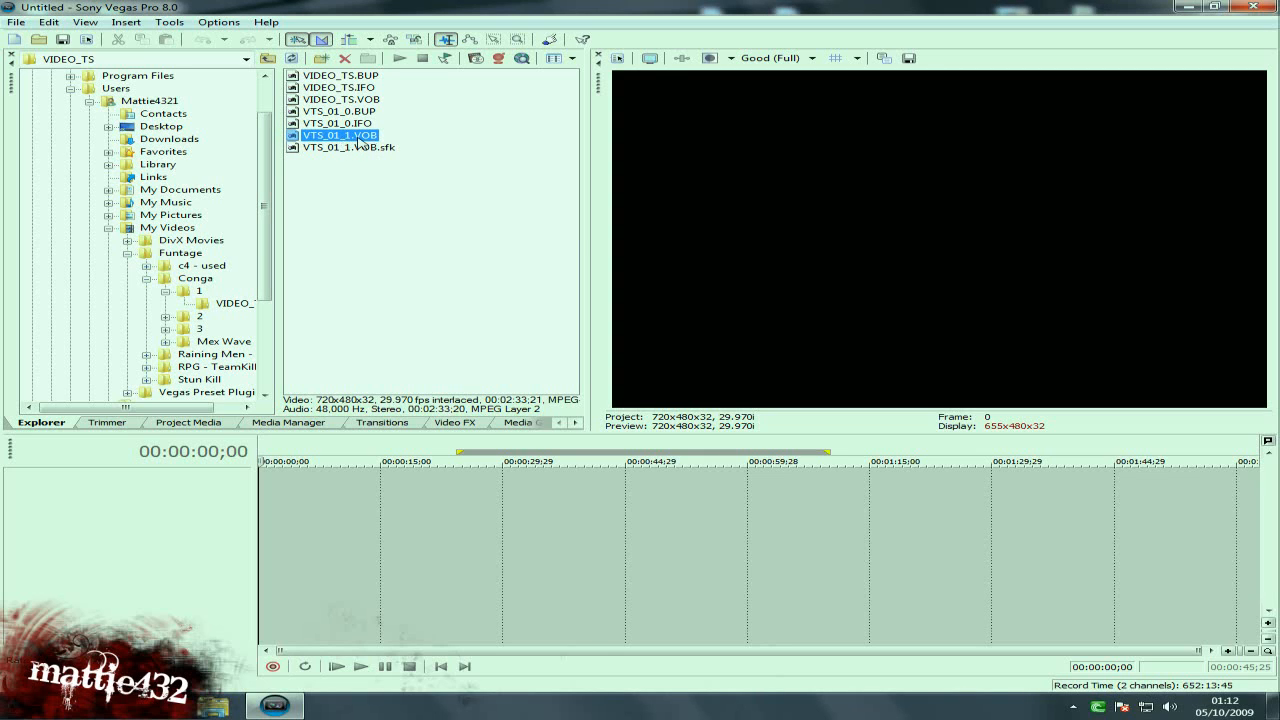
Drag VTS_01_1.VOB from Explorer onto the timeline as video and audio tracks
drag(336, 136, 700, 500)
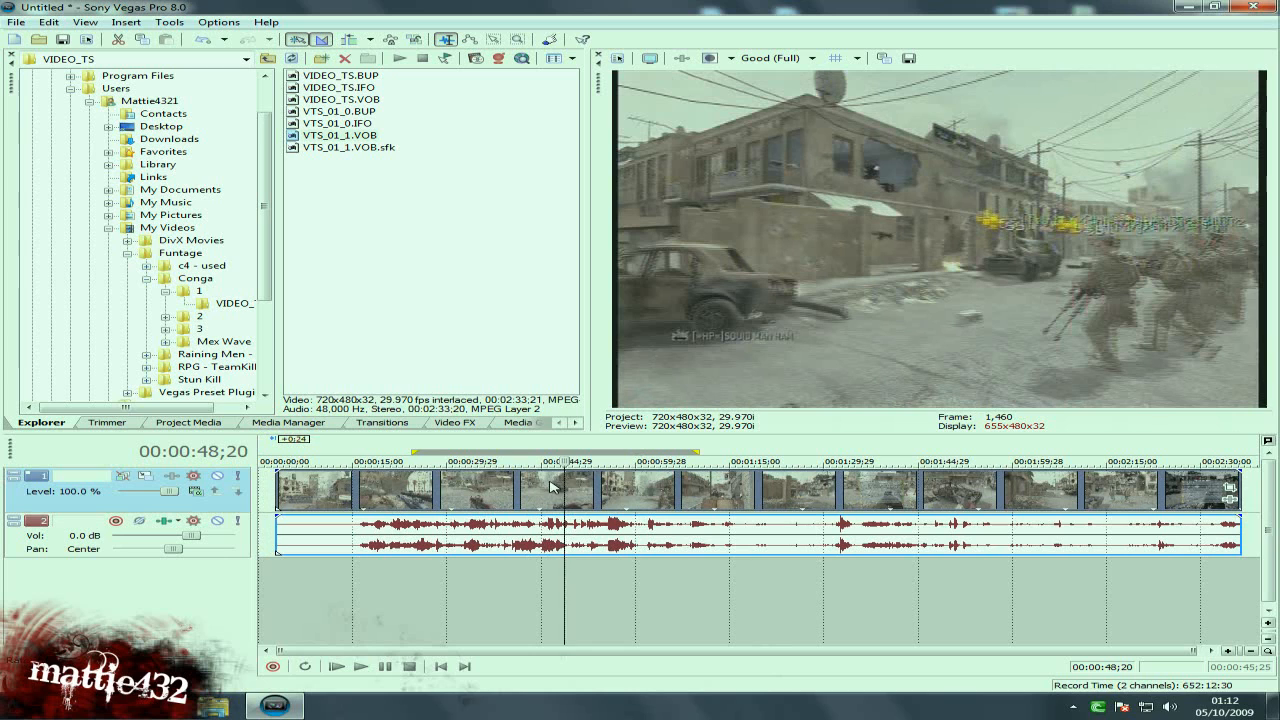
mouse_move(558, 488)
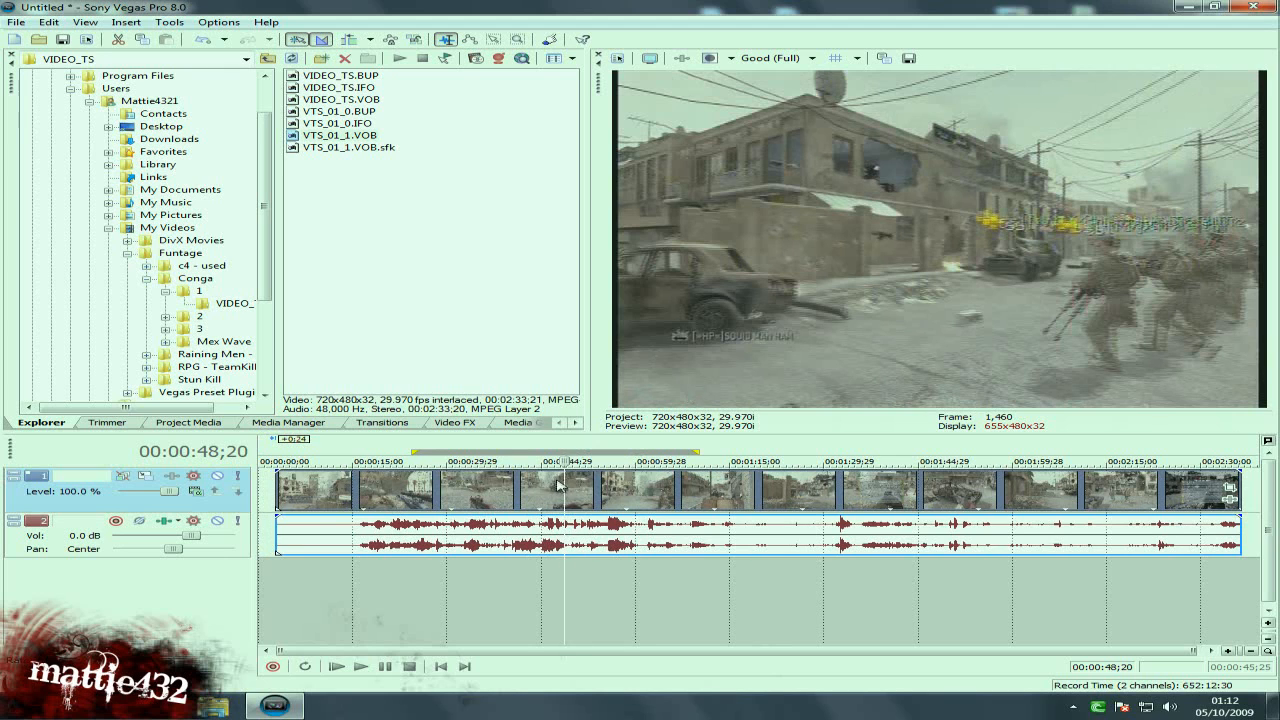
right_click(558, 482)
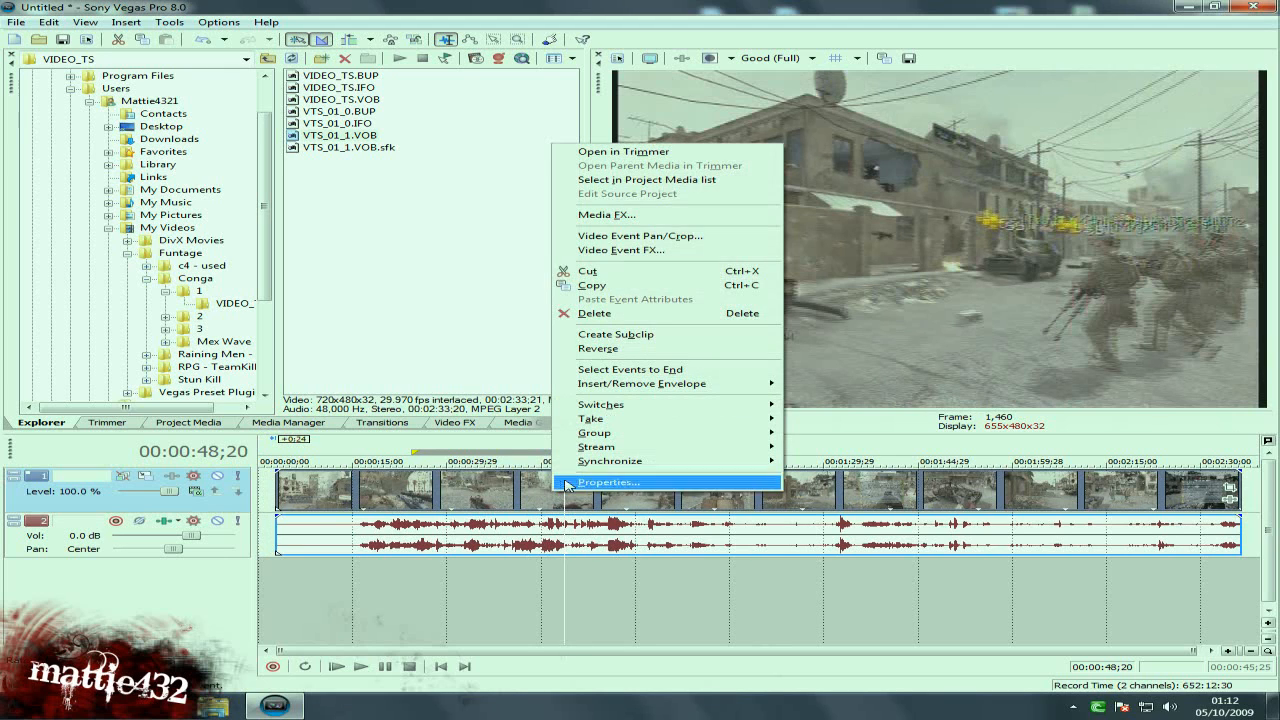
click(608, 482)
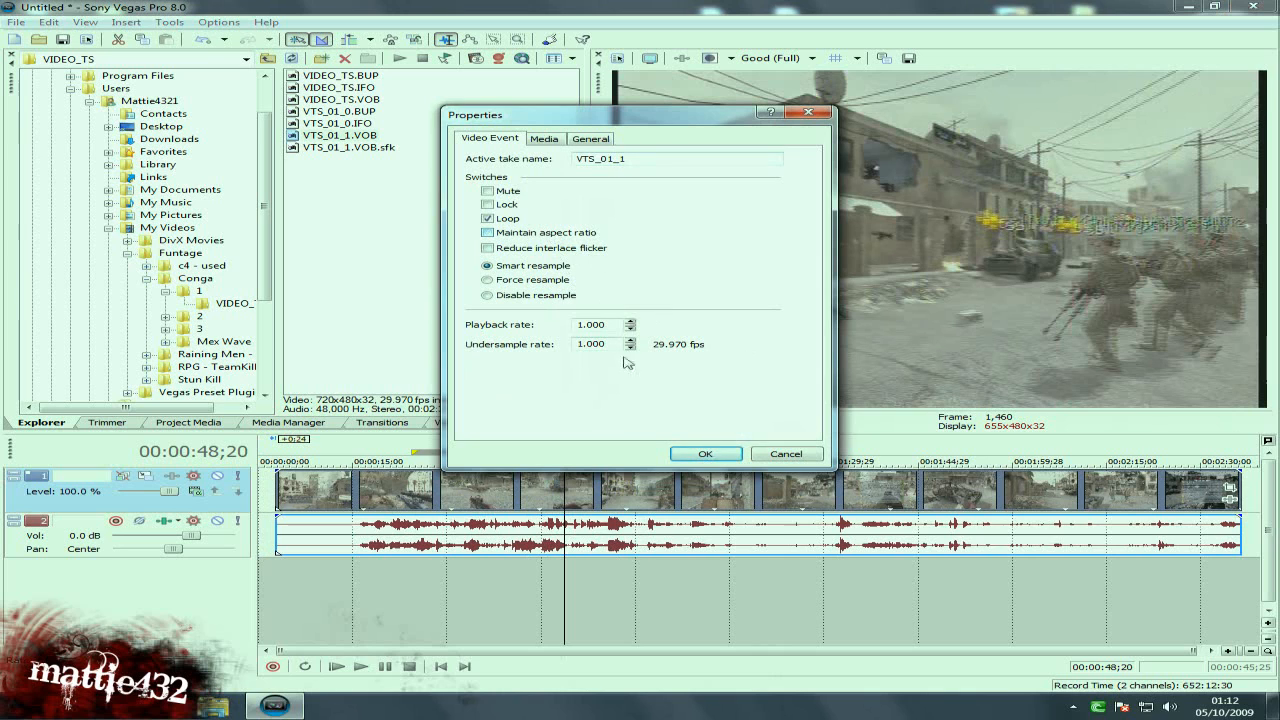
click(704, 452)
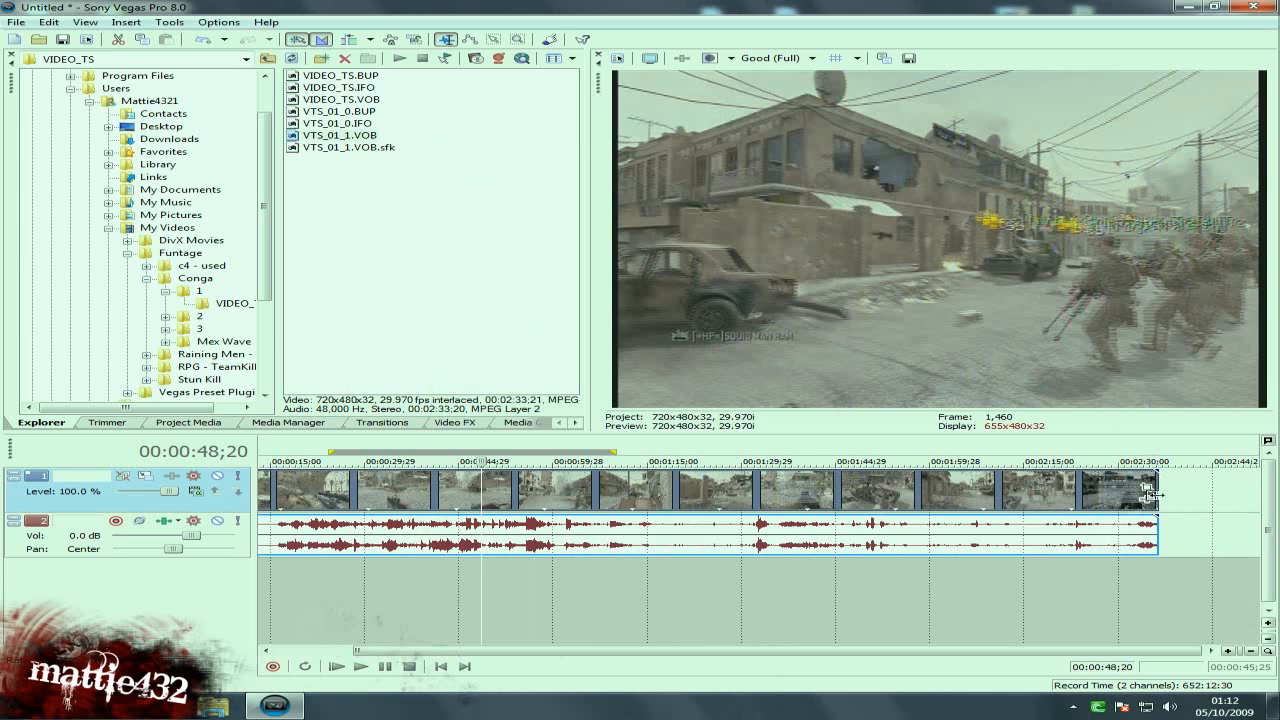
mouse_move(1156, 490)
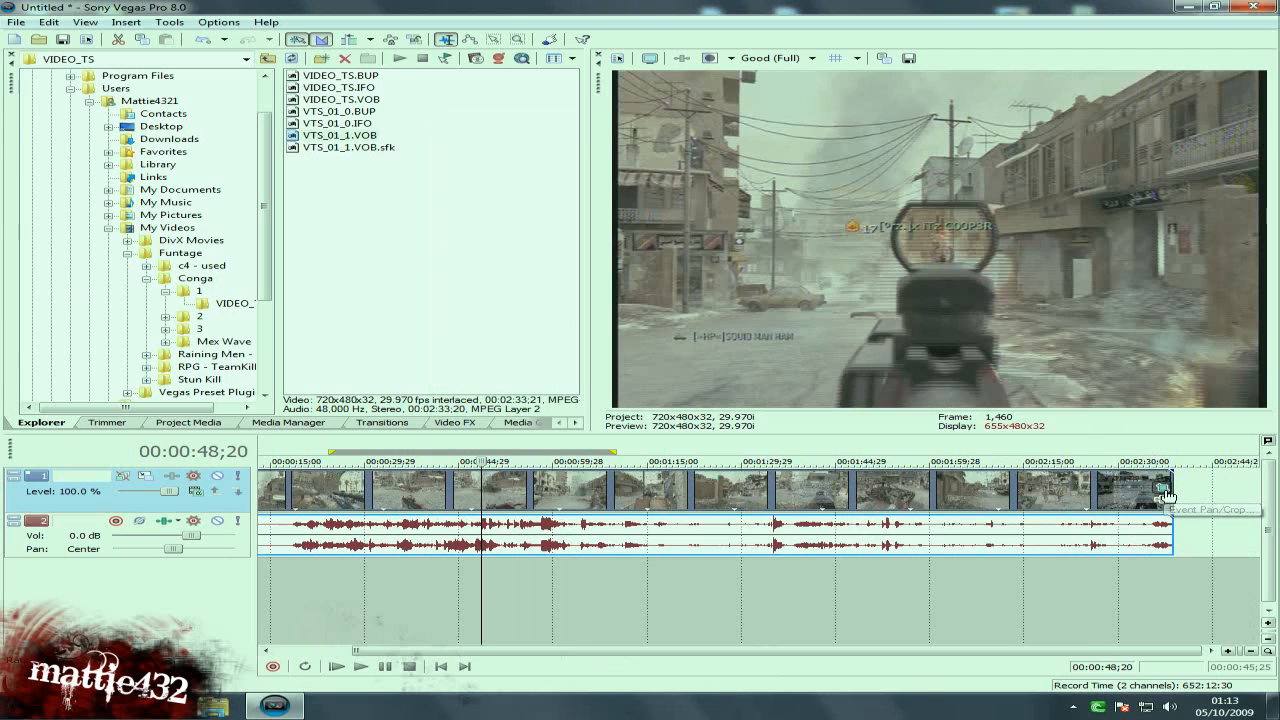
In Event Pan/Crop, shrink the crop frame to about 700.4 by 466.9
click(1164, 496)
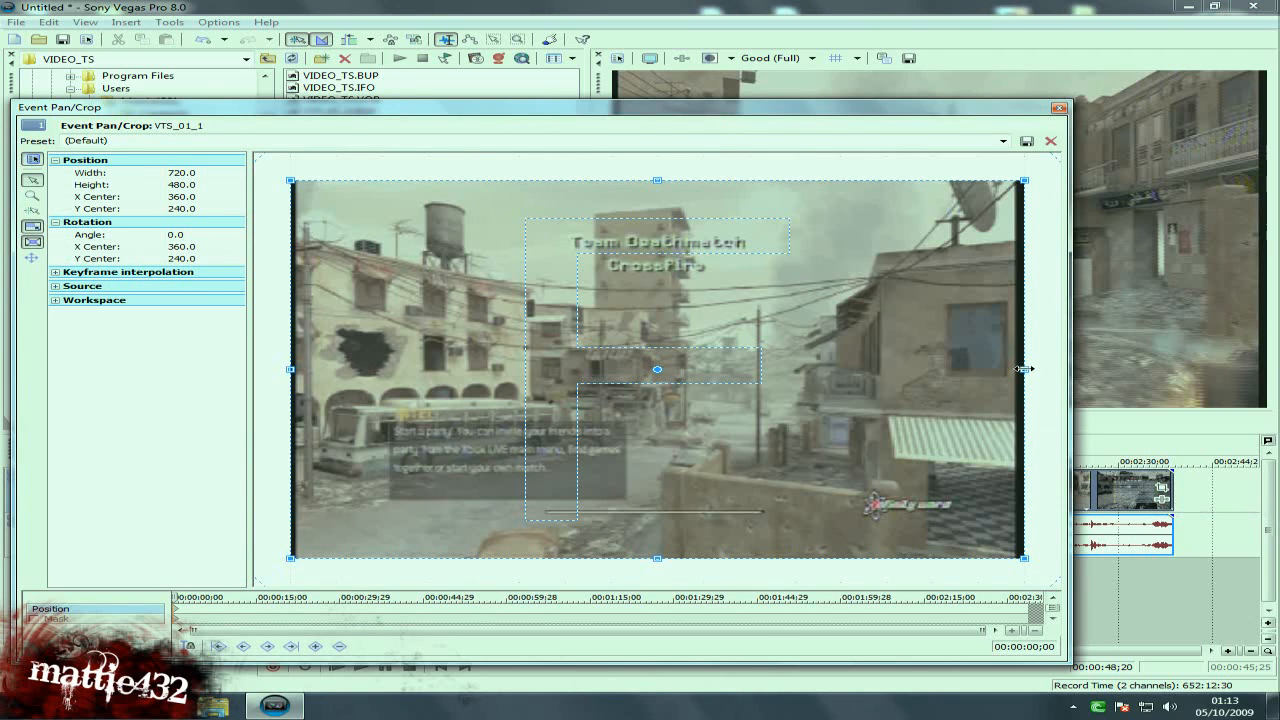
mouse_move(558, 324)
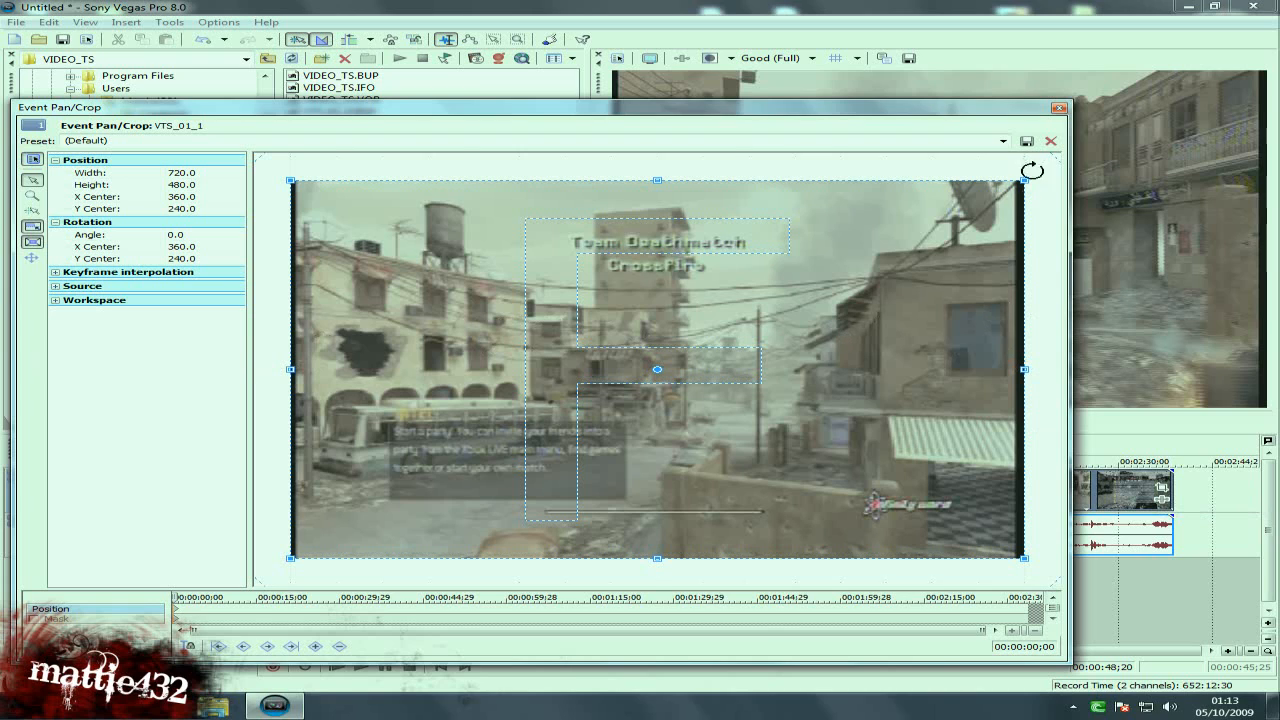
drag(1020, 370, 1010, 370)
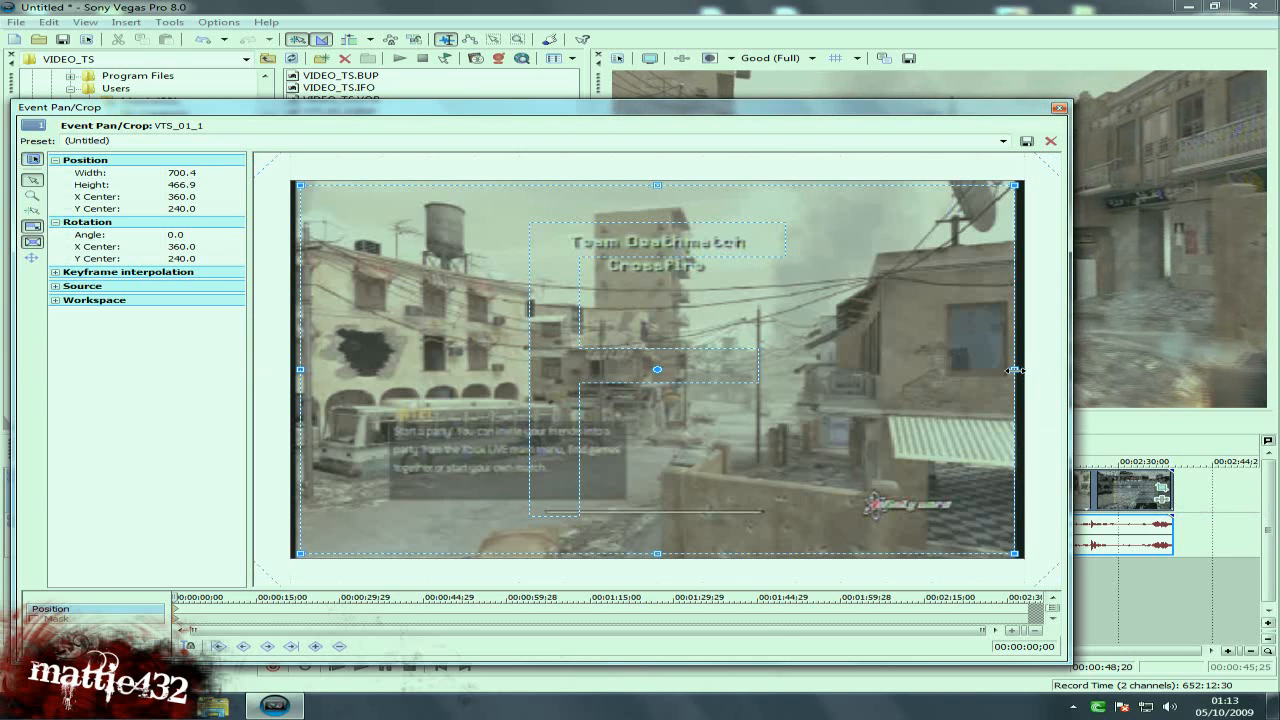
mouse_move(980, 150)
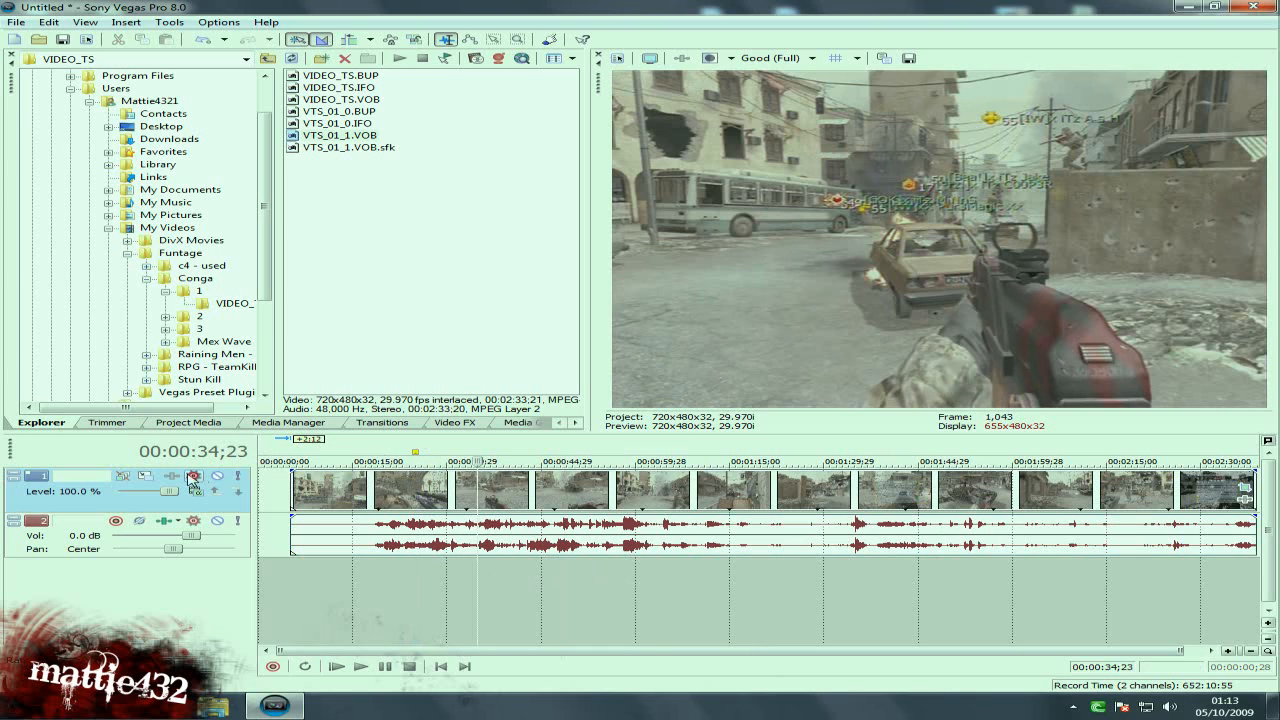
mouse_move(192, 476)
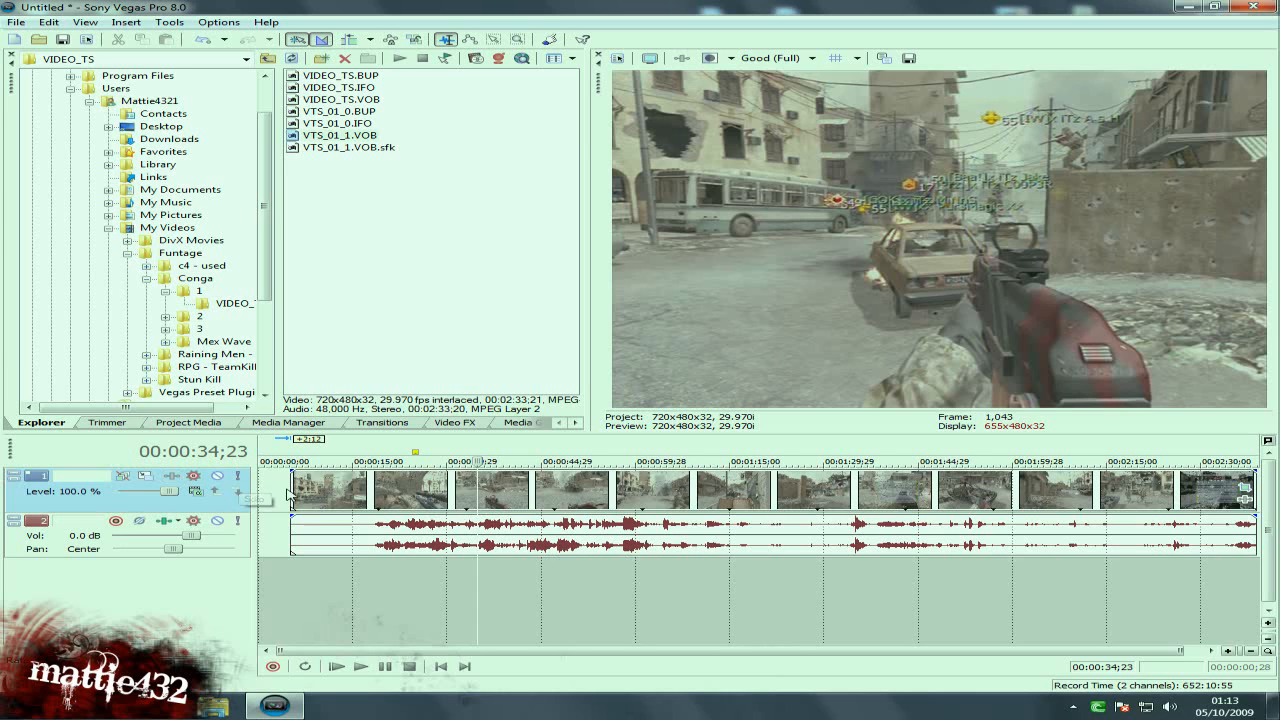
mouse_move(192, 476)
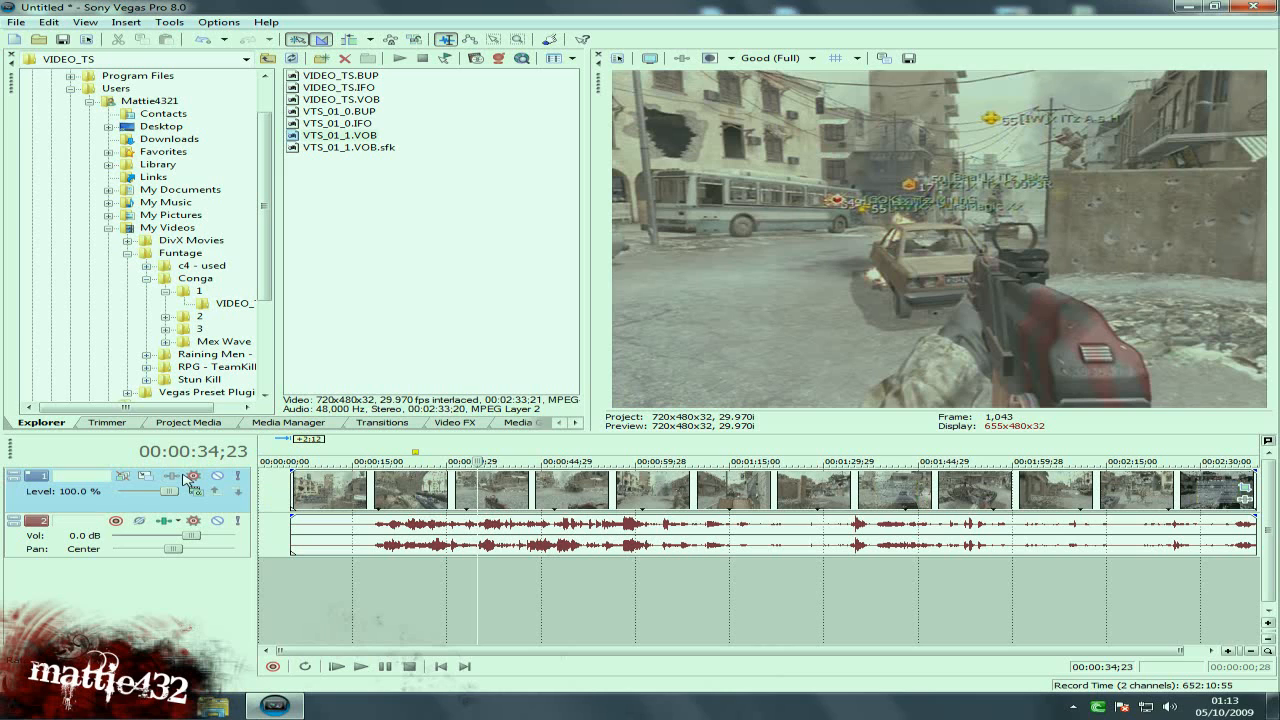
click(192, 476)
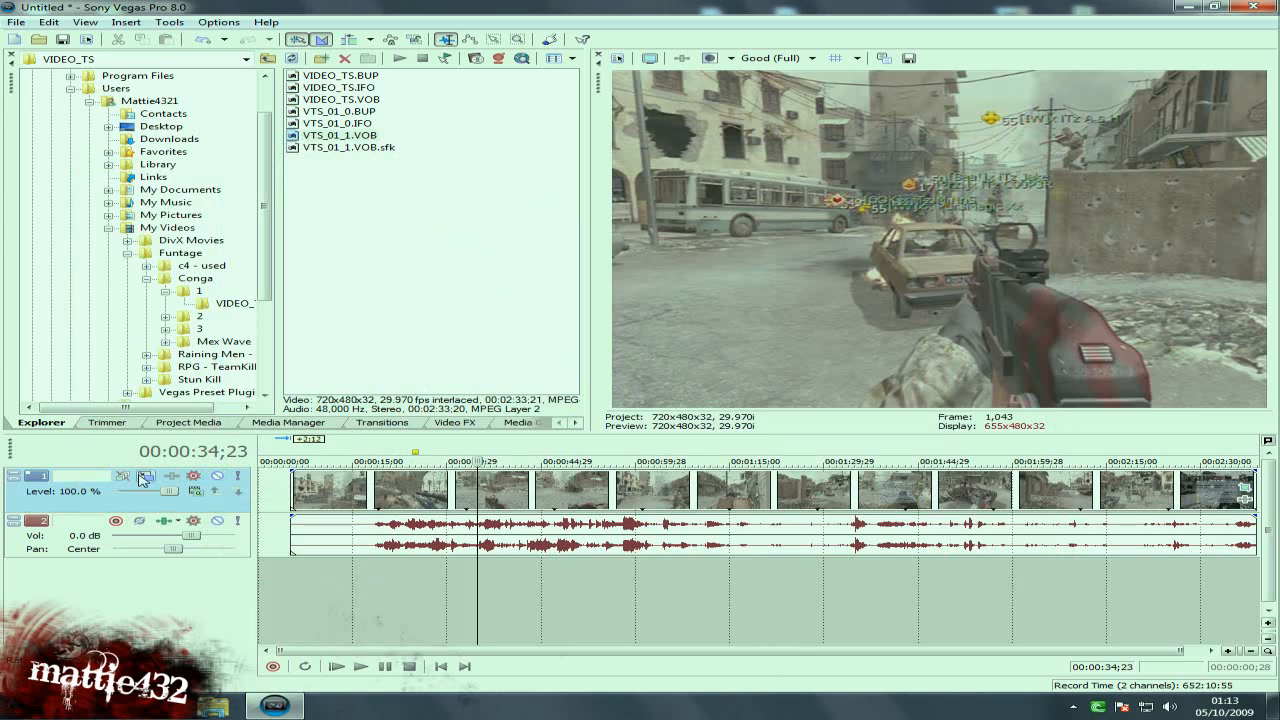
mouse_move(170, 476)
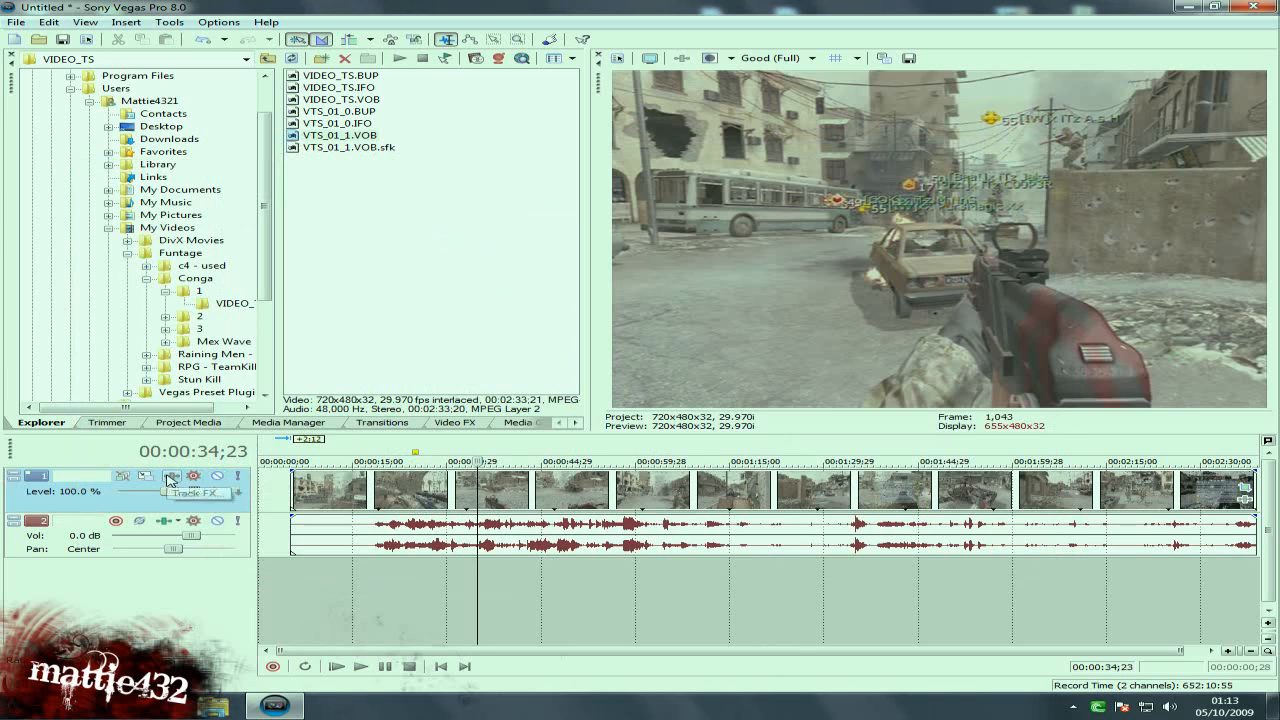
Apply the Greens Only filter package as Track FX on the video track and close the FX window
click(172, 476)
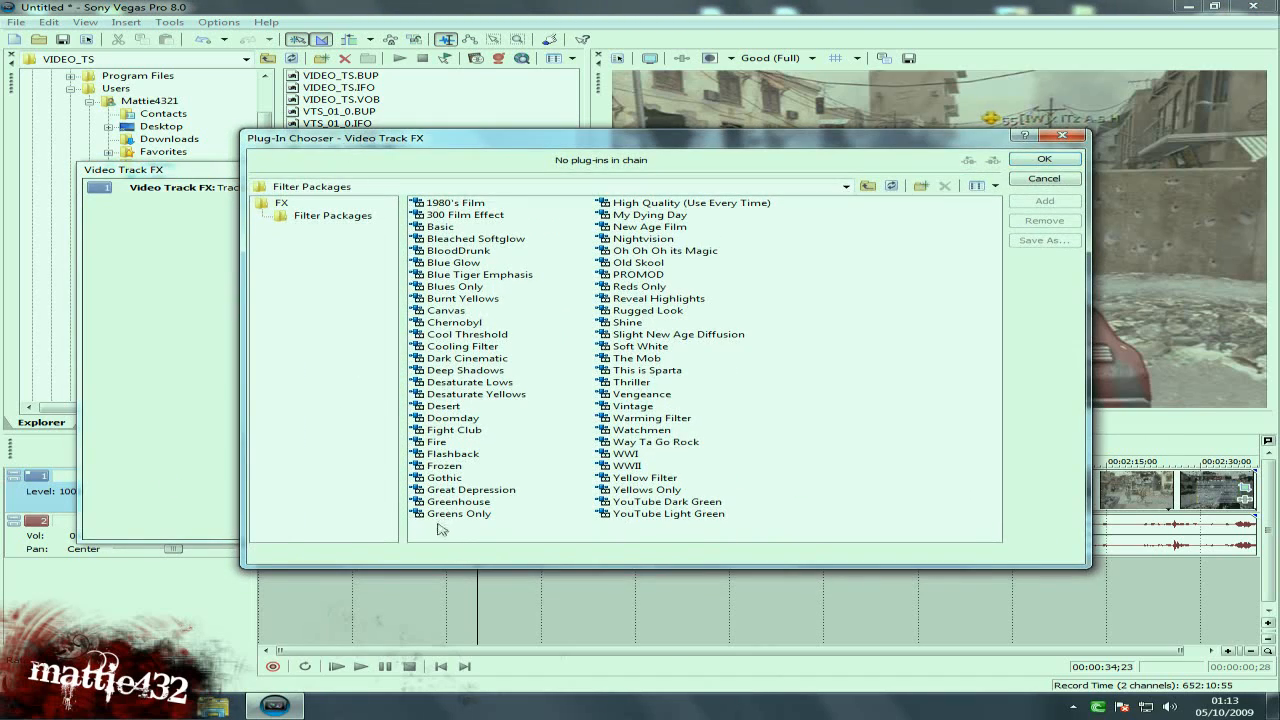
click(458, 512)
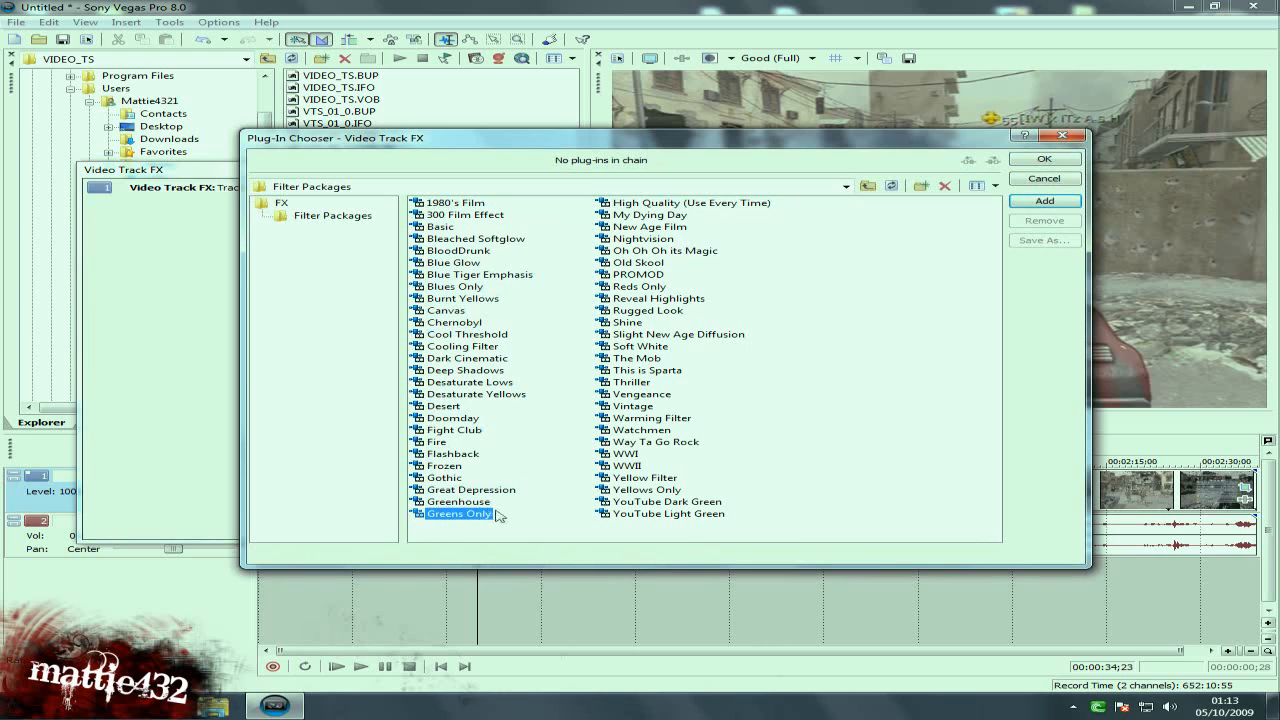
click(664, 500)
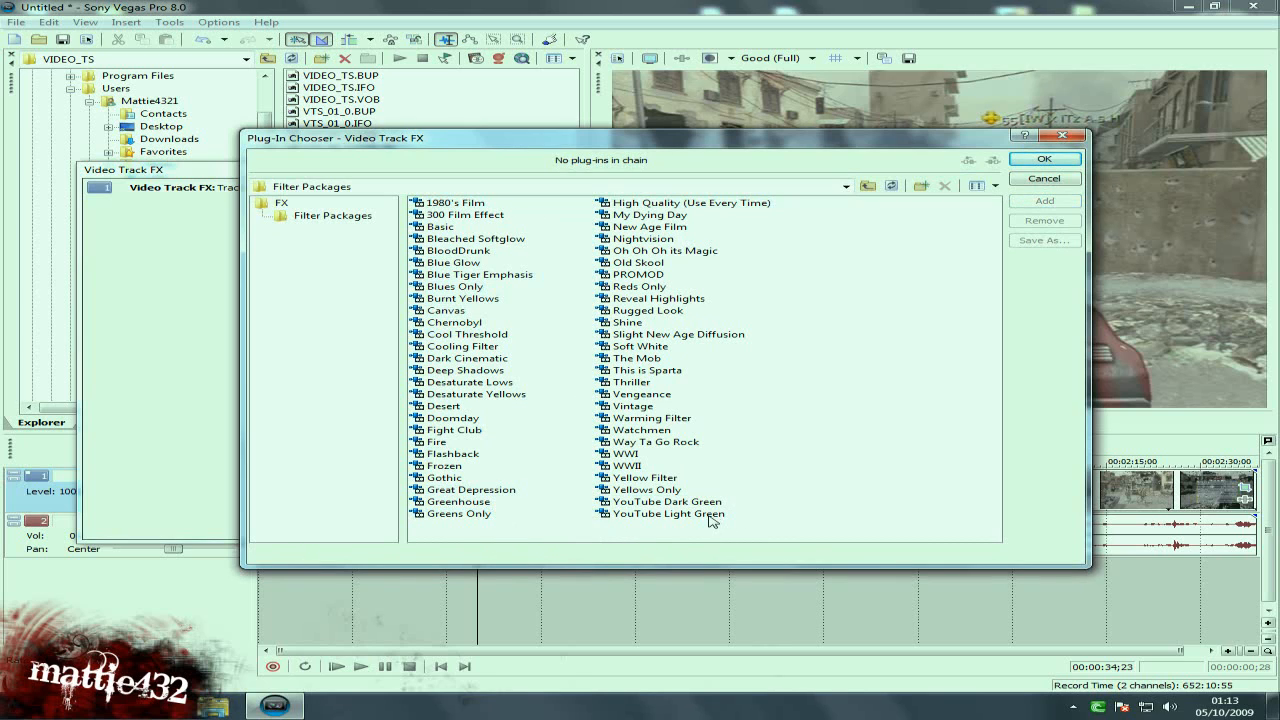
click(668, 512)
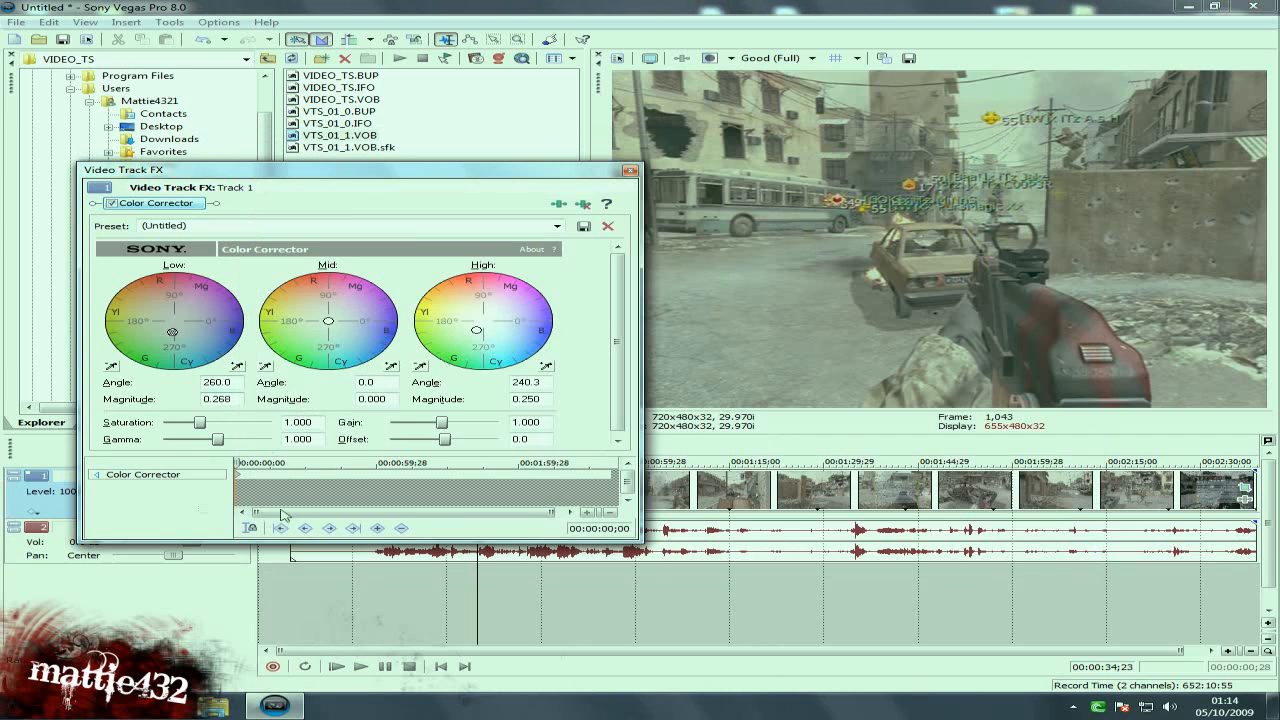
mouse_move(628, 168)
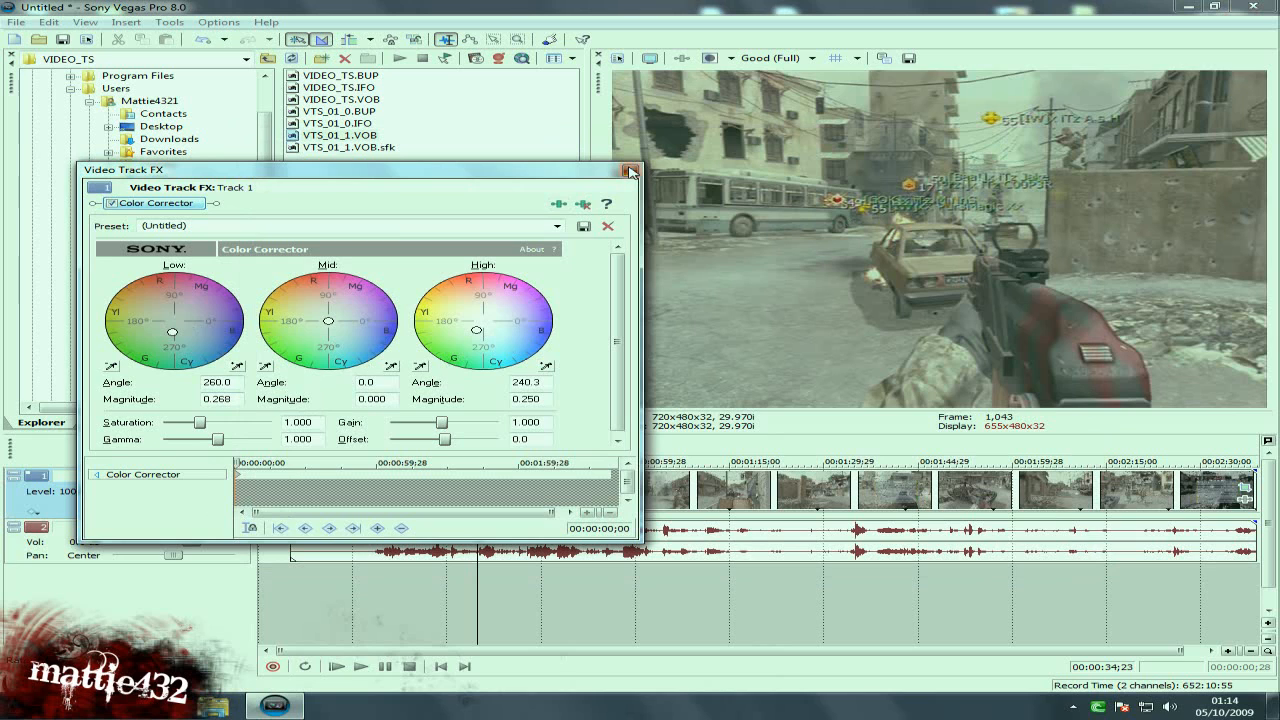
click(630, 168)
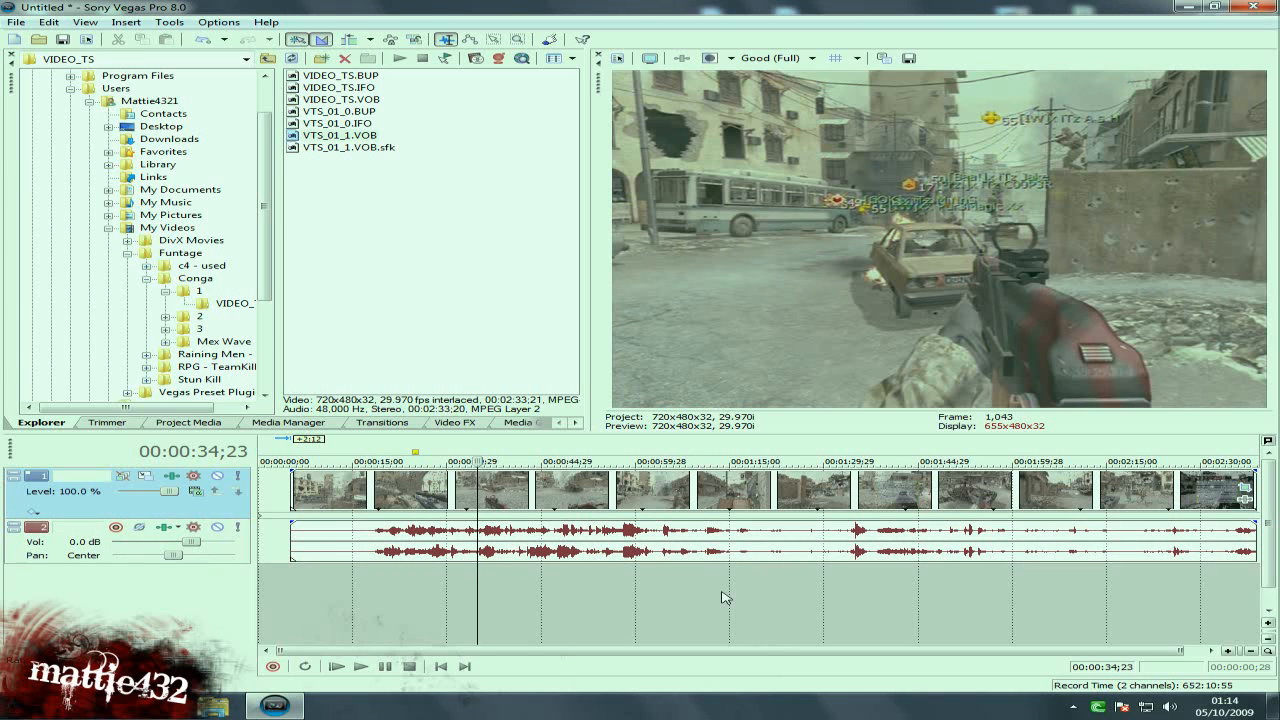
mouse_move(330, 604)
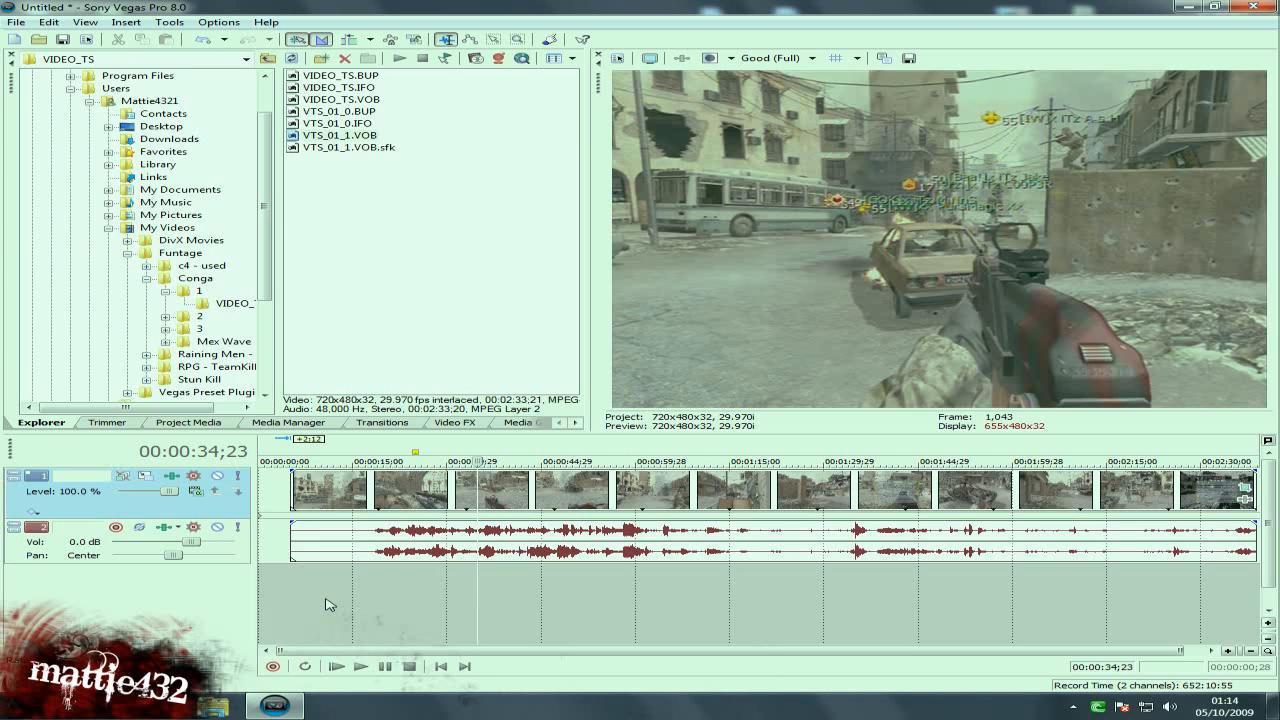
mouse_move(458, 596)
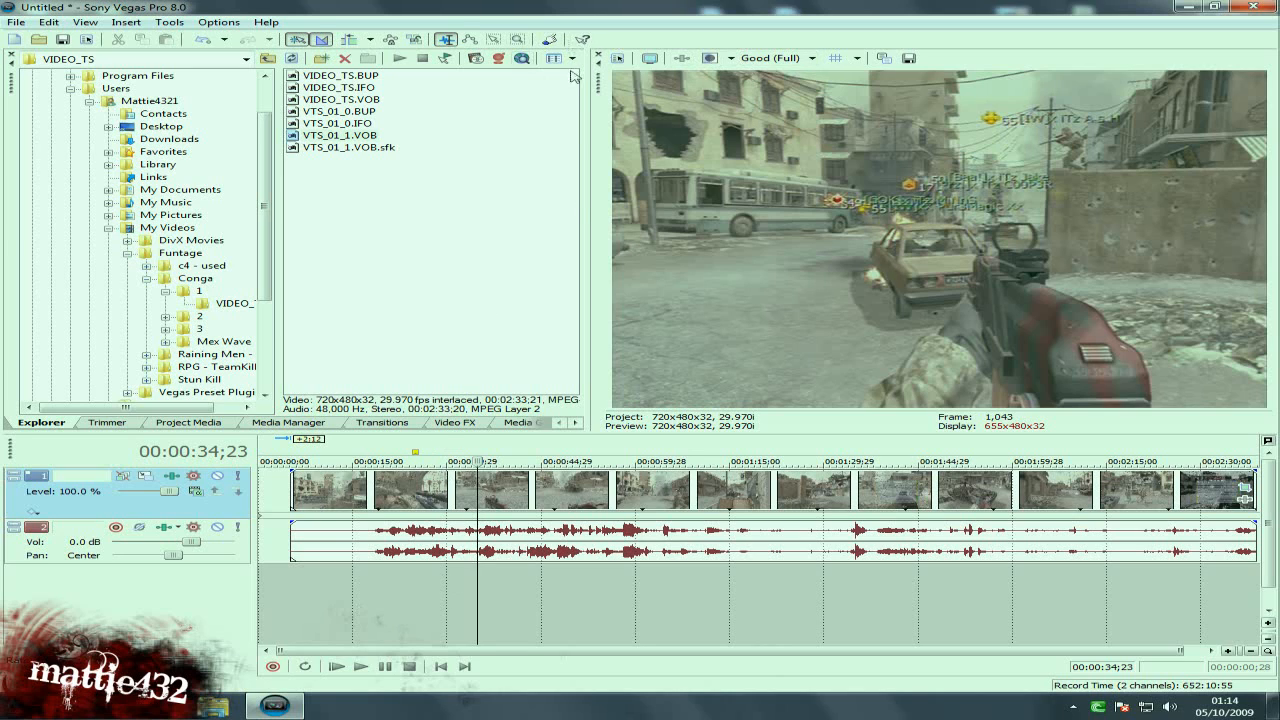
In Preferences, browse the tabs and set Dynamic RAM Preview max to 200 MB on the Video tab
click(218, 20)
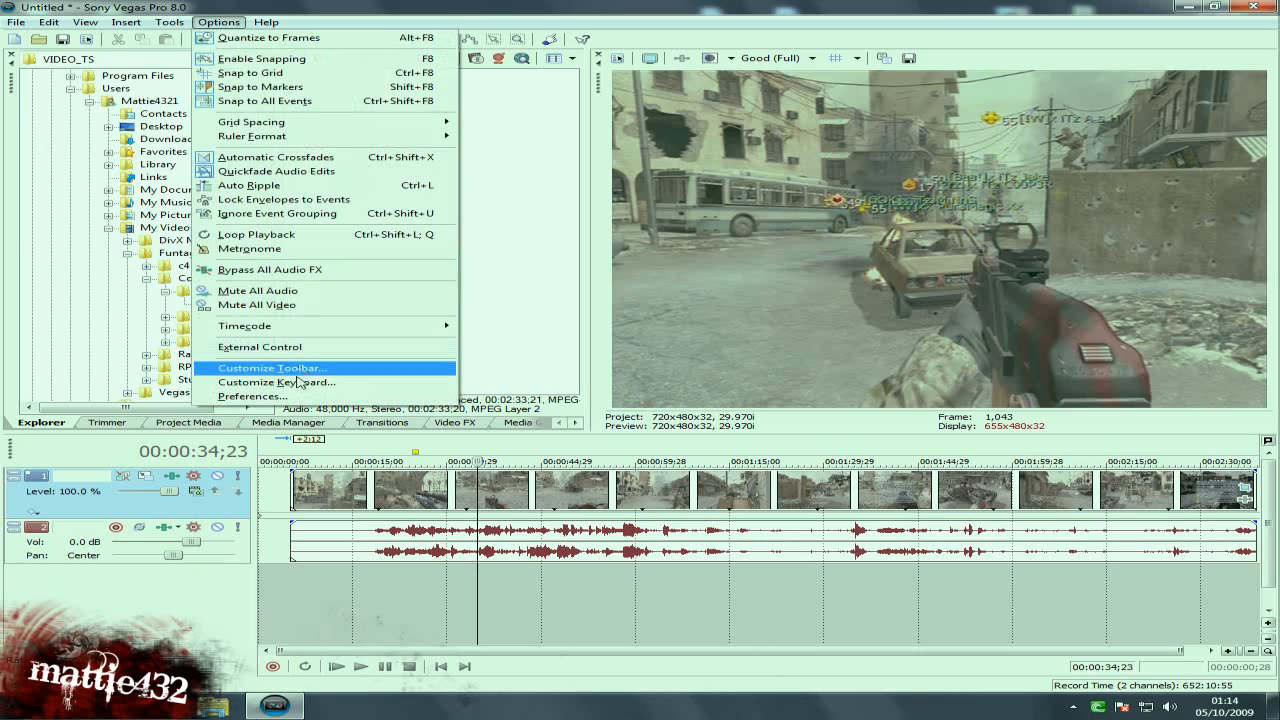
click(254, 396)
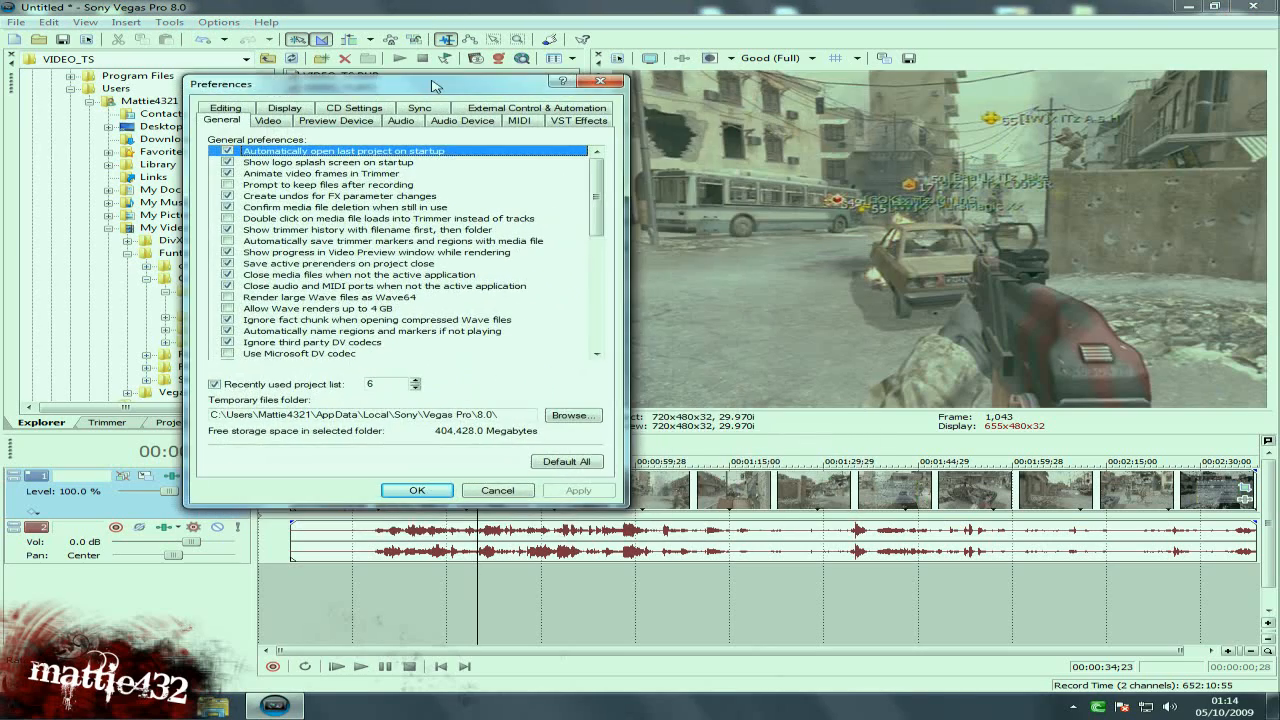
mouse_move(540, 440)
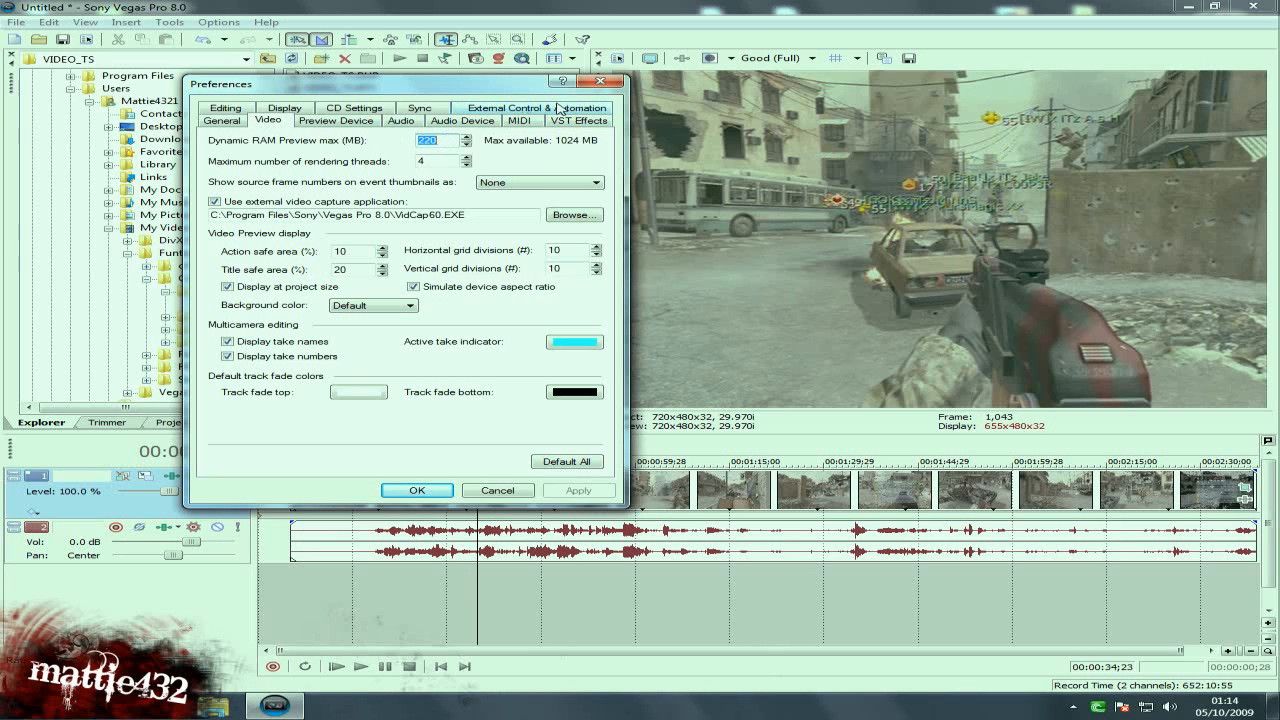
click(284, 120)
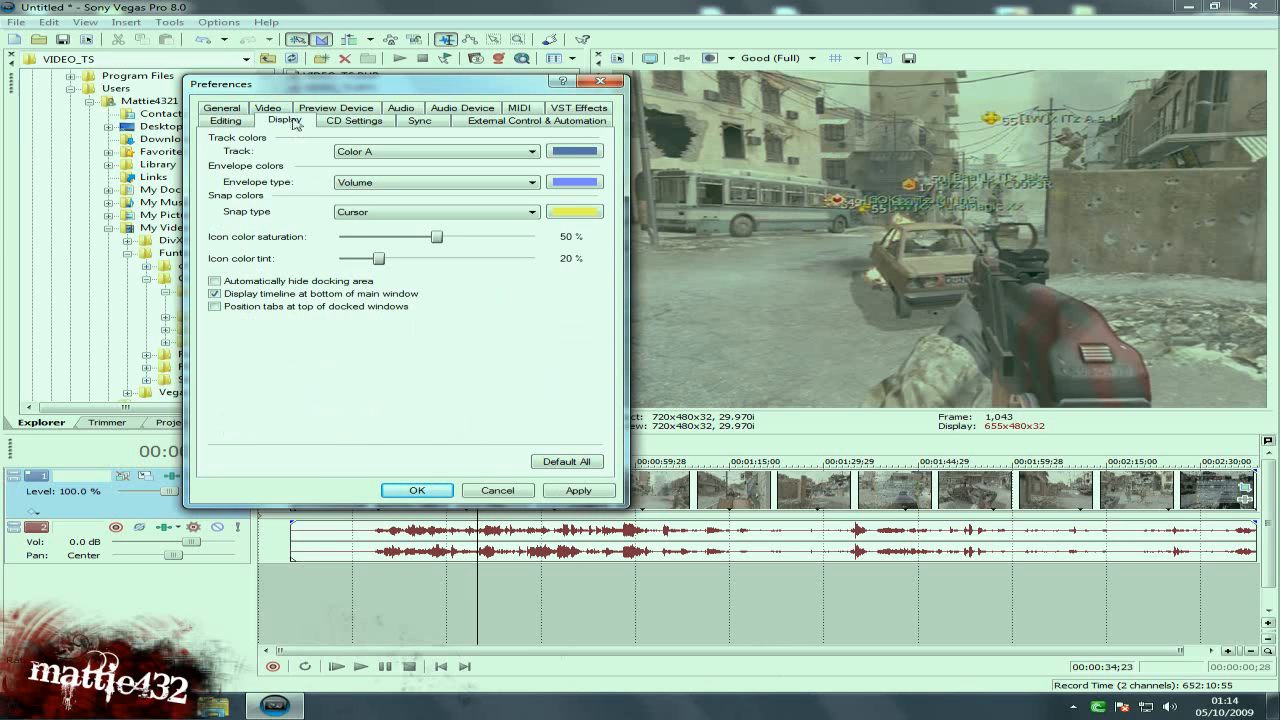
click(420, 120)
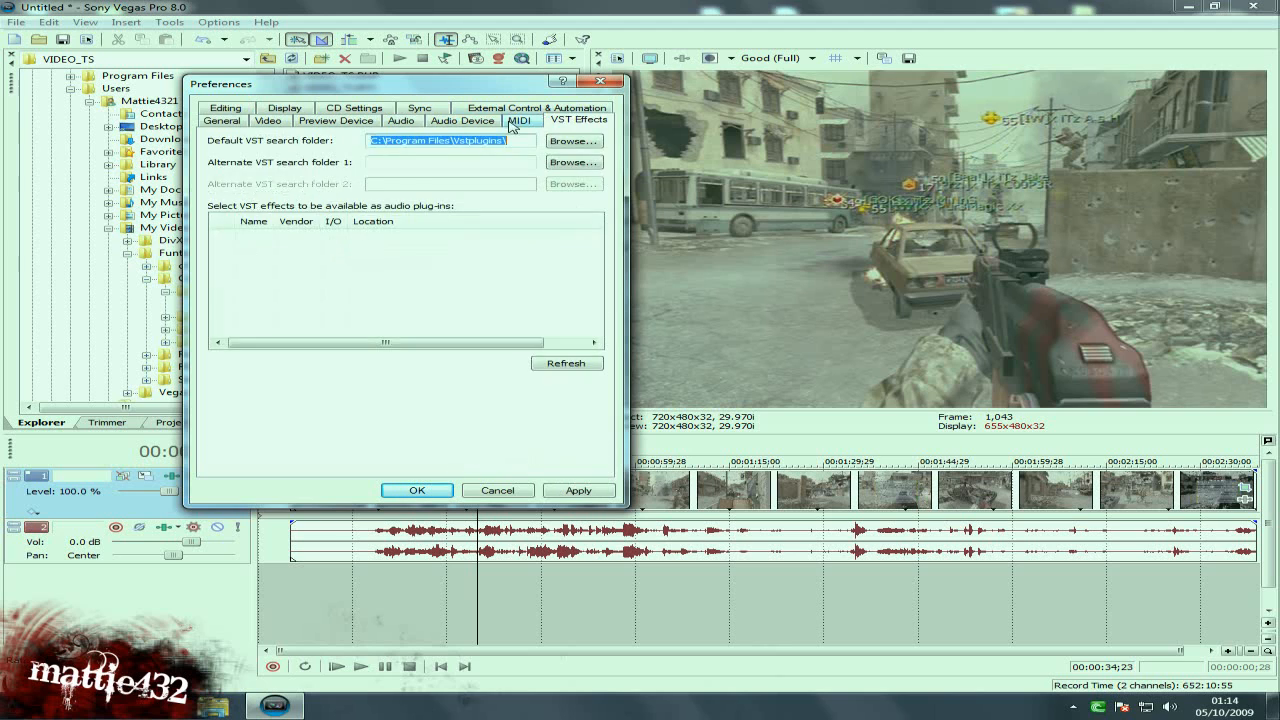
click(336, 120)
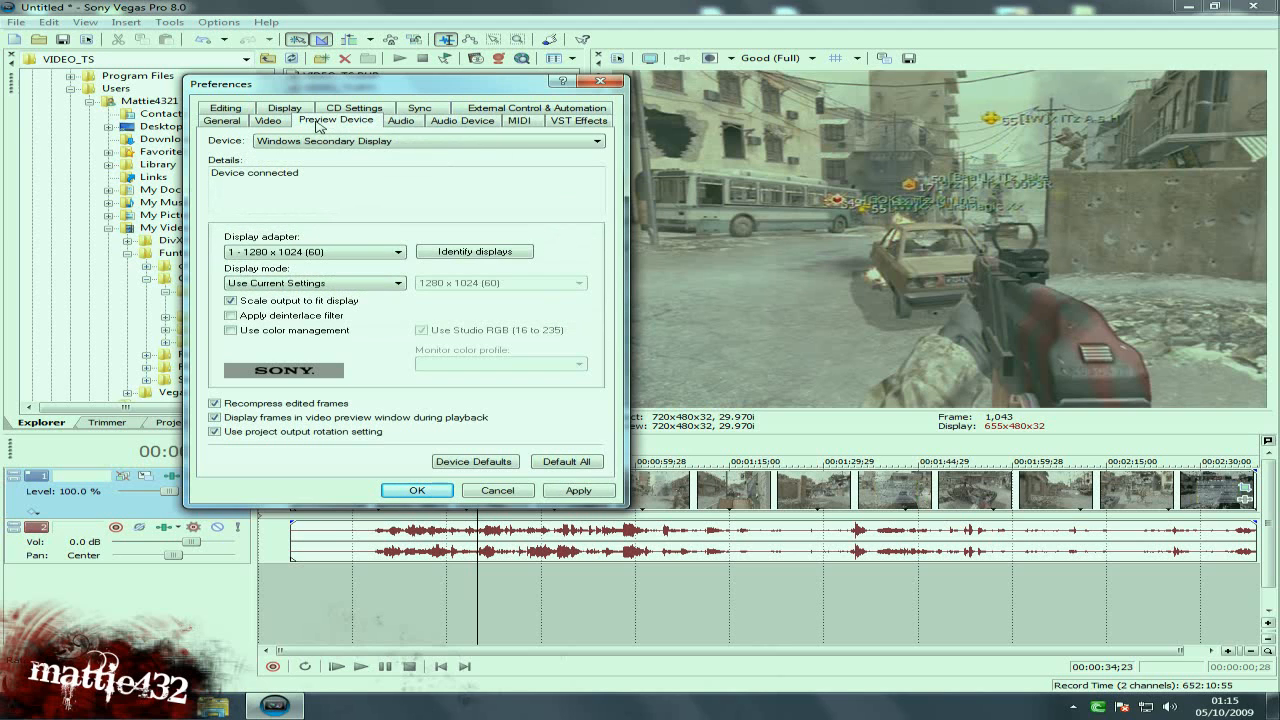
click(268, 120)
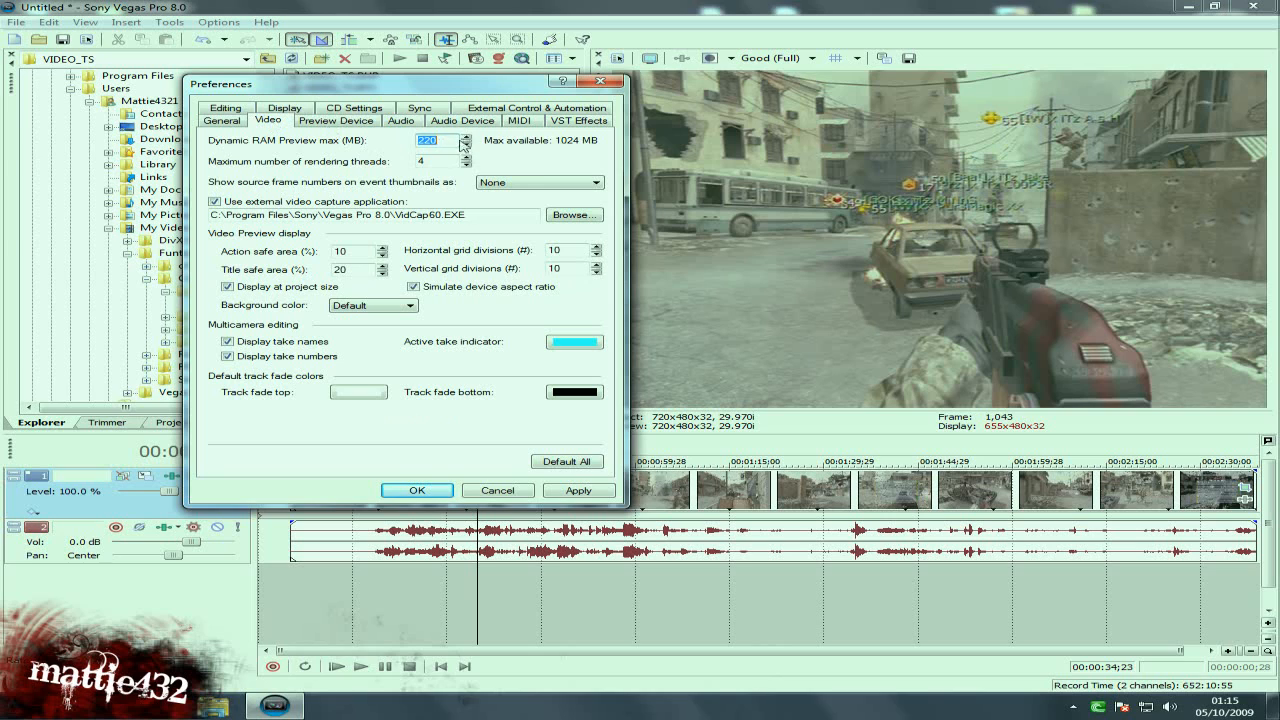
mouse_move(904, 216)
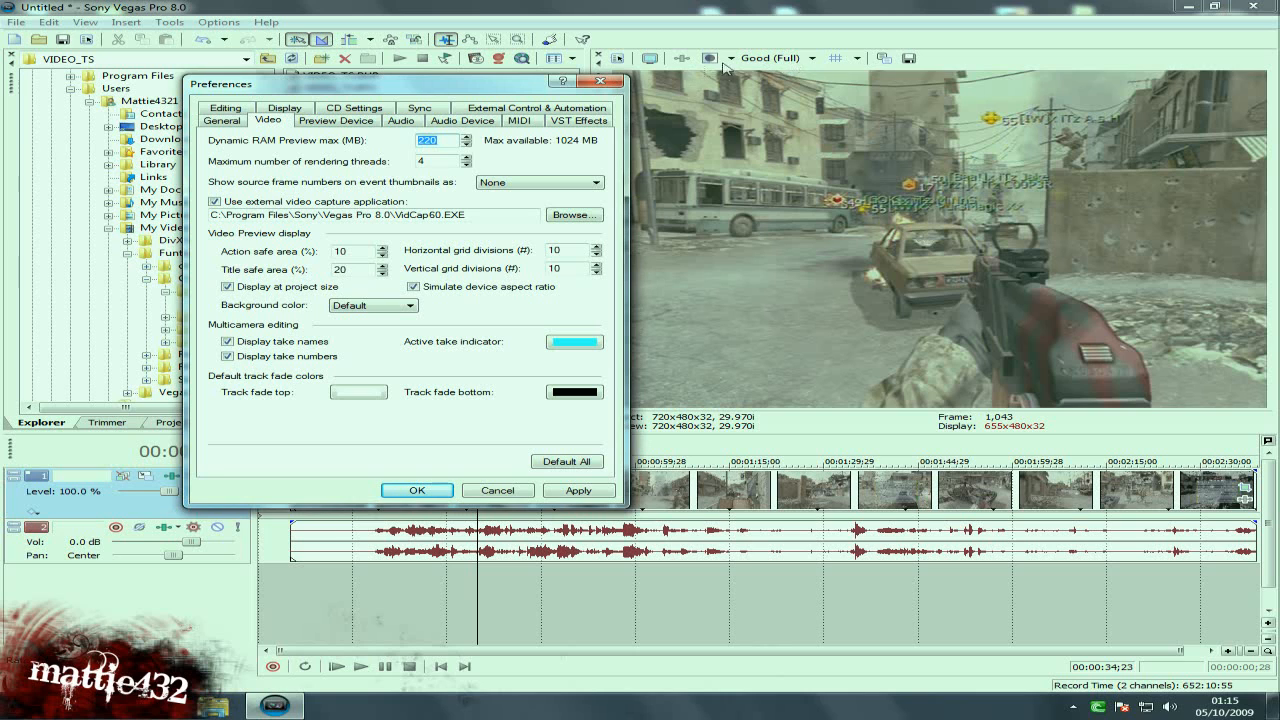
click(778, 56)
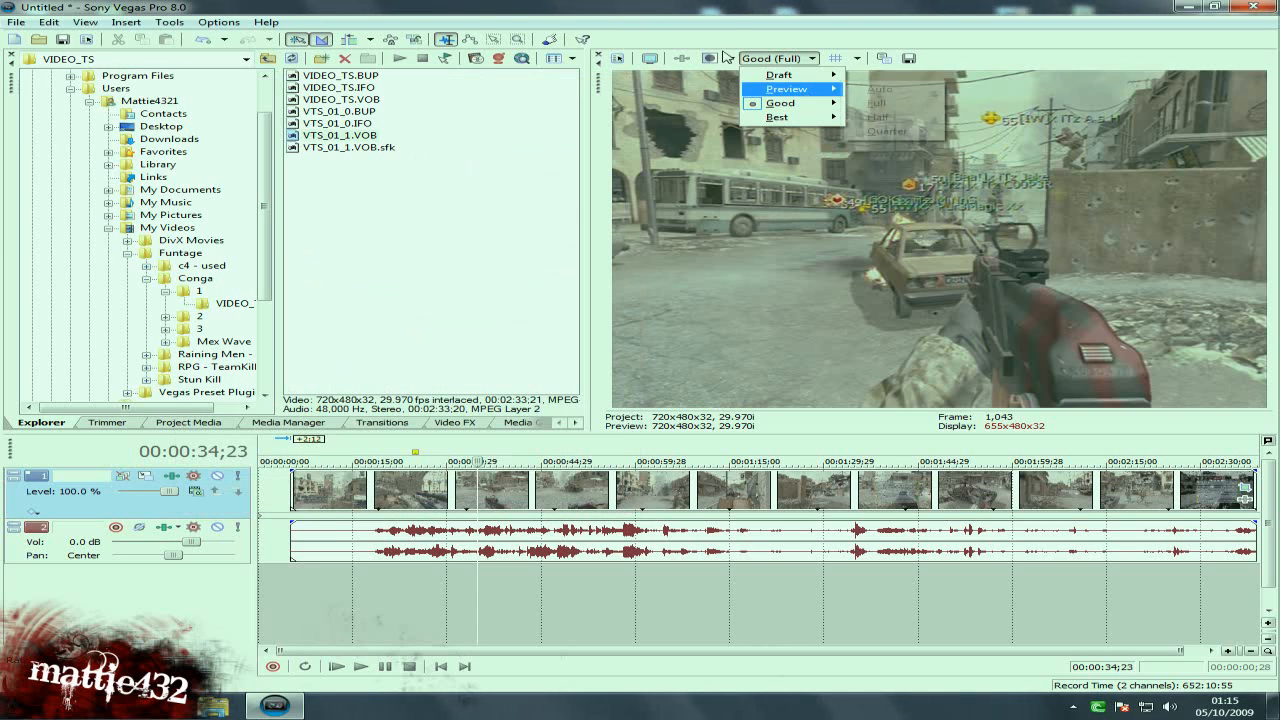
Reopen Preferences from the Options menu
click(218, 20)
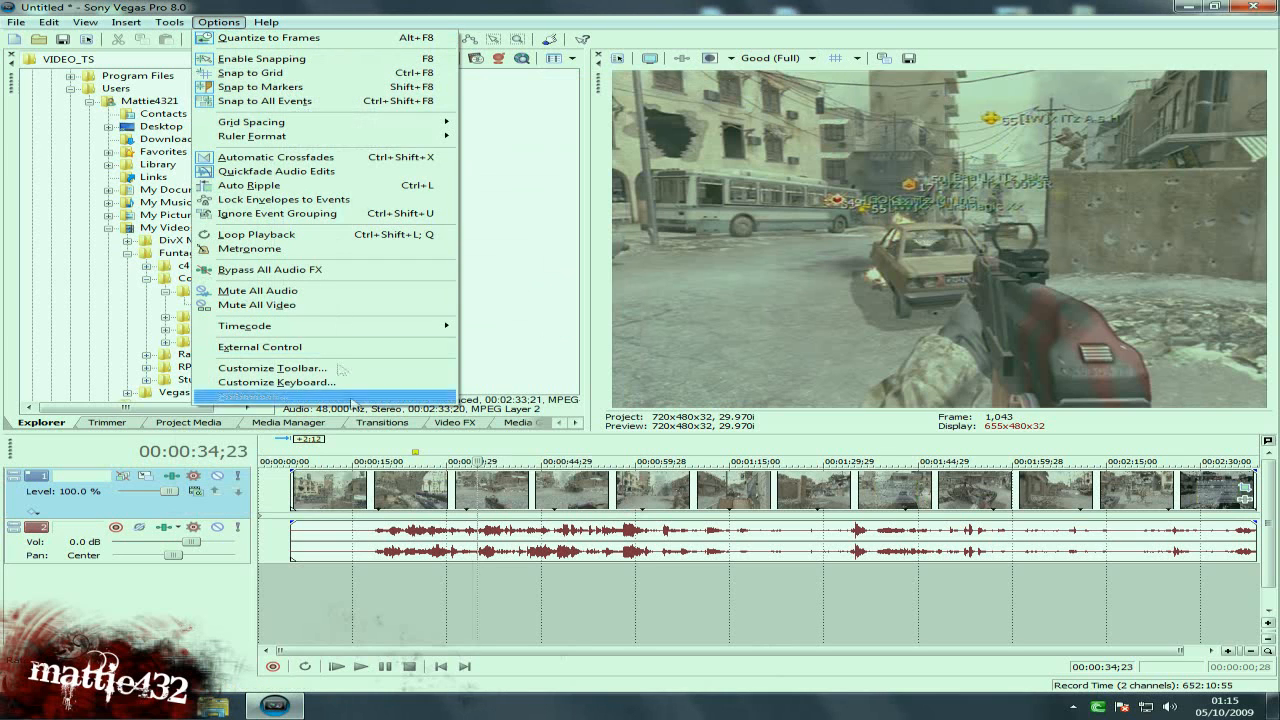
click(252, 400)
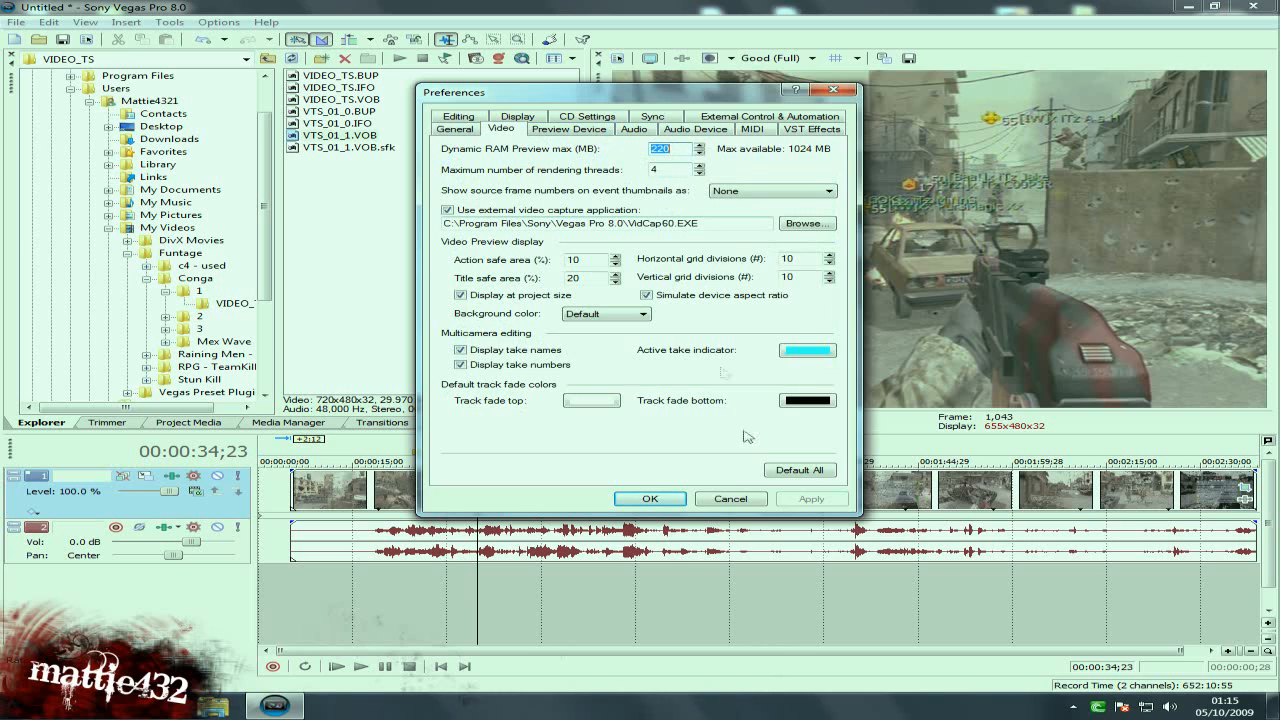
mouse_move(932, 260)
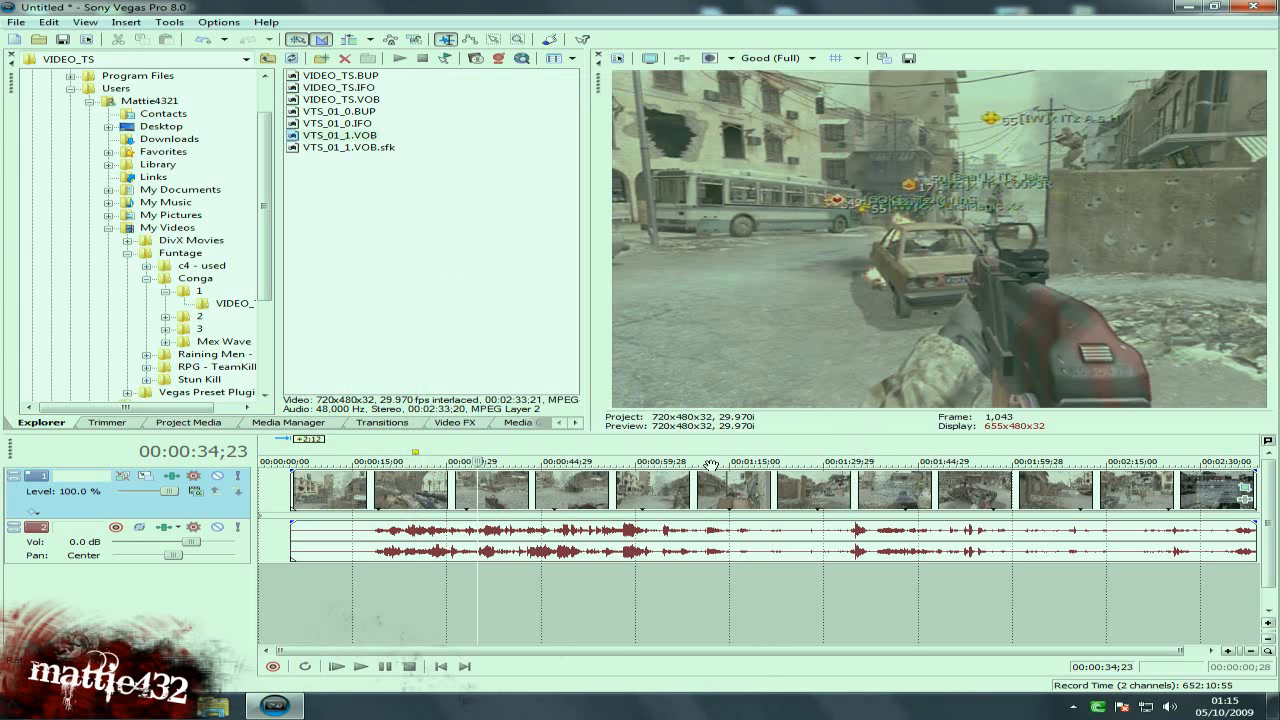
mouse_move(476, 388)
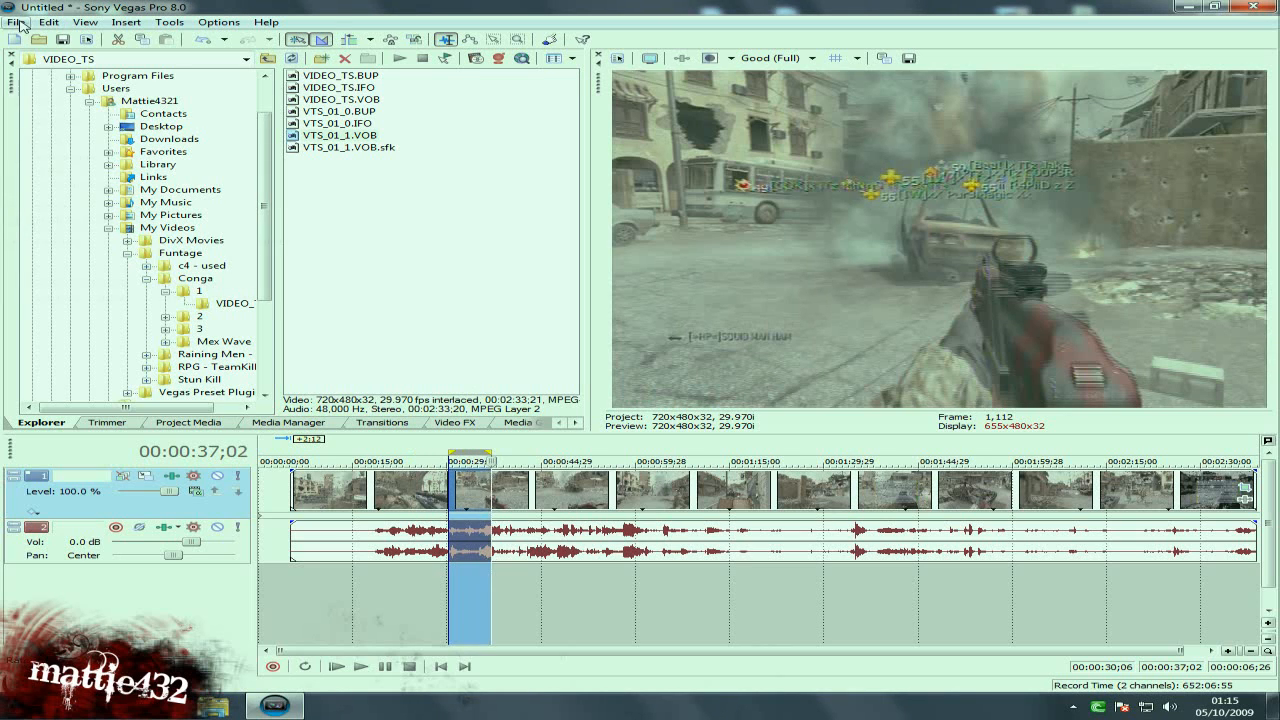
Render As to Windows Media Video V9 using the YouTube HD (Low Size) template
click(16, 20)
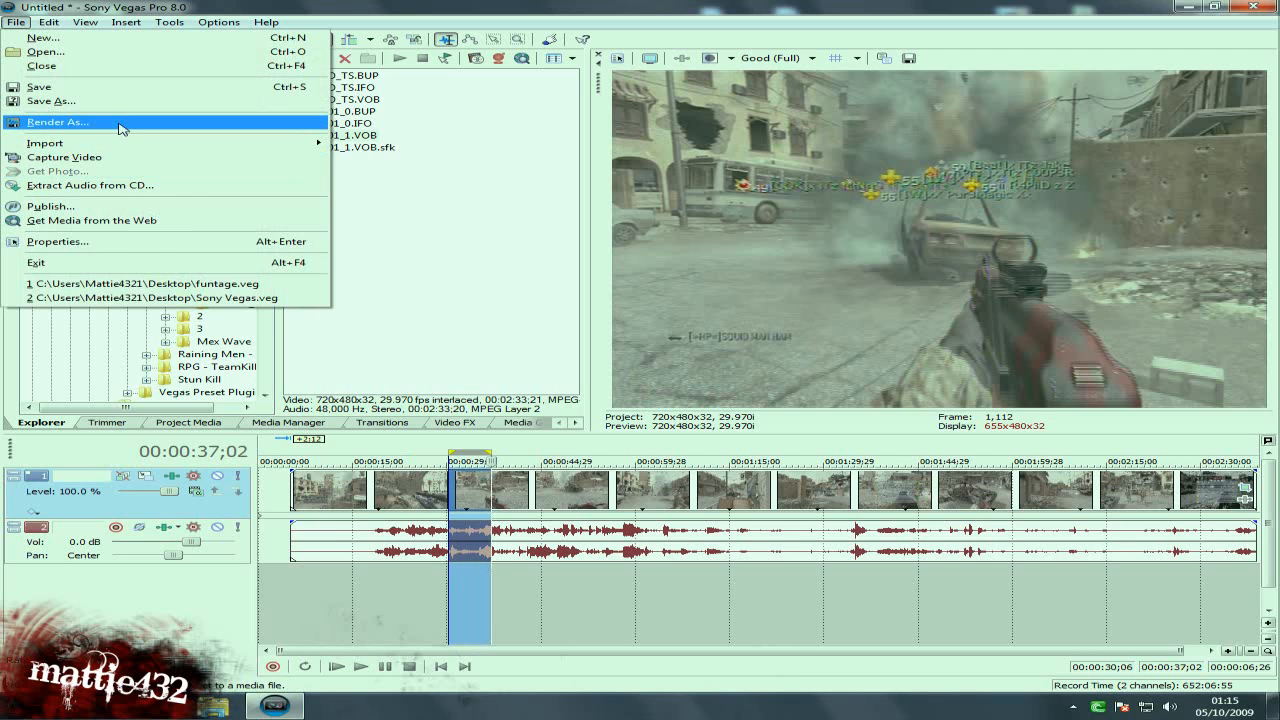
click(56, 122)
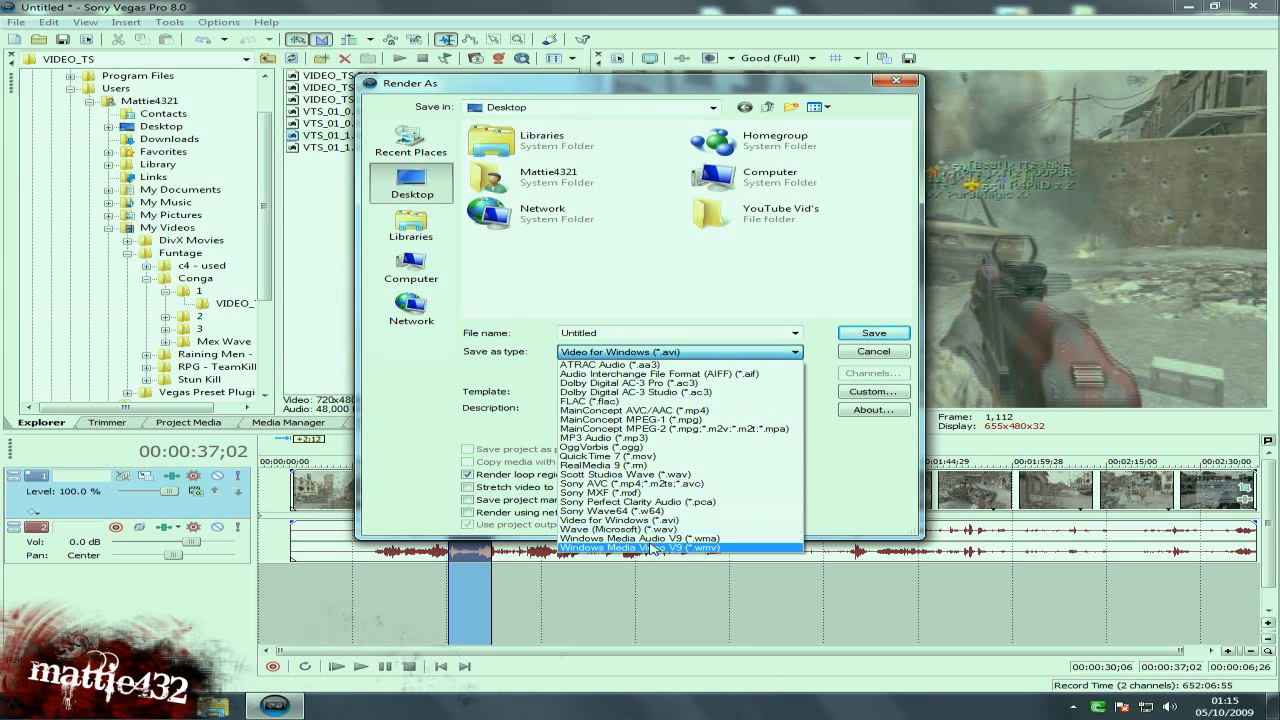
click(640, 548)
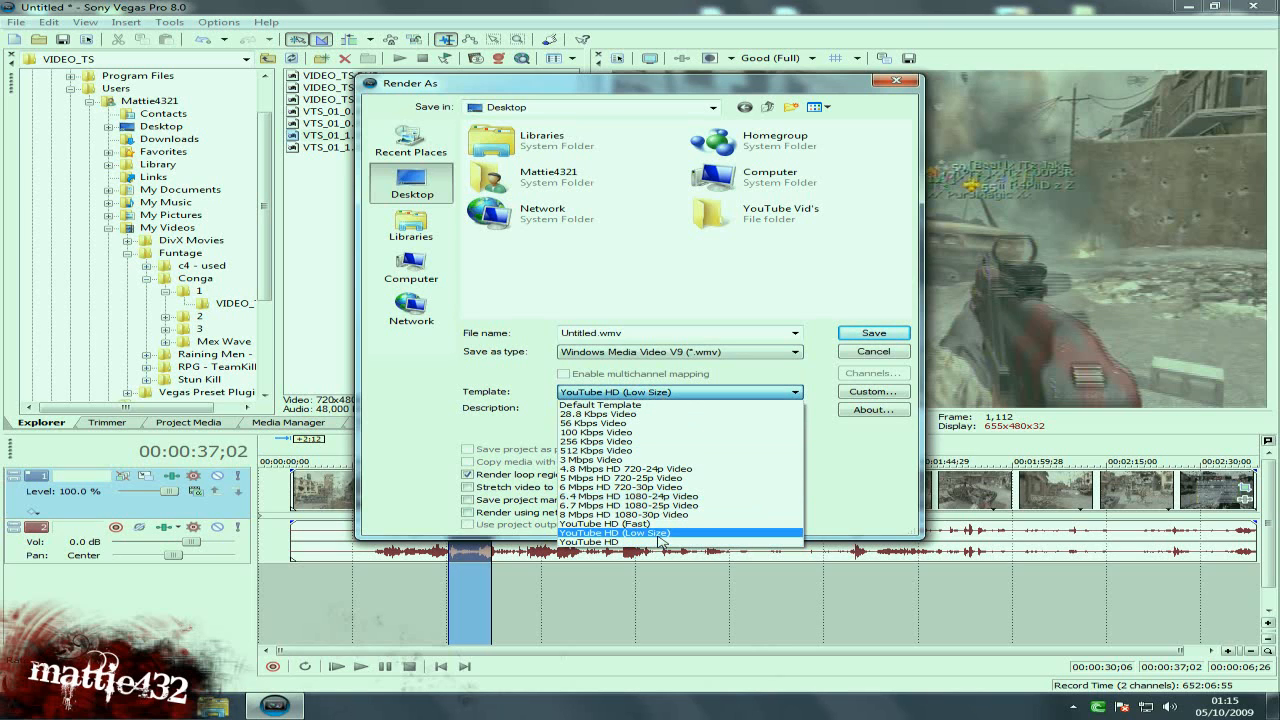
click(614, 532)
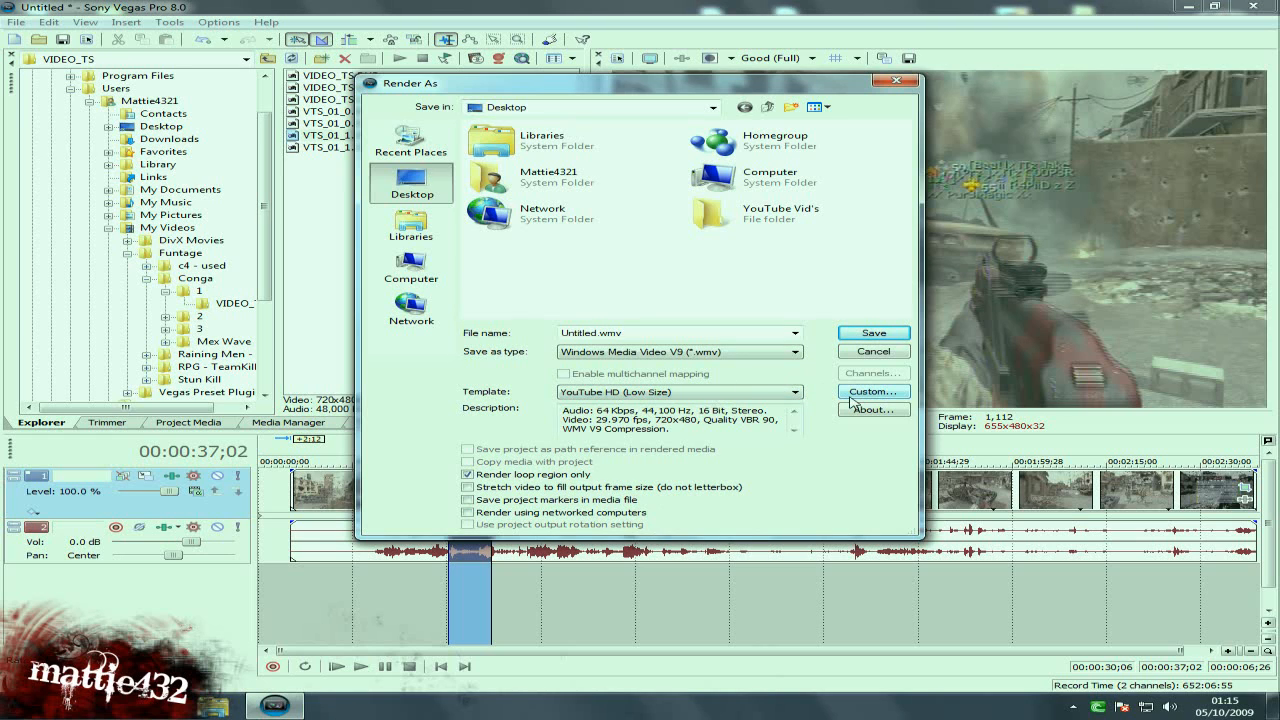
Review the template's Project, Audio and Video settings and raise video smoothness to 65
click(872, 390)
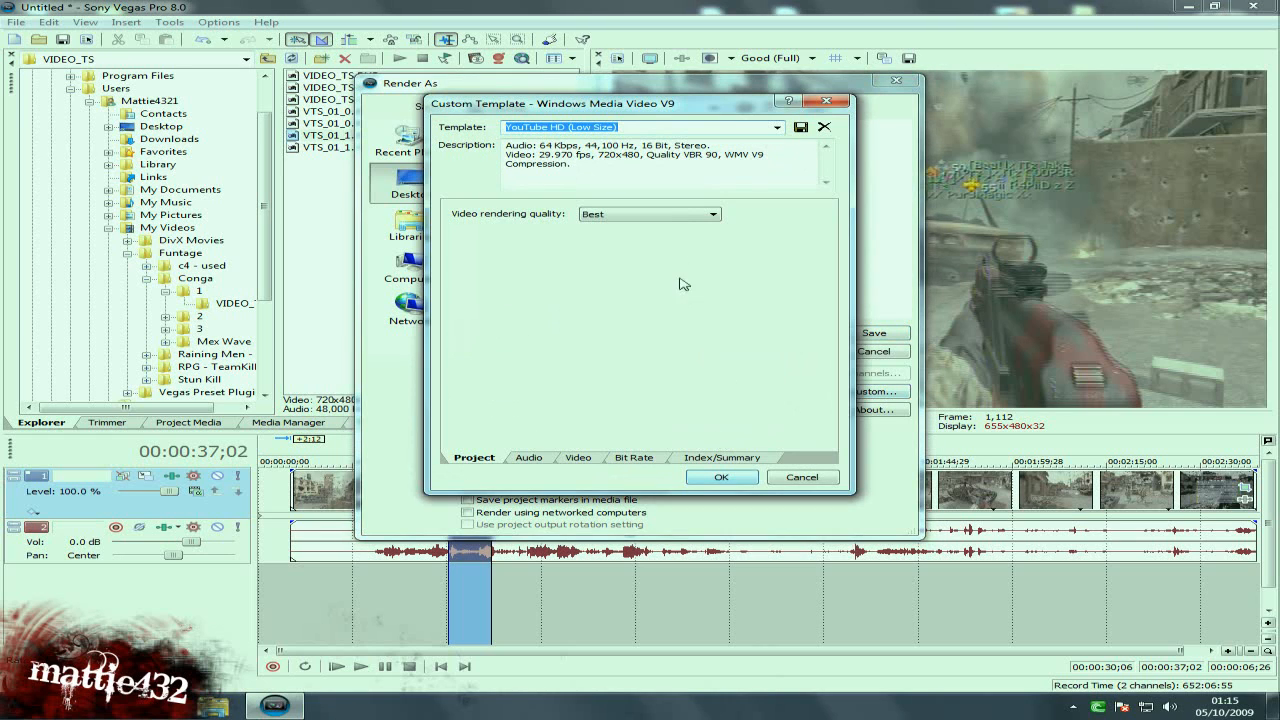
click(528, 456)
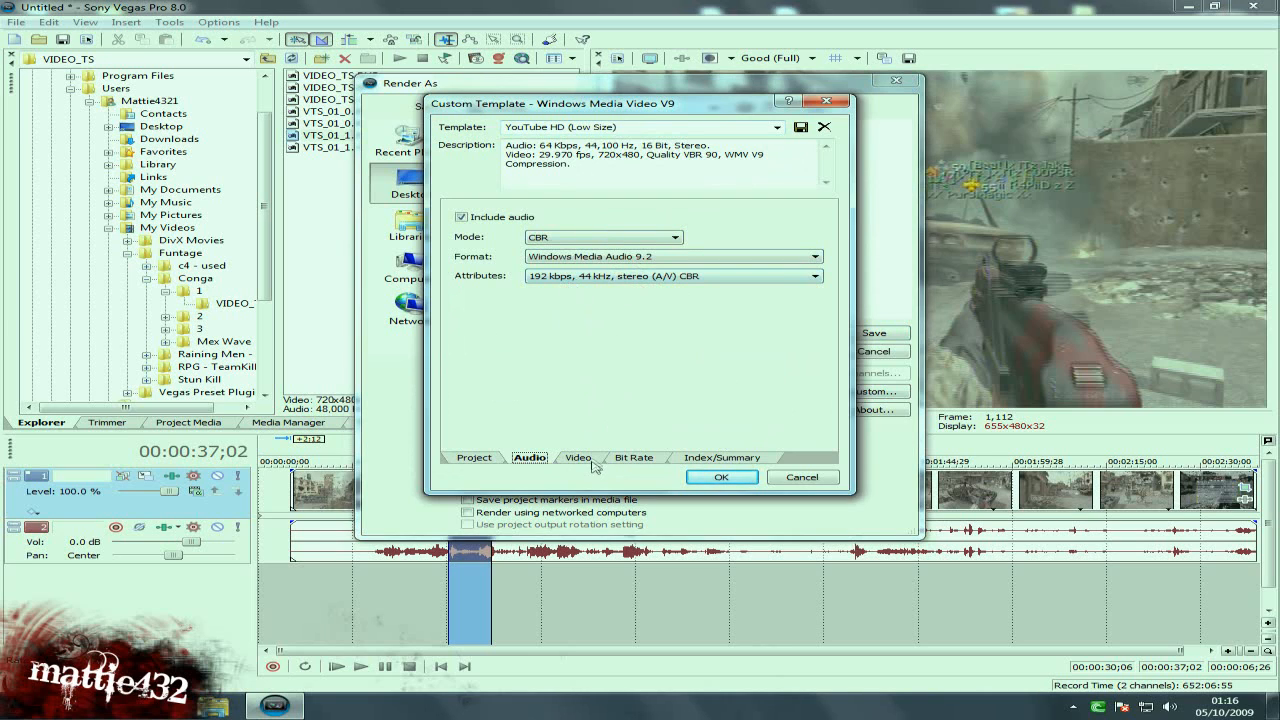
click(576, 456)
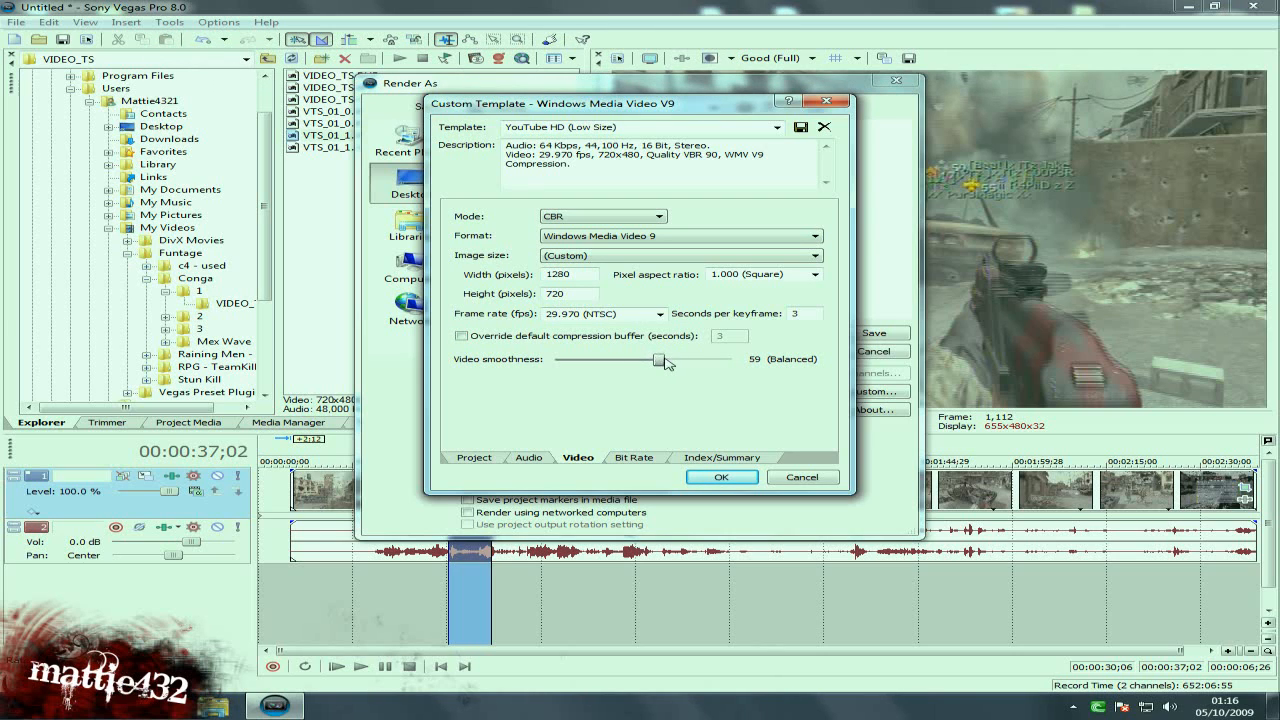
drag(656, 360, 672, 360)
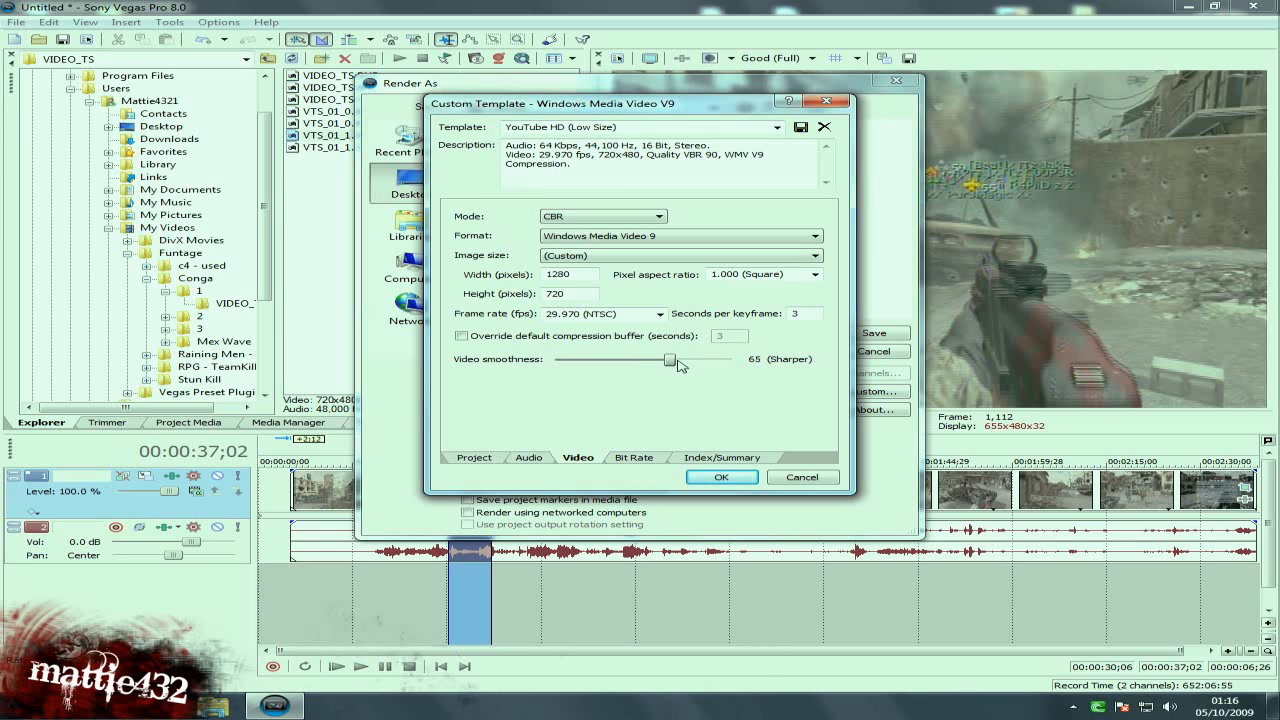
Set the Internet/LAN bit rate to 6 M, then cancel back to Render As
click(634, 456)
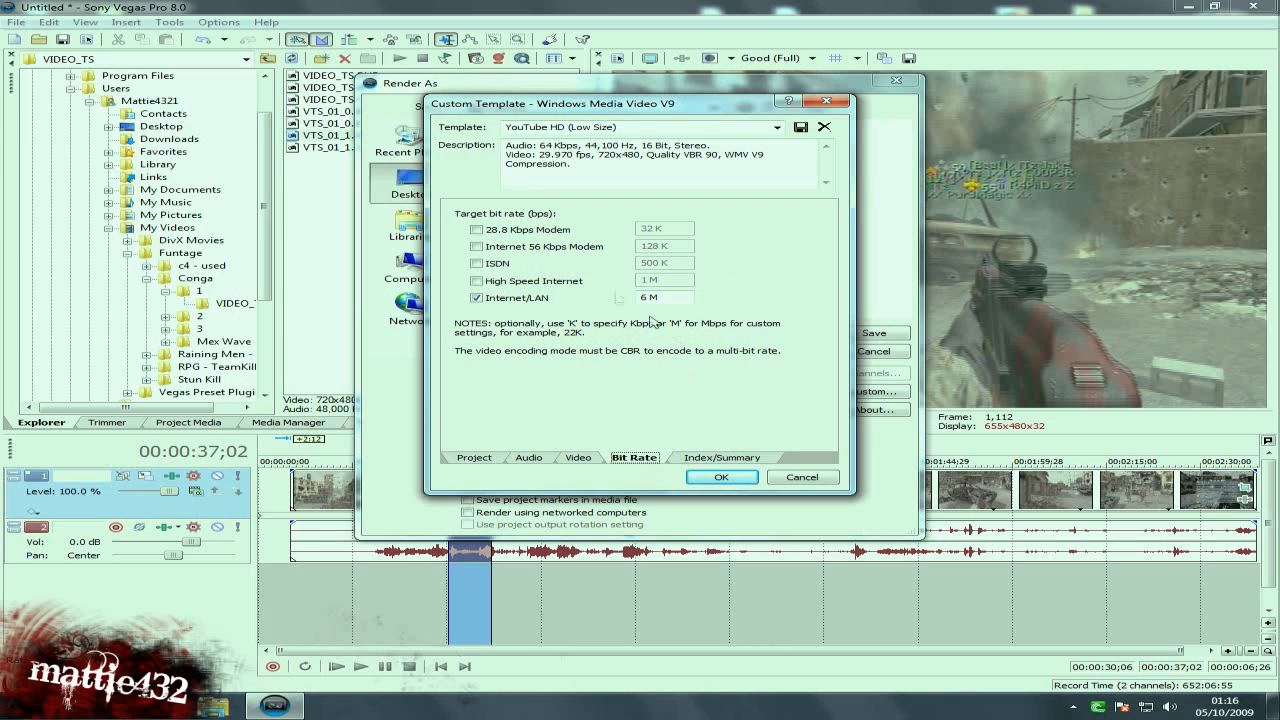
click(662, 296)
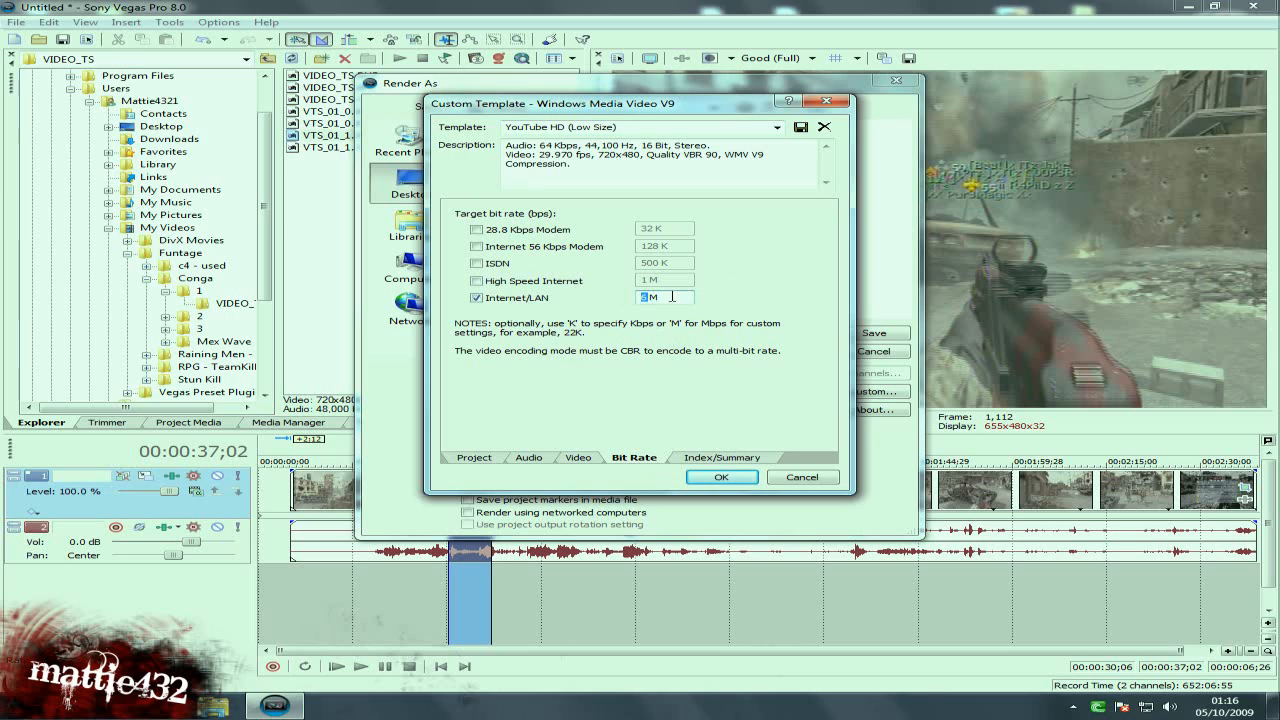
text(6 M)
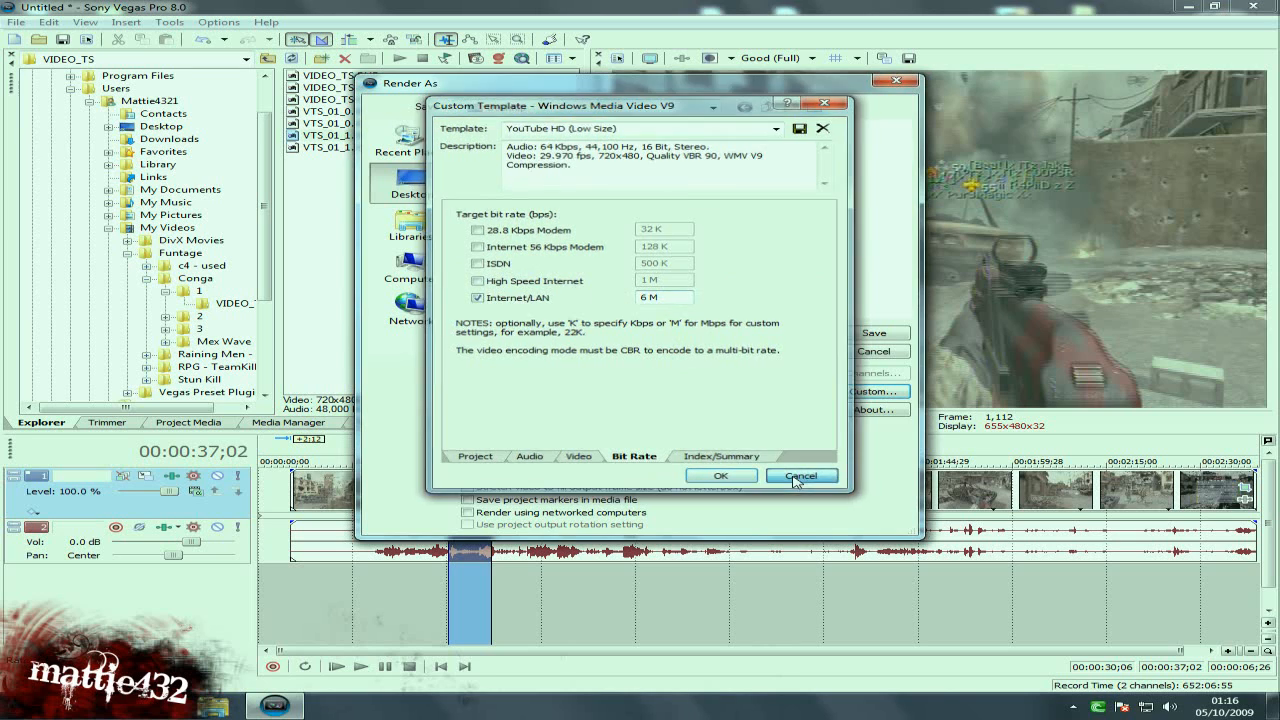
click(800, 476)
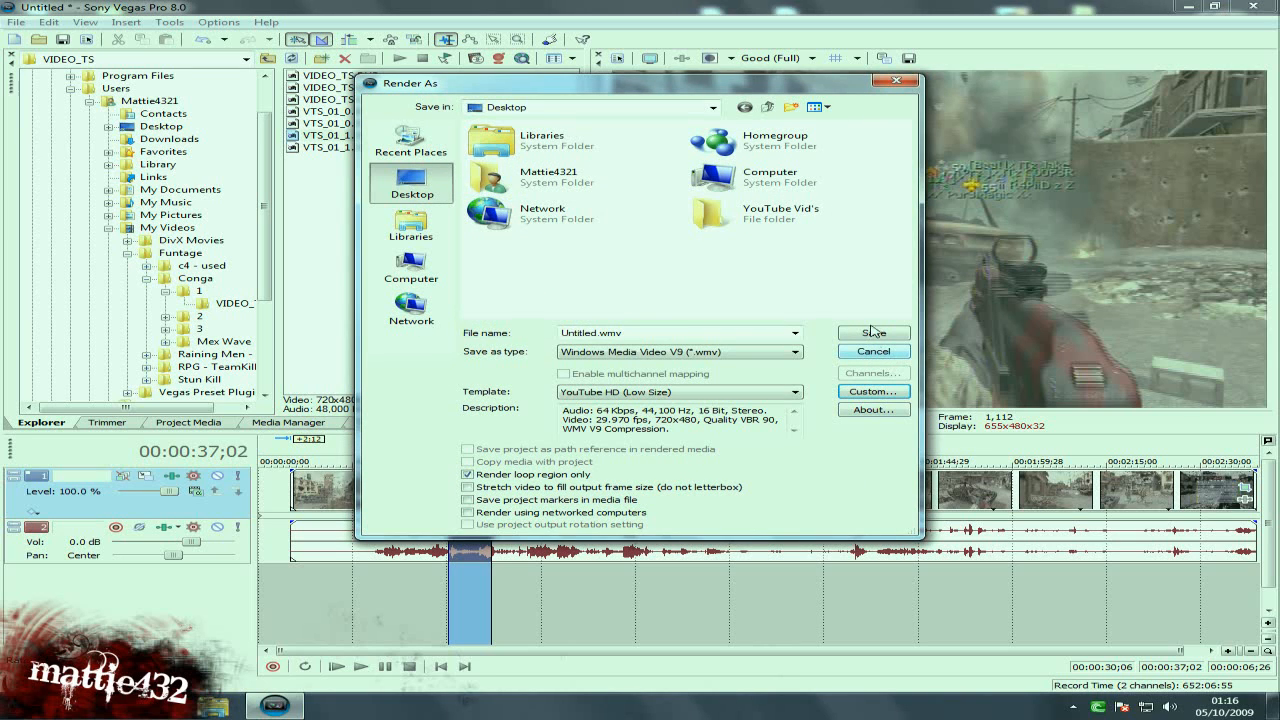
mouse_move(828, 382)
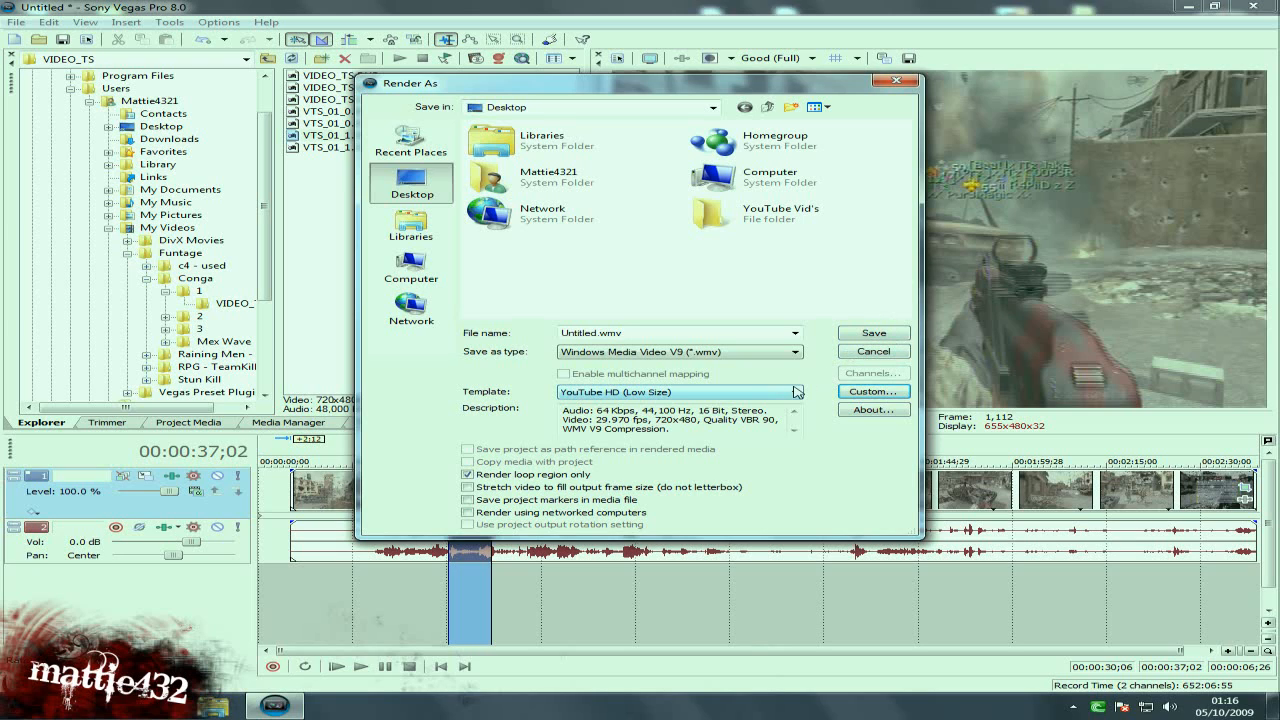
Change the output to Video for Windows (.avi) with the YouTube template
click(796, 390)
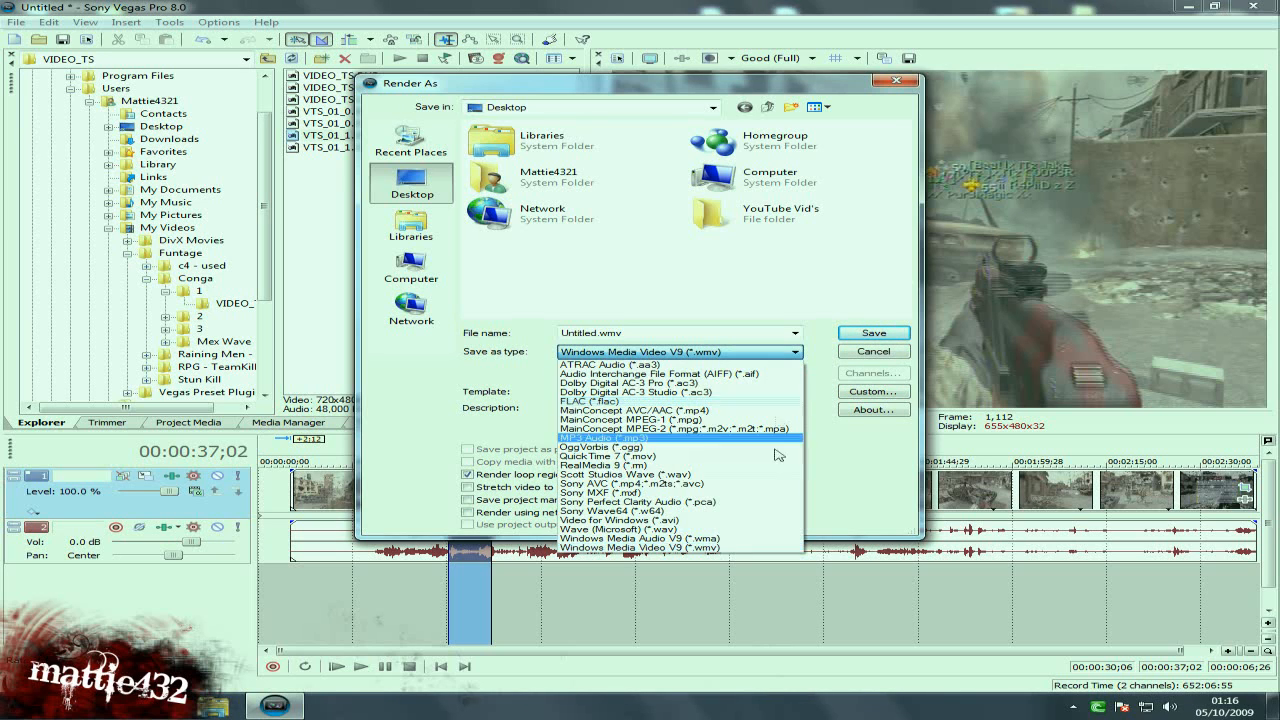
mouse_move(764, 500)
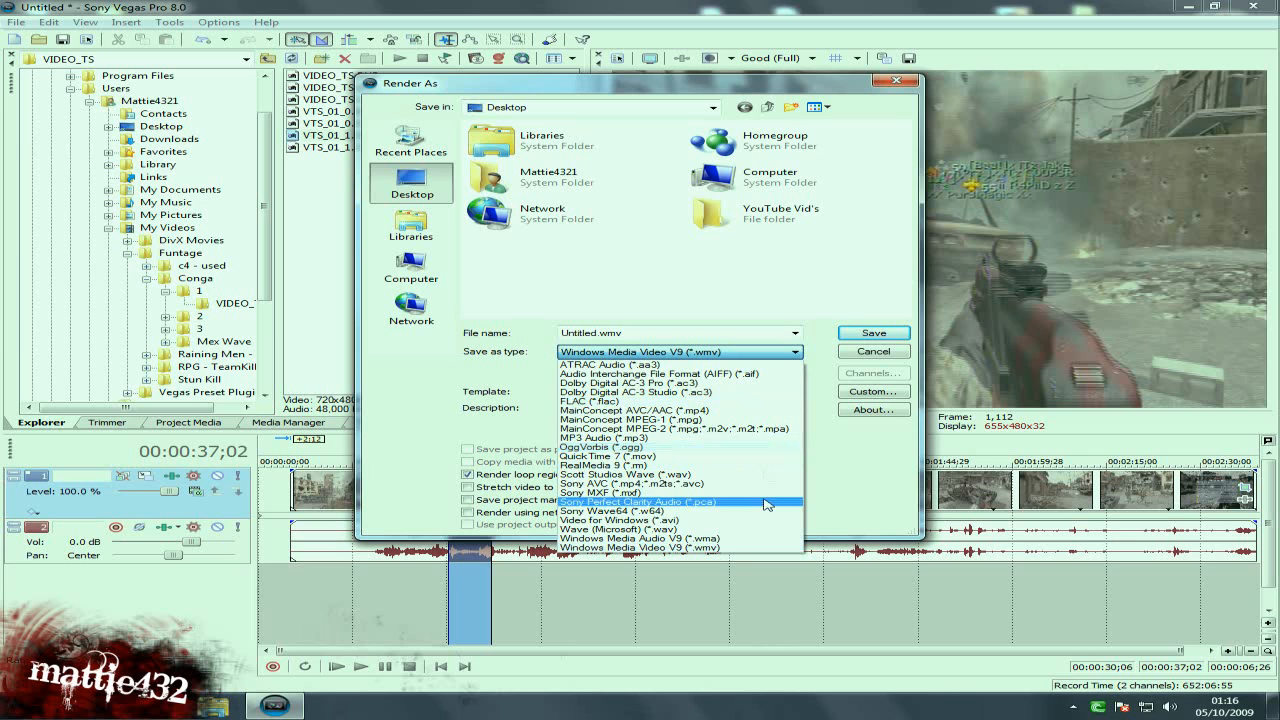
mouse_move(752, 532)
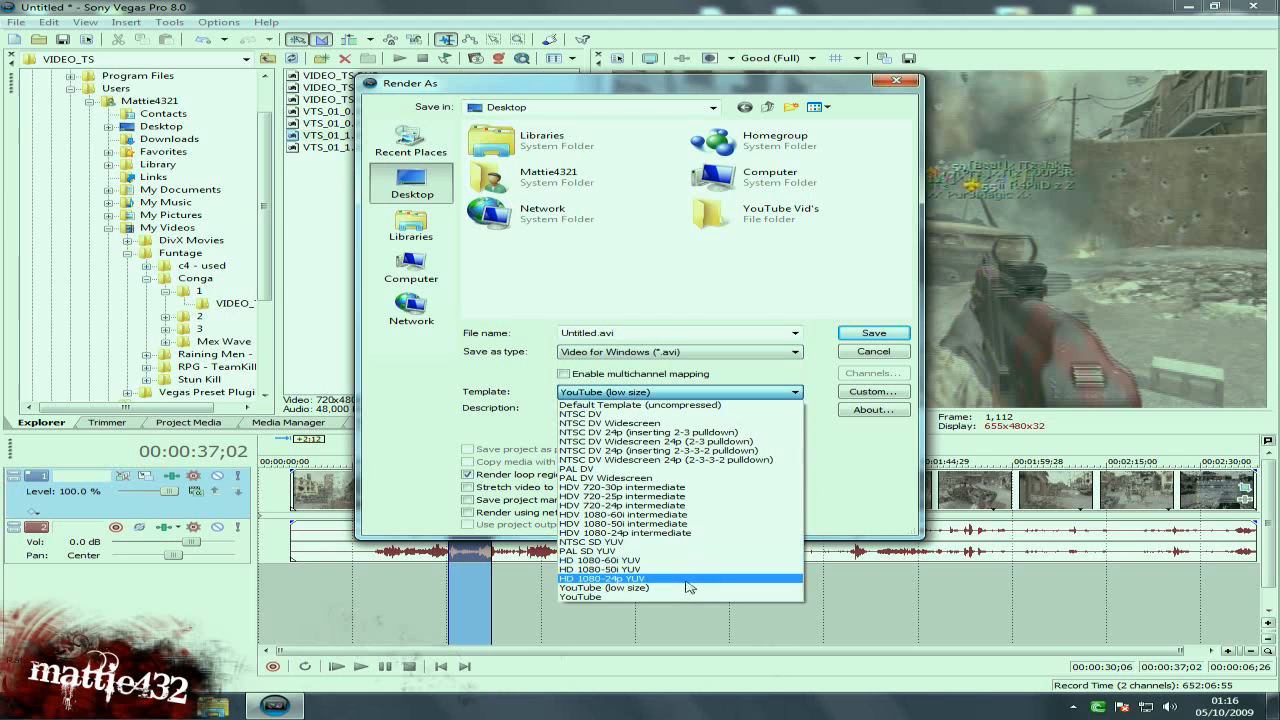
click(580, 596)
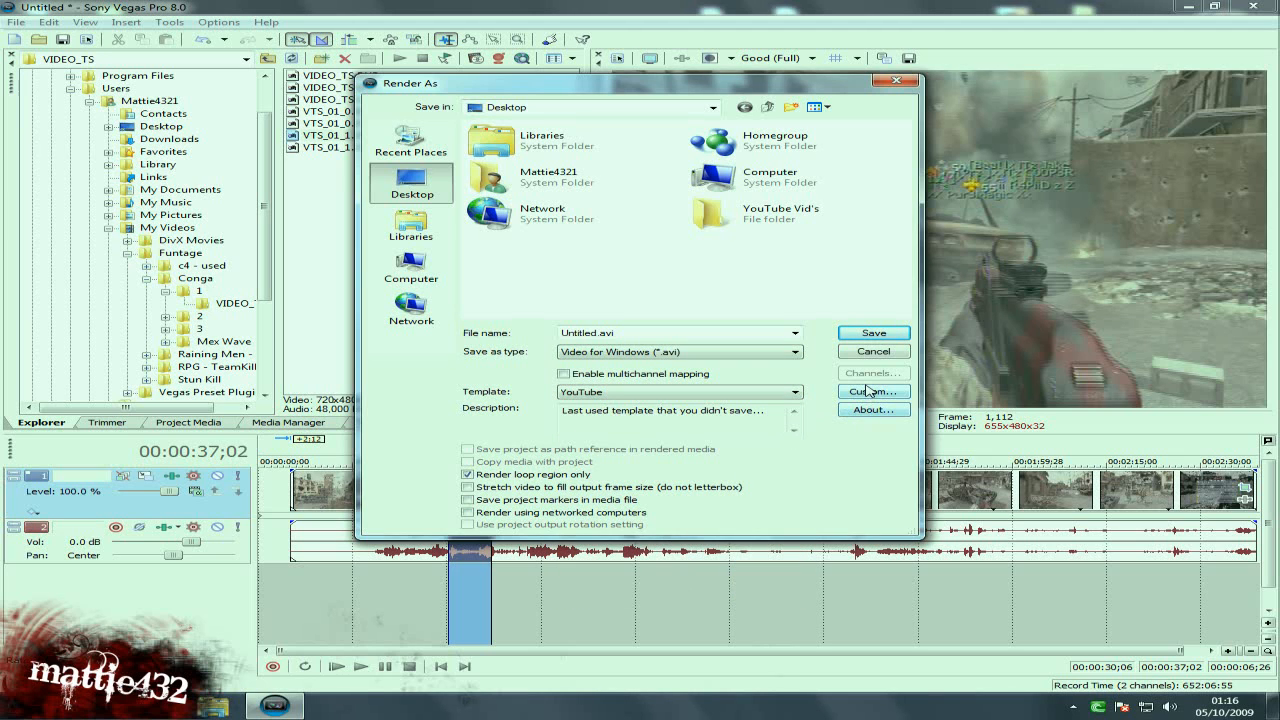
In the AVI template's custom settings, choose Xvid MPEG-4 Codec as the video format
click(872, 390)
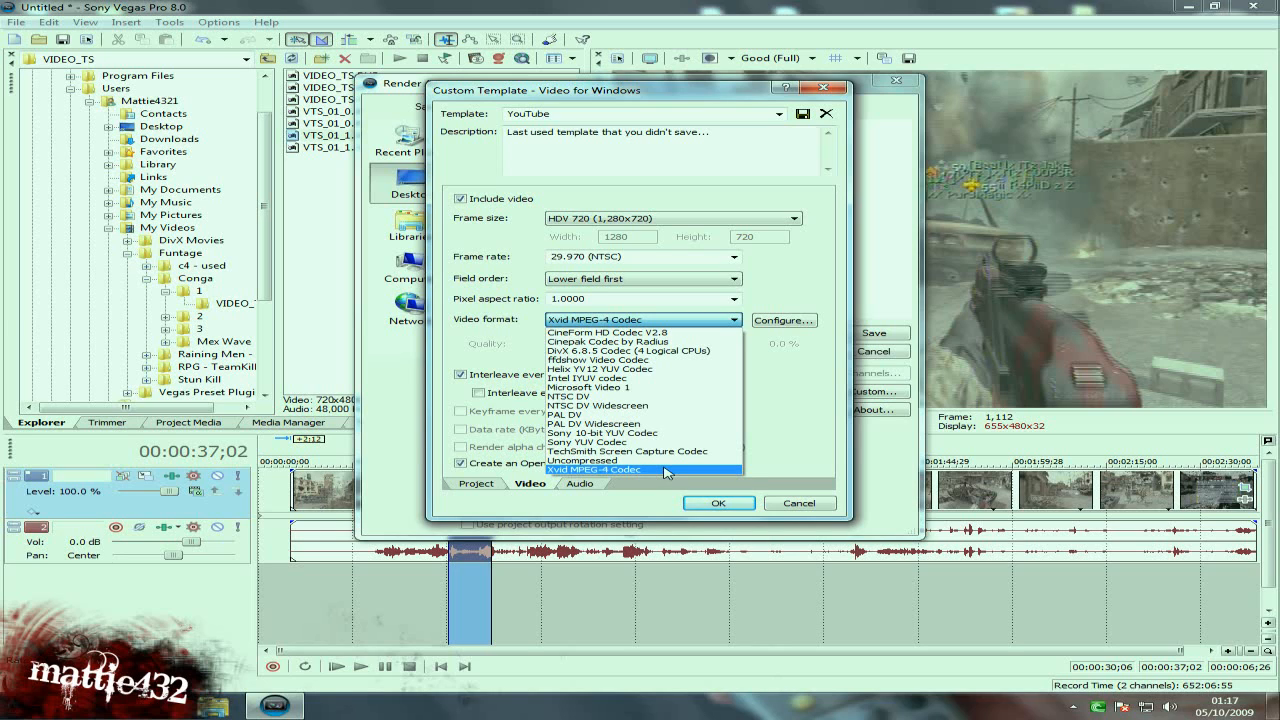
click(596, 468)
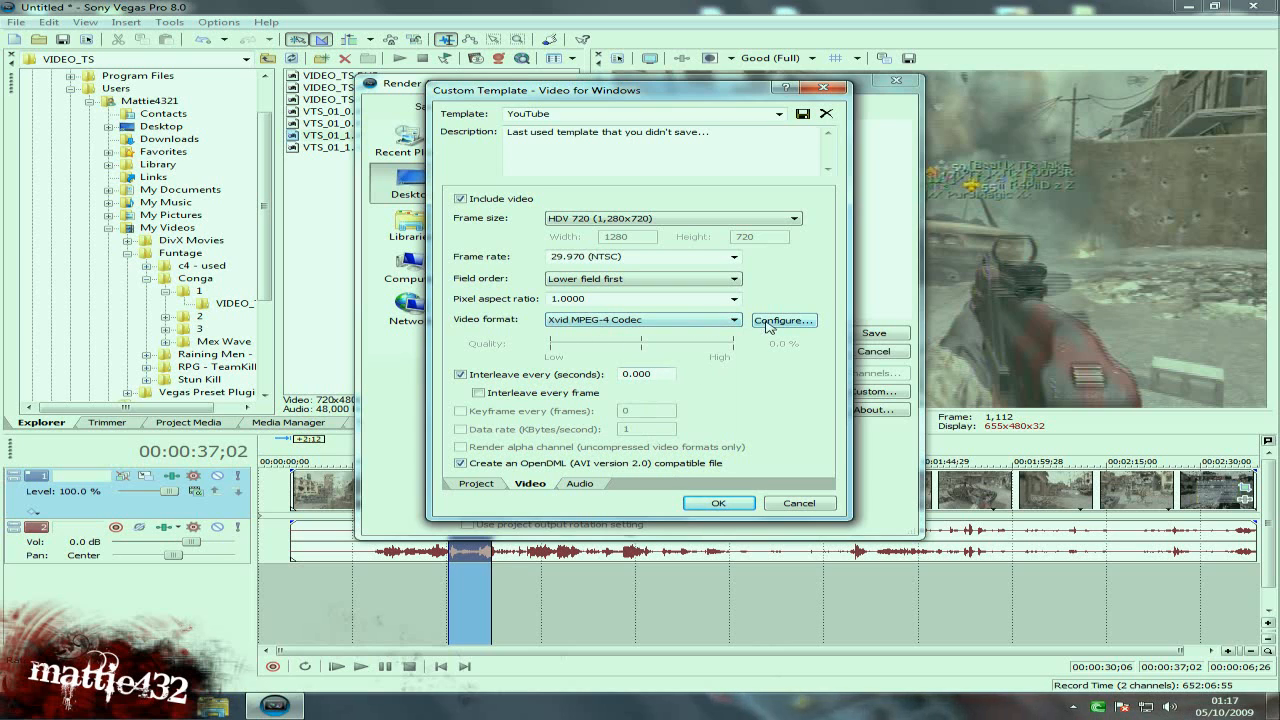
click(784, 320)
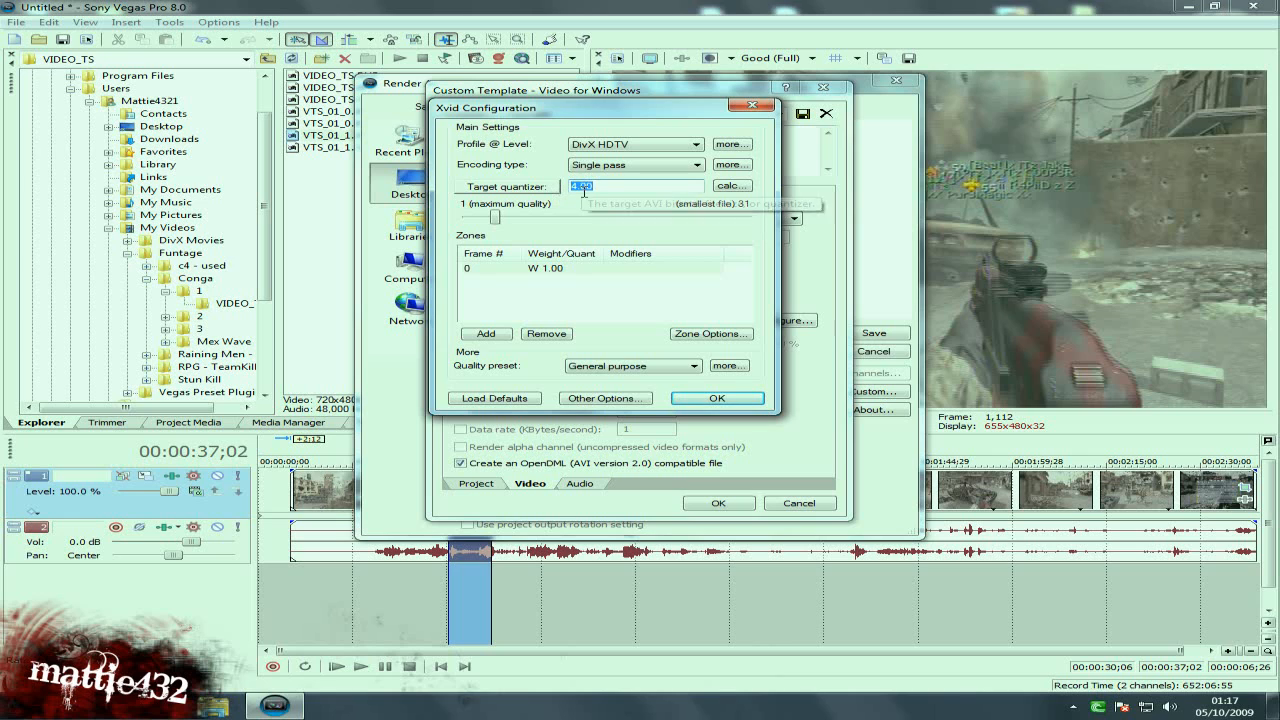
Select the DivX HDTV Xvid profile, then close the codec and template settings
click(700, 144)
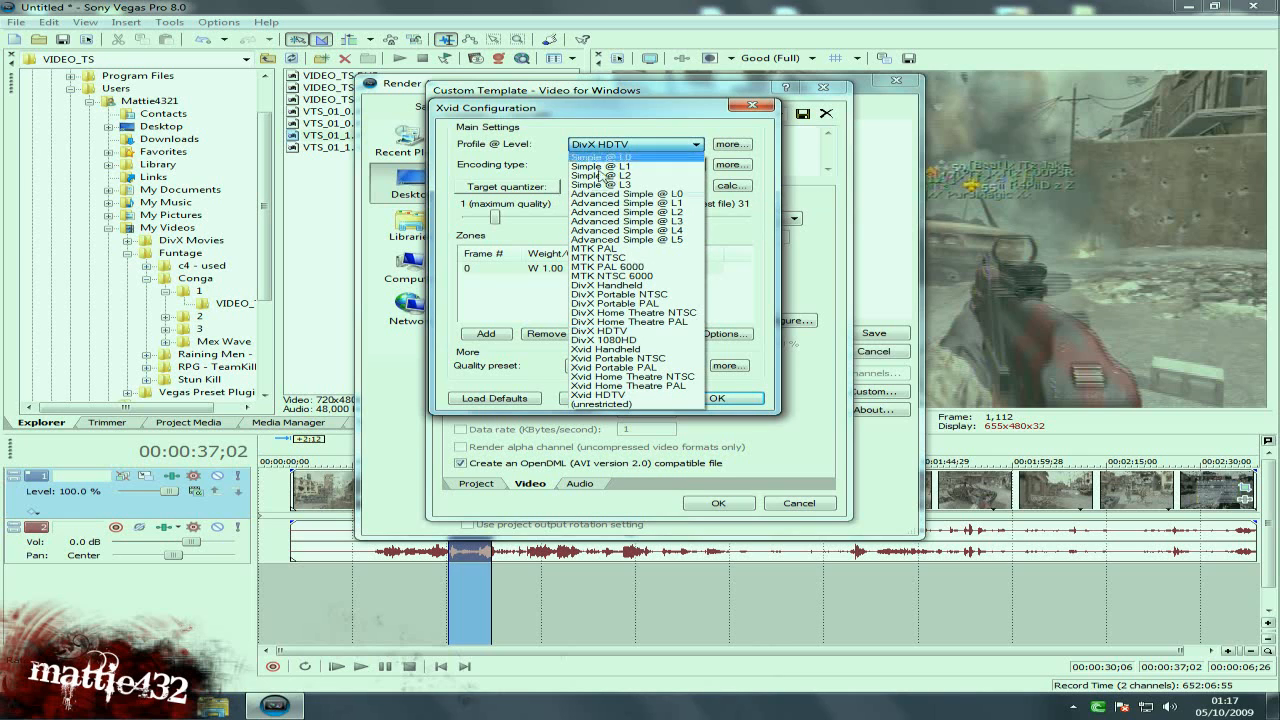
mouse_move(600, 332)
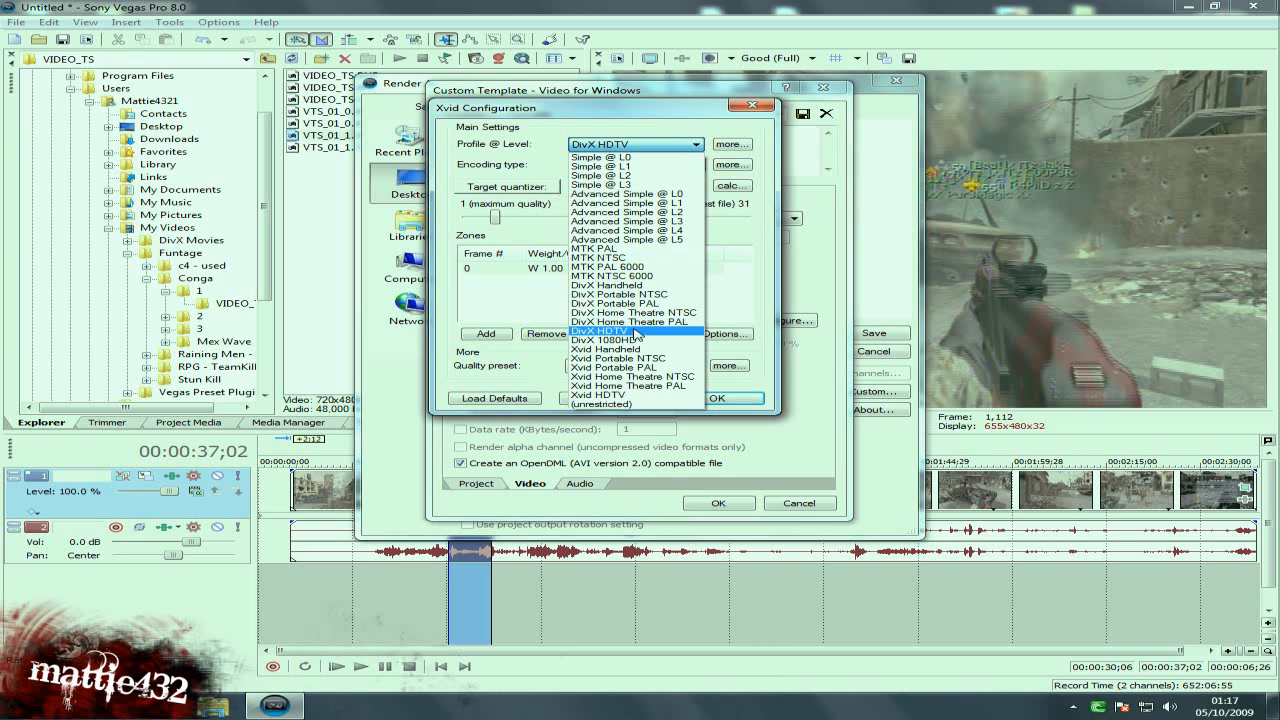
click(604, 332)
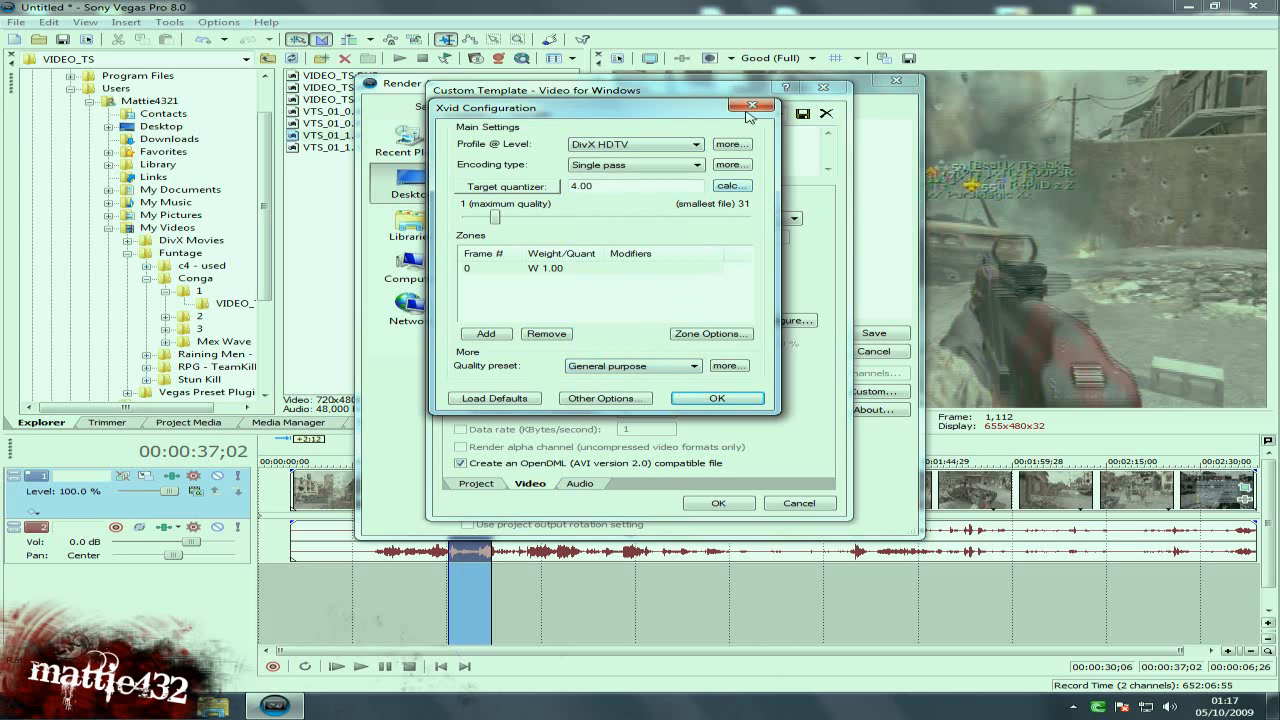
click(748, 108)
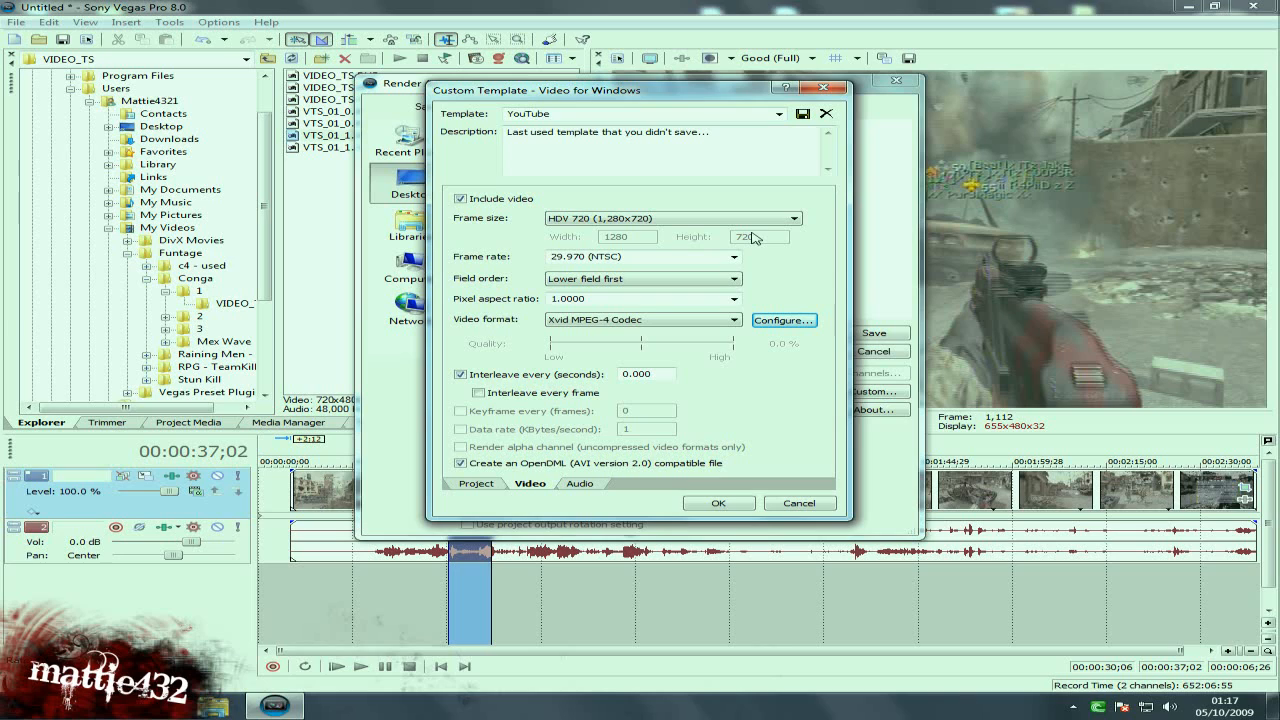
mouse_move(618, 398)
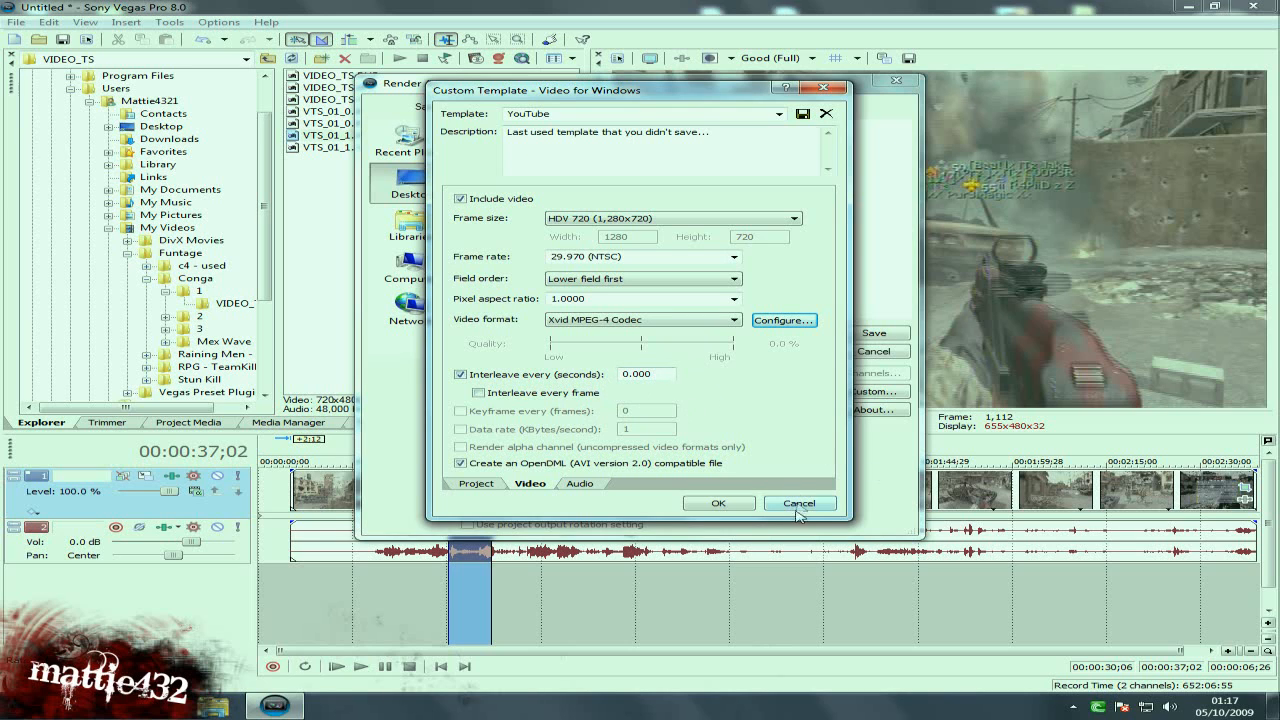
click(798, 502)
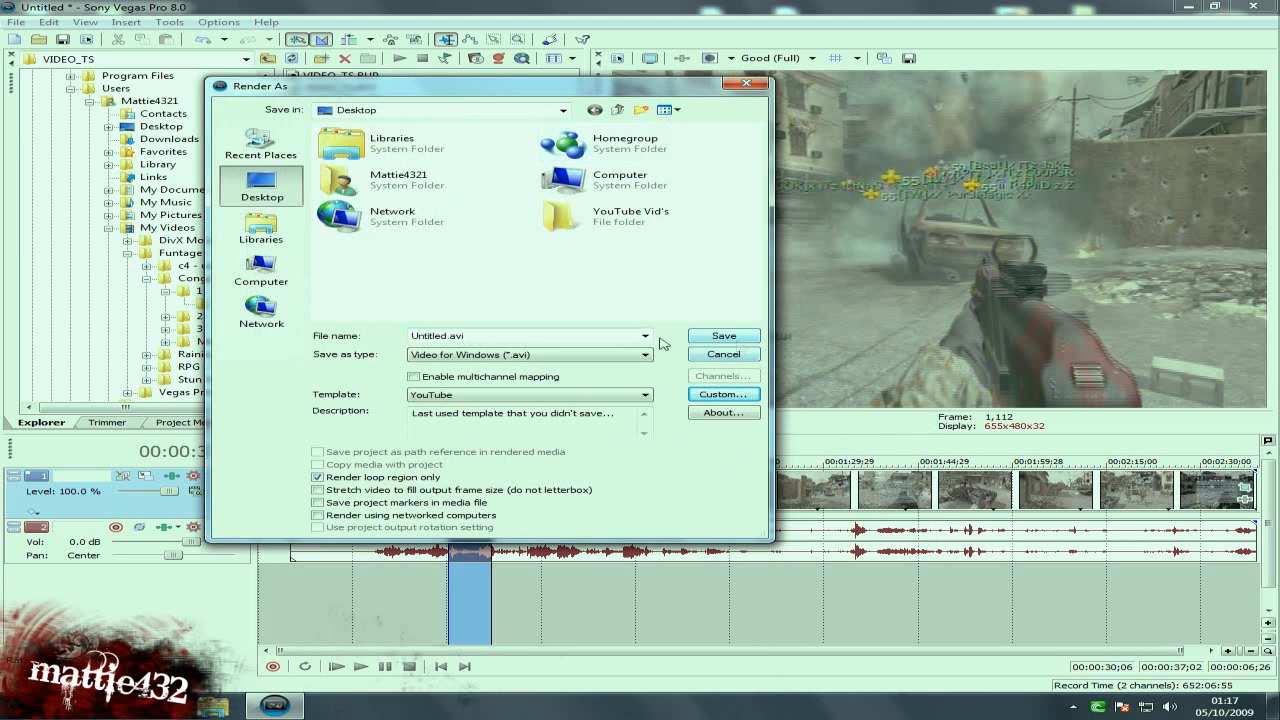
Cancel the Render As dialog without rendering, returning to the timeline
click(464, 336)
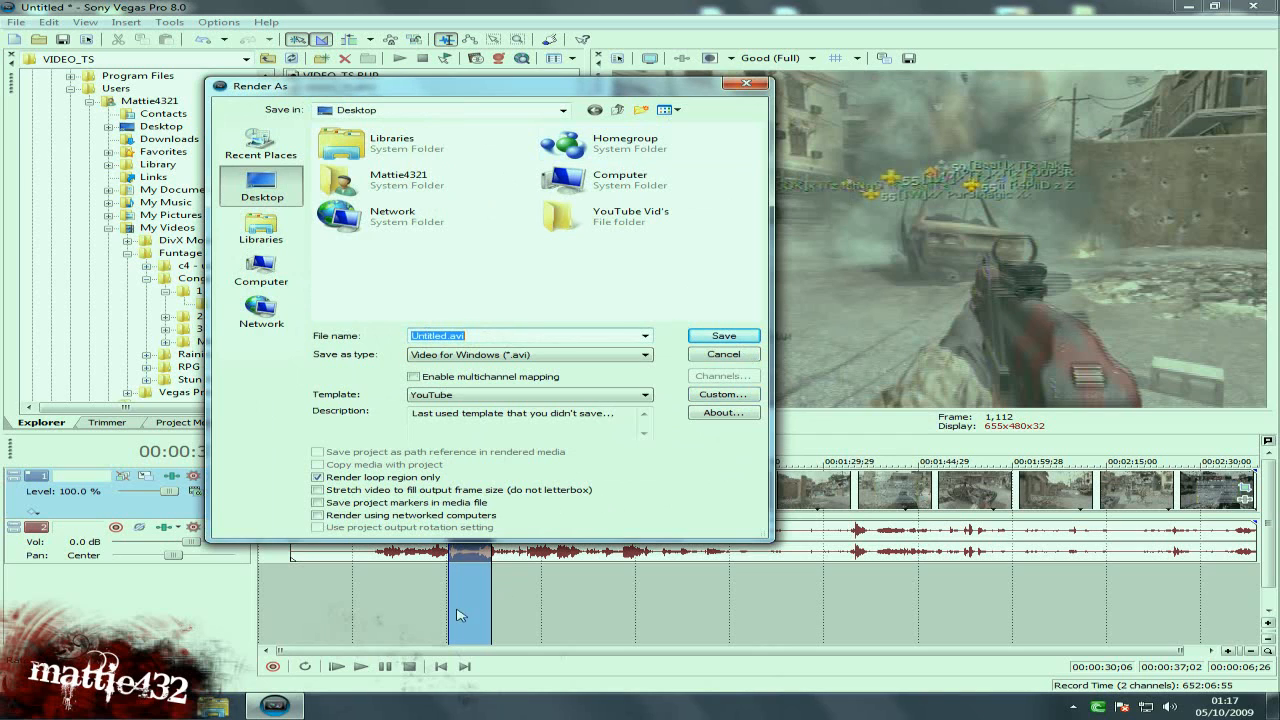
mouse_move(1138, 664)
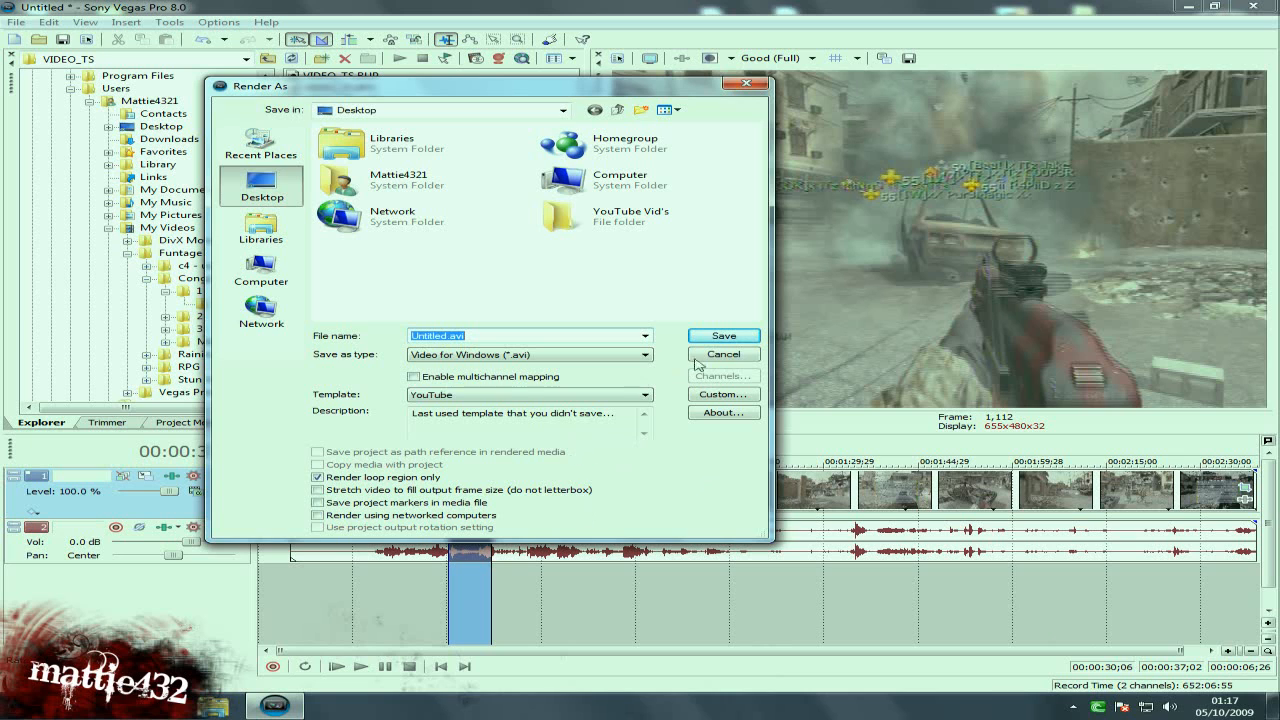
click(722, 354)
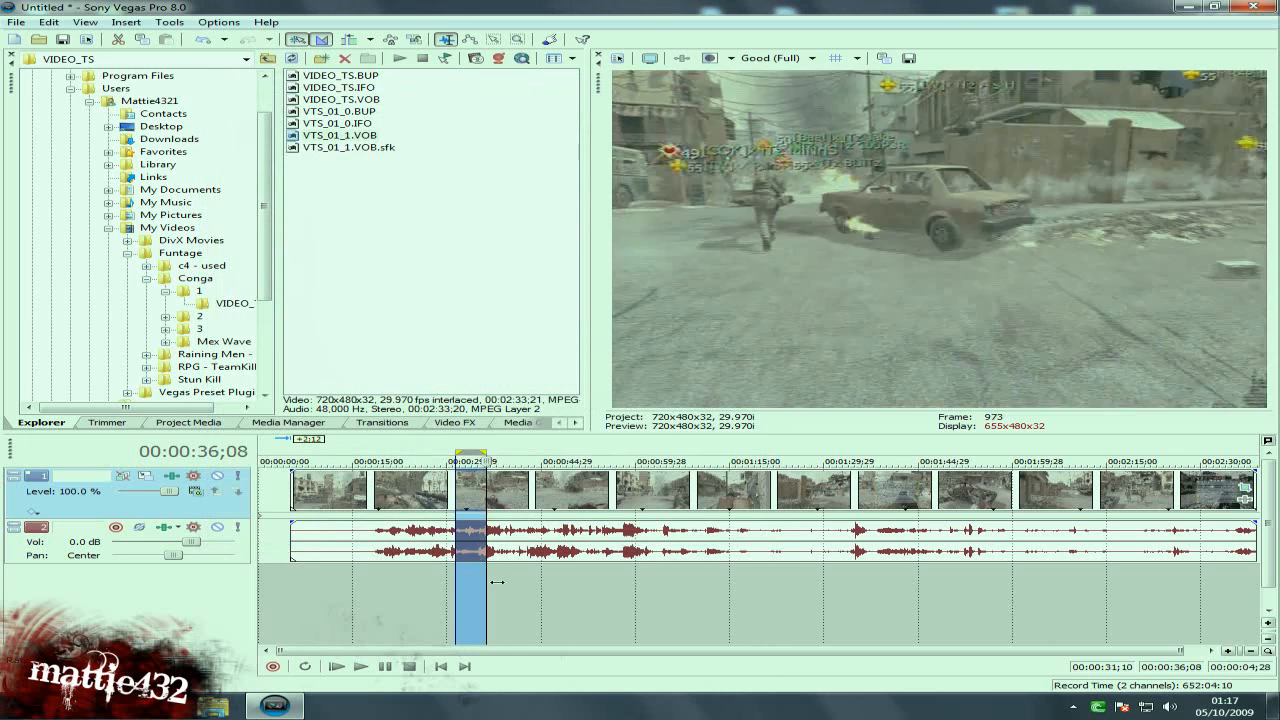